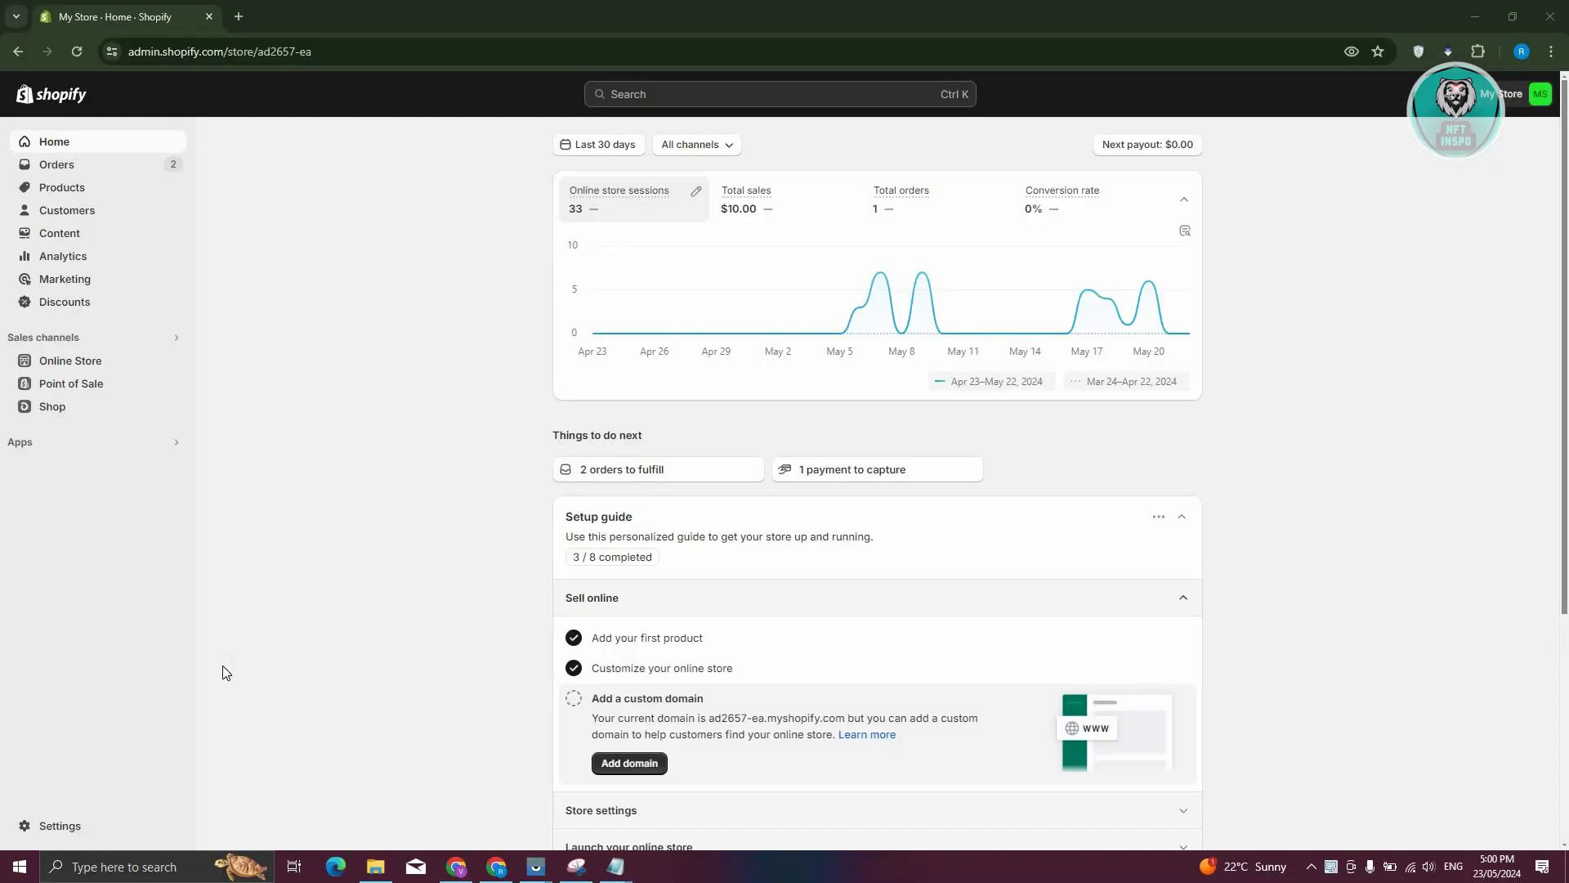
pyautogui.moveTo(156, 572)
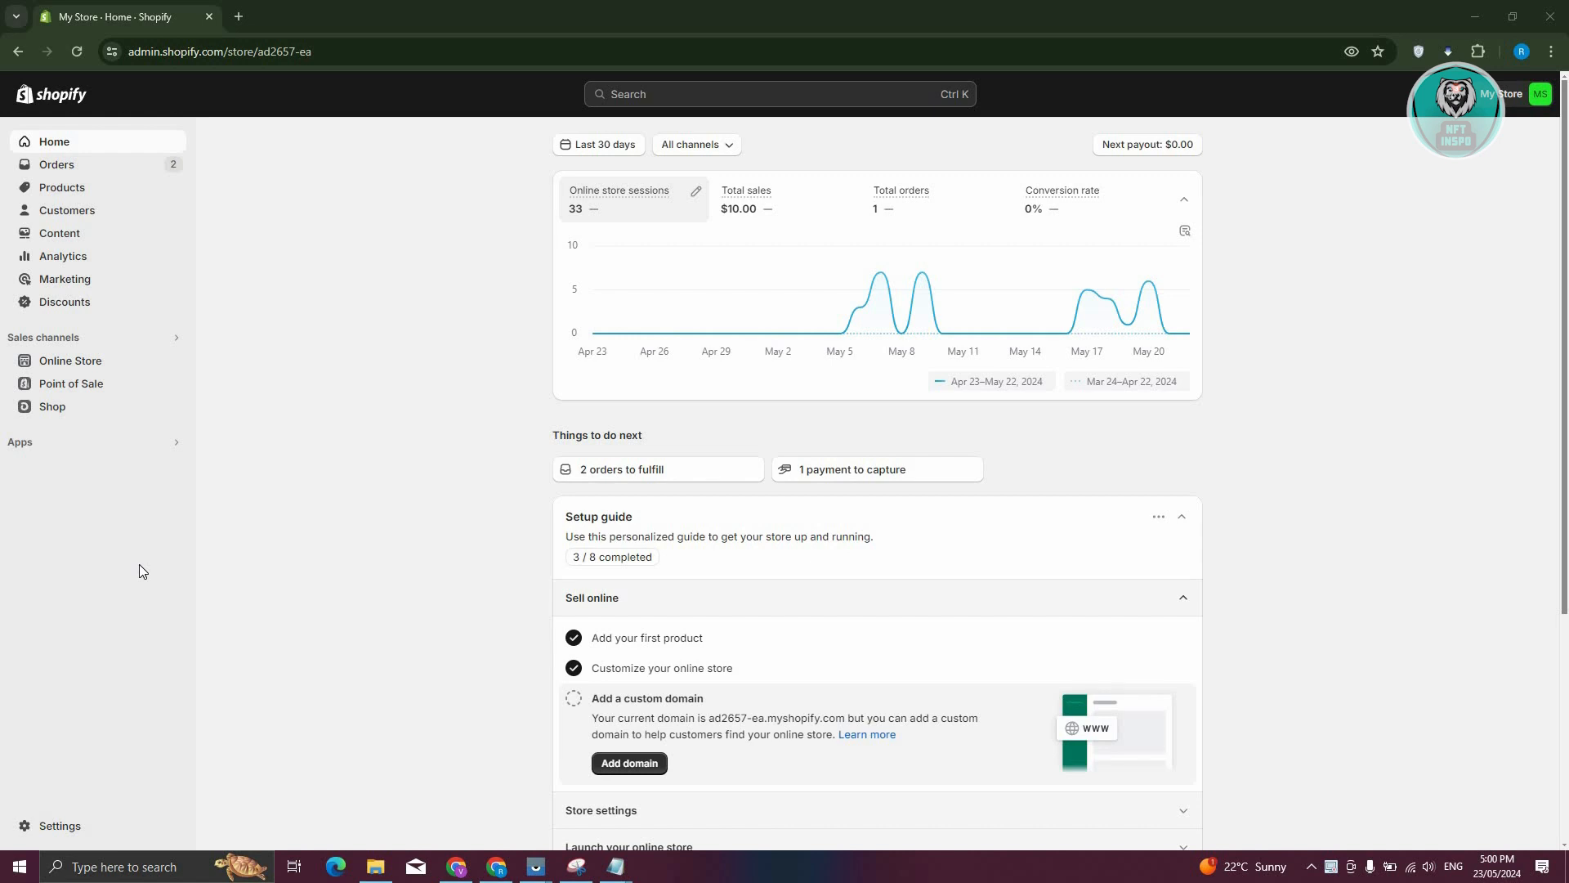
pyautogui.moveTo(115, 560)
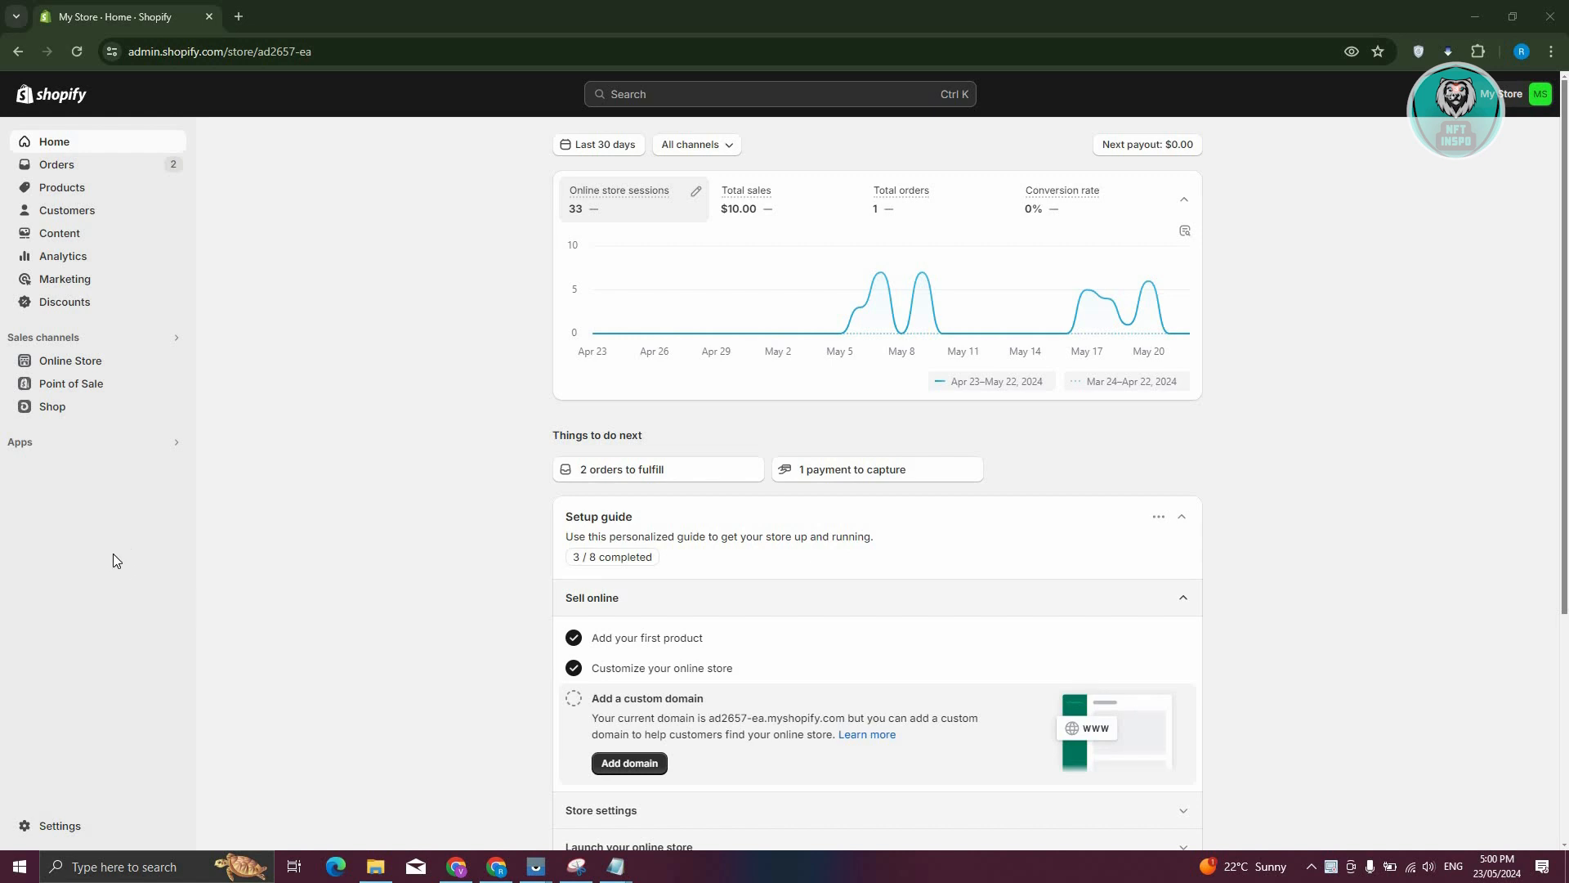
pyautogui.moveTo(59, 826)
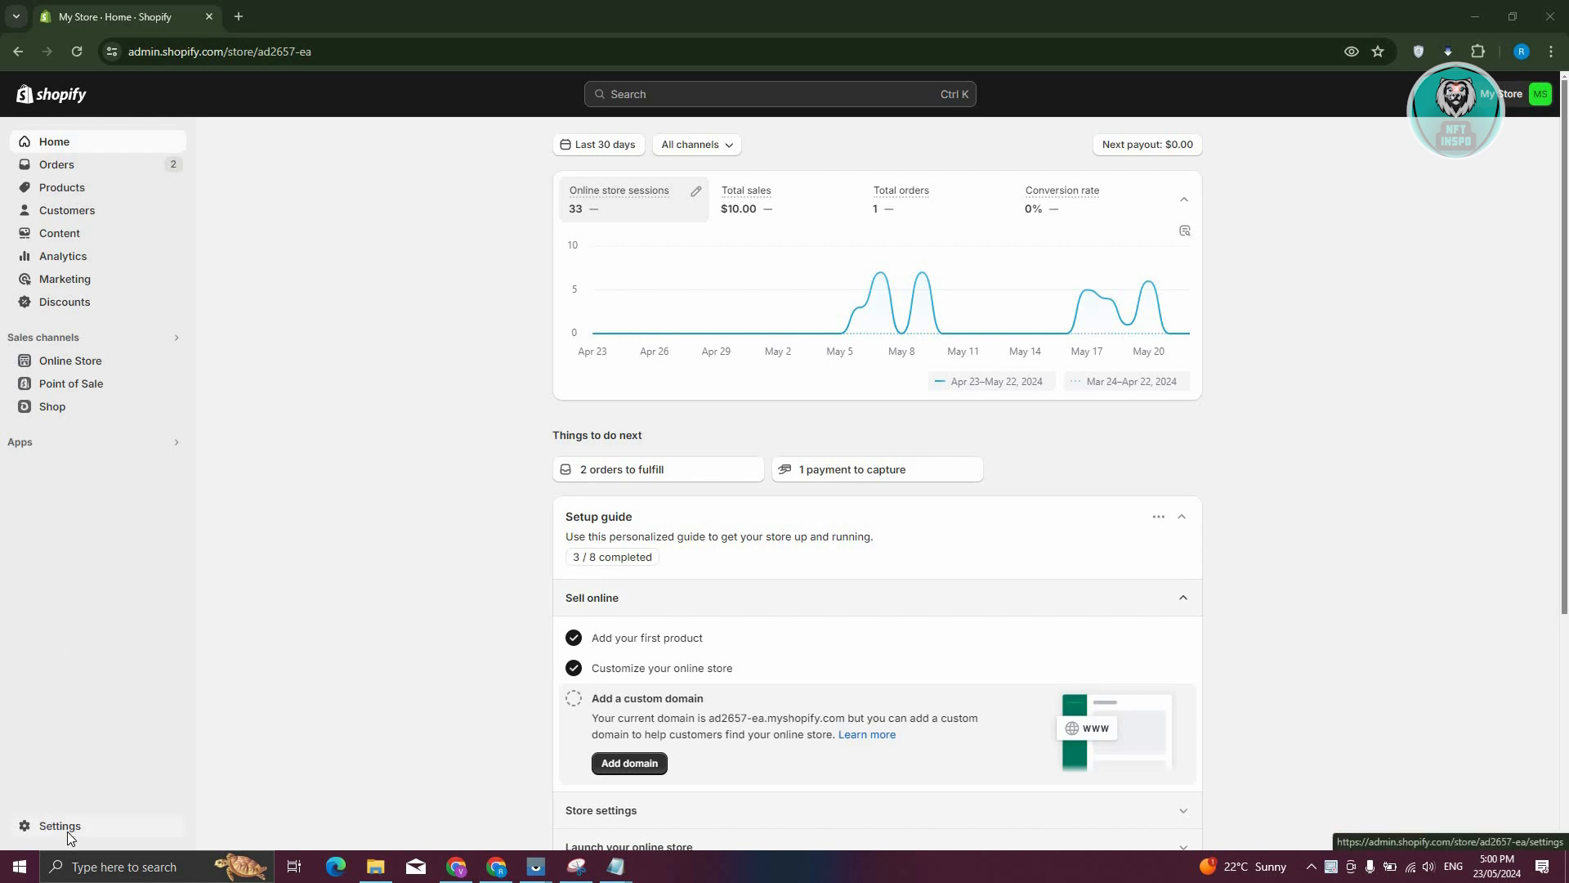
# Step: Reach the Shopify App Store from store settings via Apps and sales channels
pyautogui.click(59, 826)
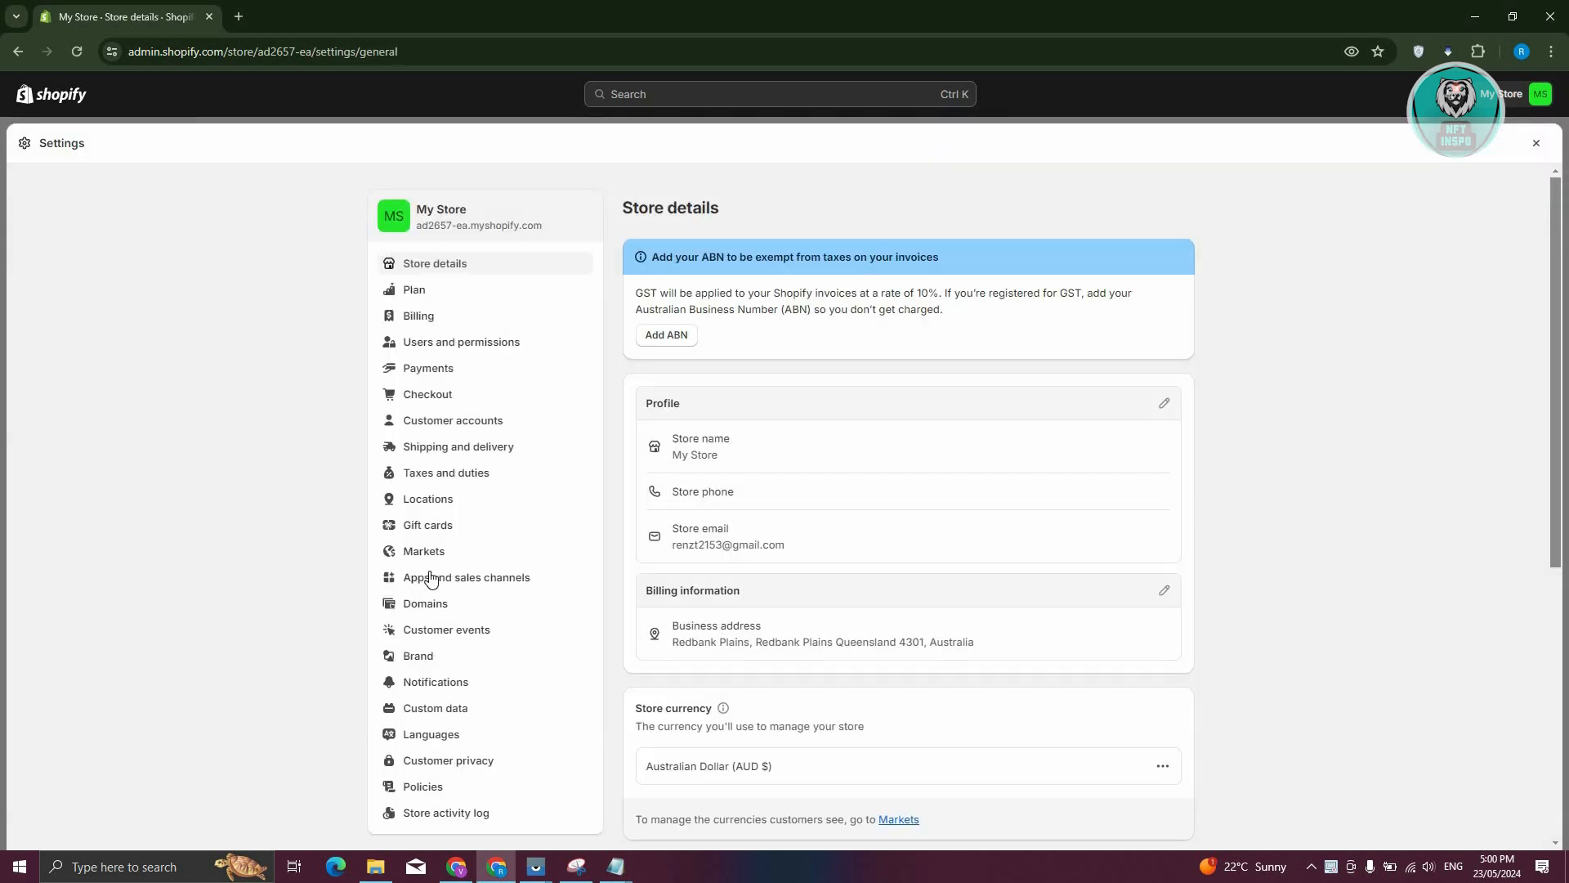
pyautogui.click(465, 577)
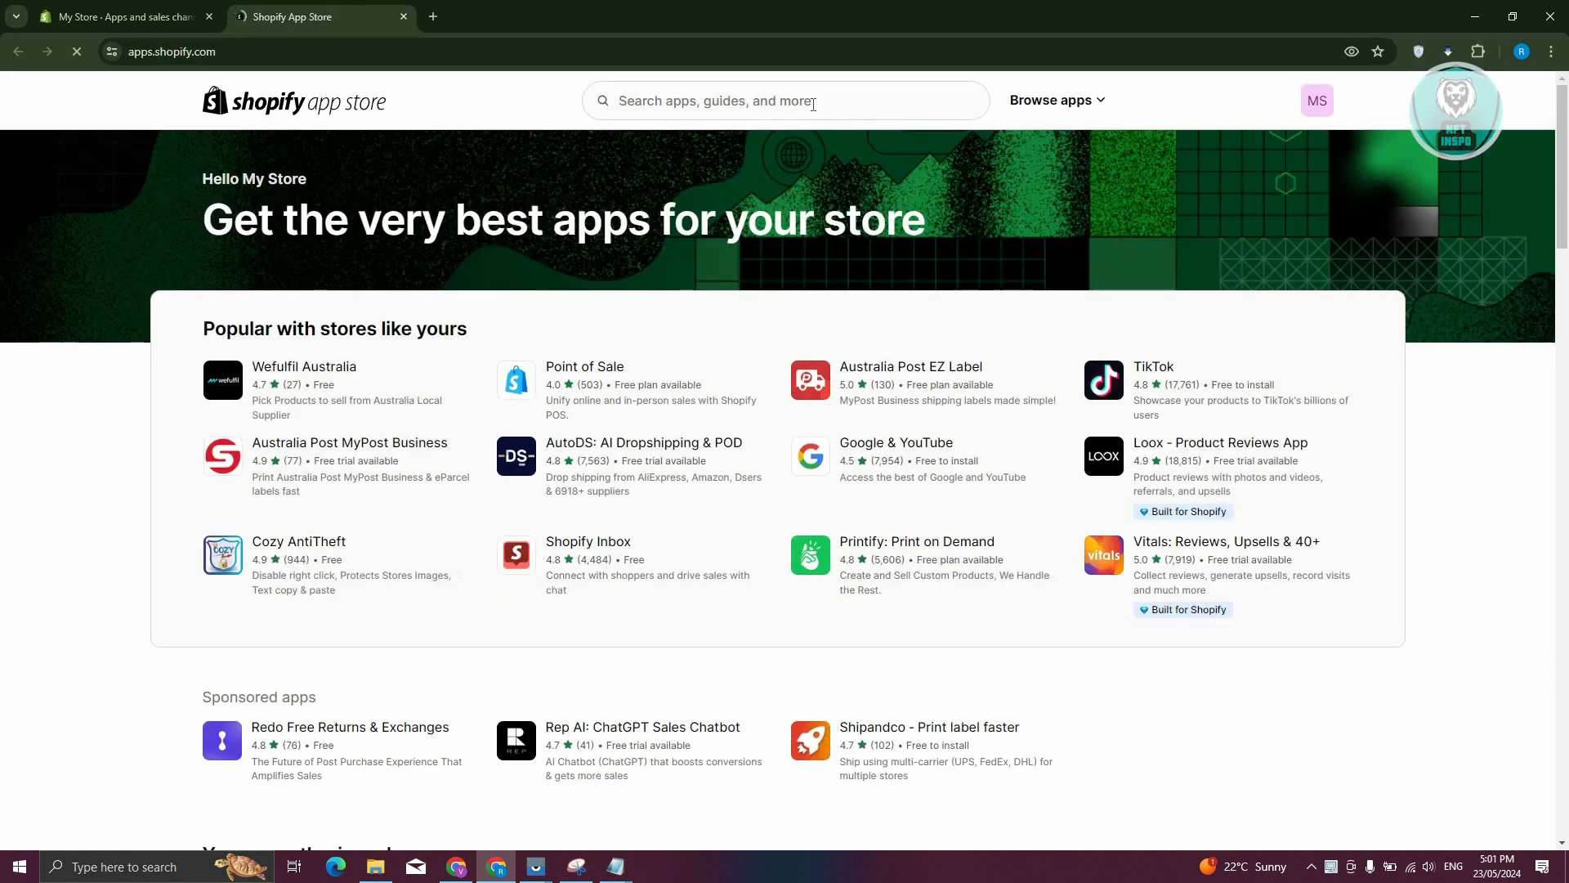
# Step: Search for PARCEL PANEL and start installing Parcel Panel Order Tracking from its listing
pyautogui.click(786, 99)
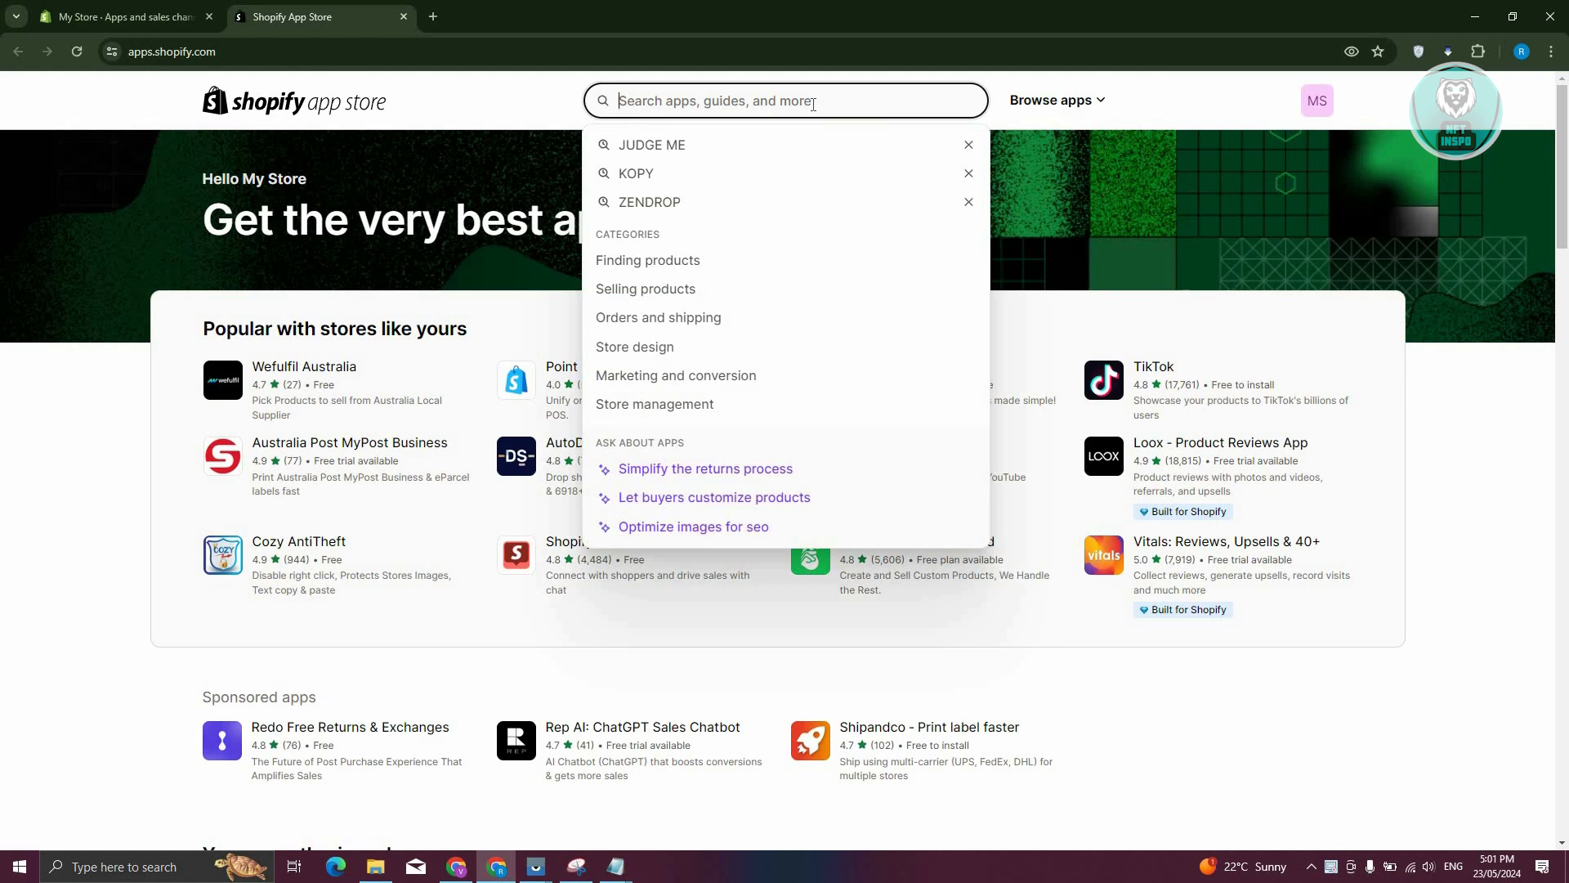
pyautogui.write('PARCEL PANEL')
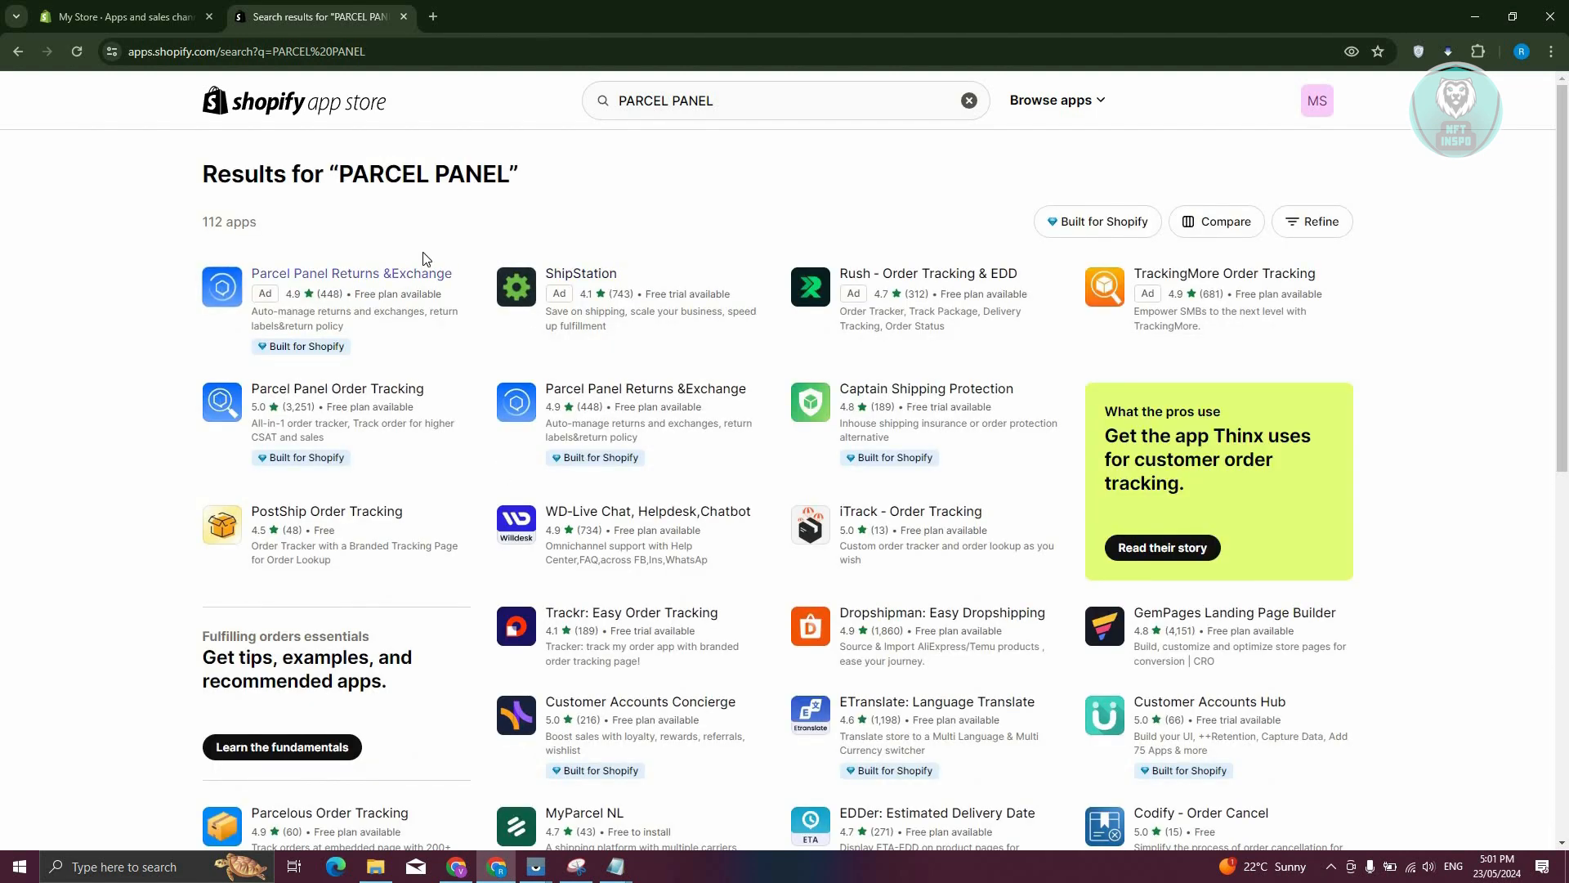
pyautogui.moveTo(271, 394)
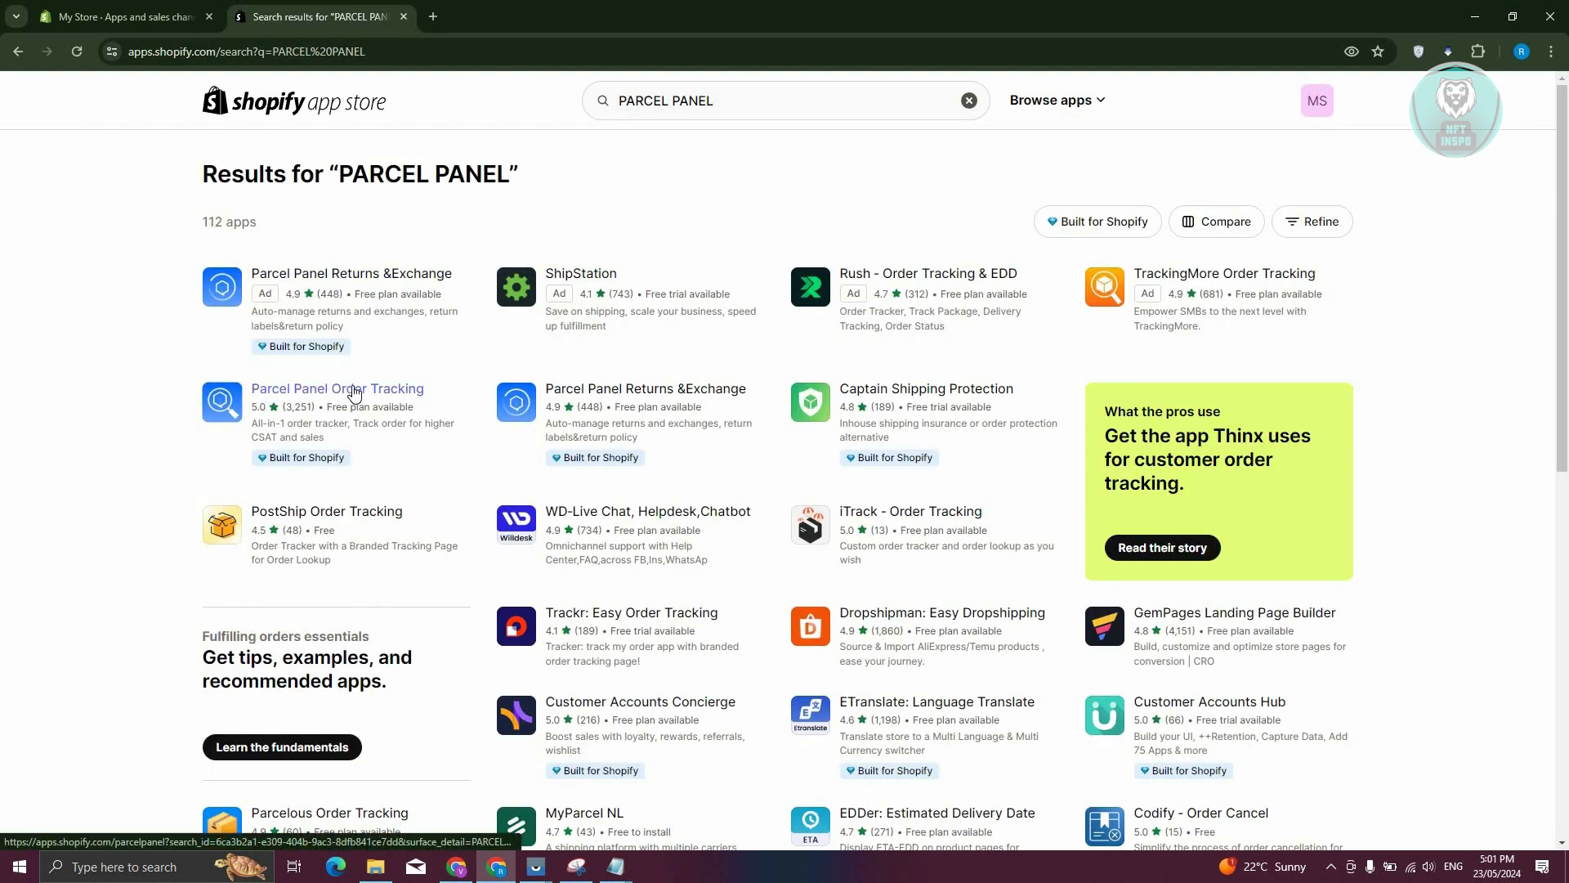
pyautogui.click(337, 389)
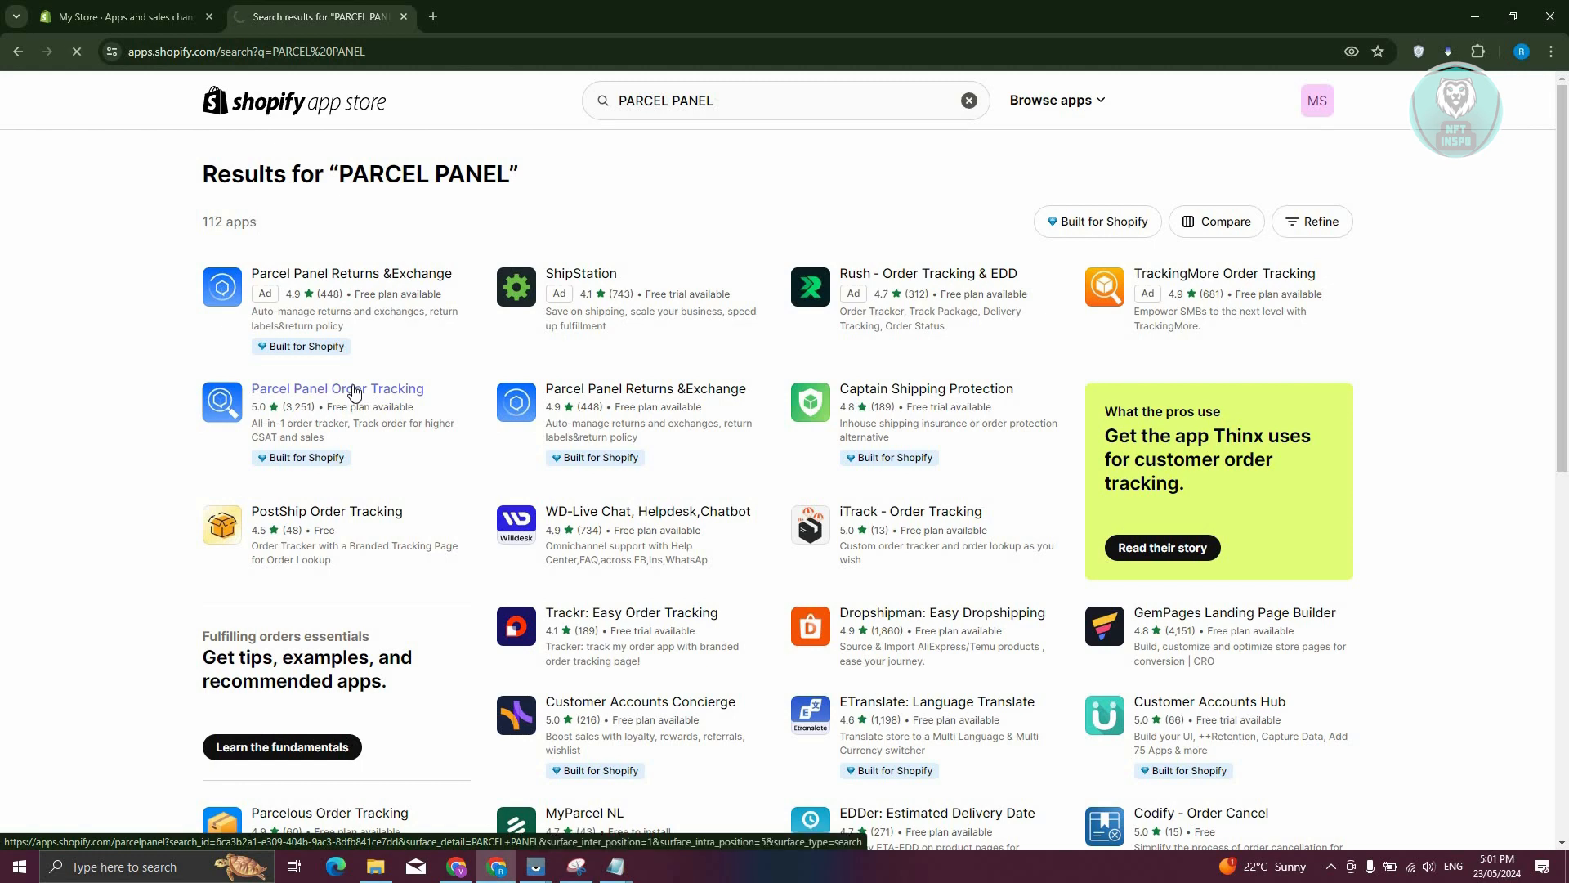
pyautogui.click(336, 389)
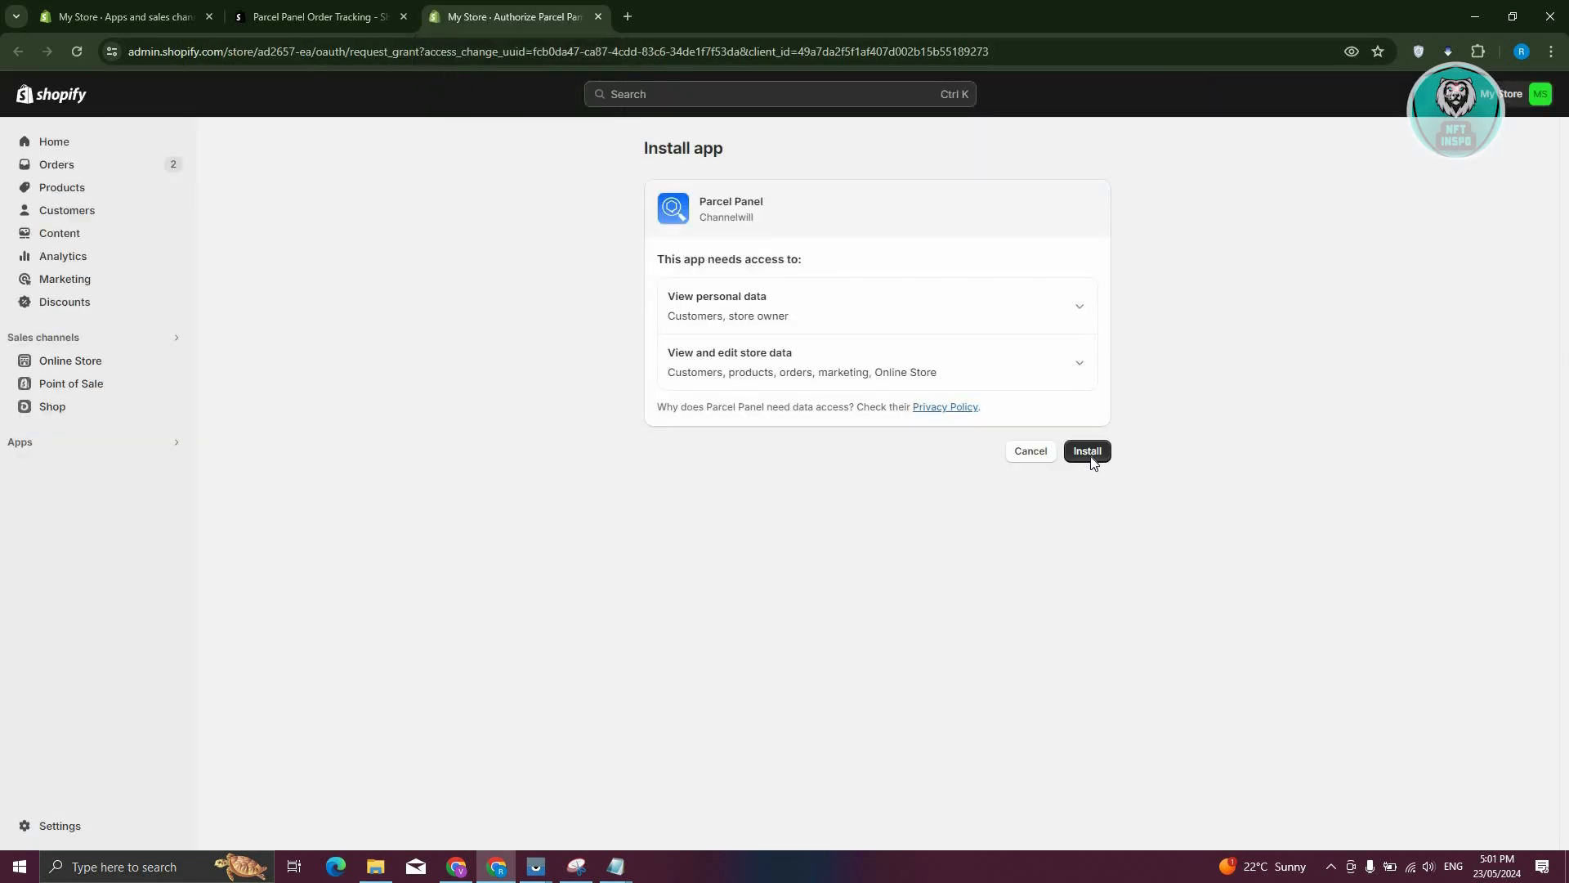
# Step: Grant access to install Parcel Panel and close the App Store listing tab
pyautogui.click(1085, 451)
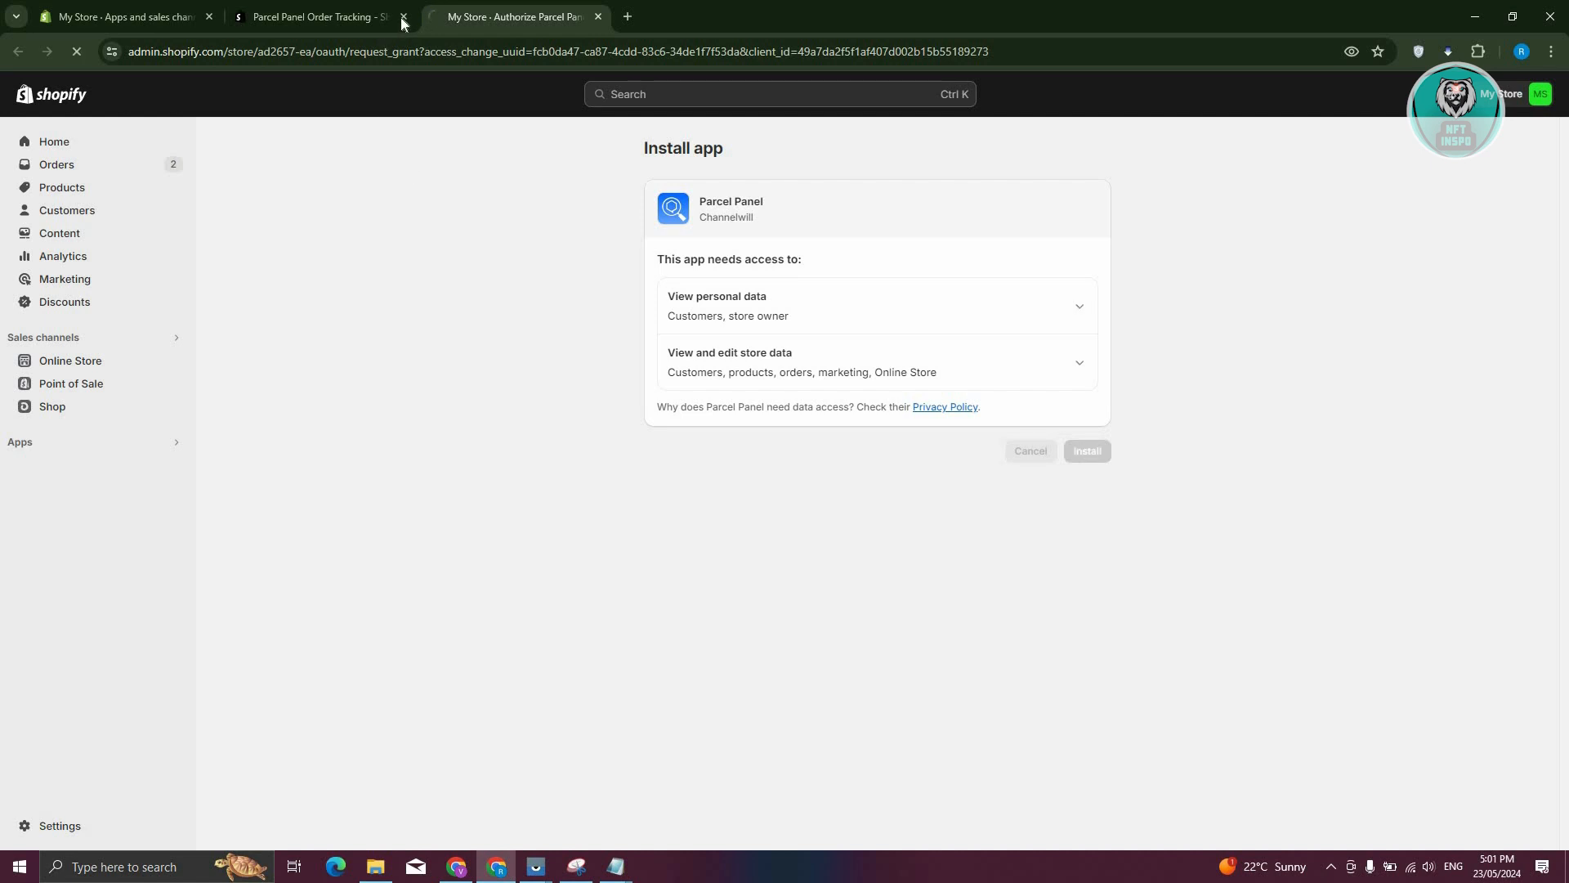
pyautogui.click(403, 16)
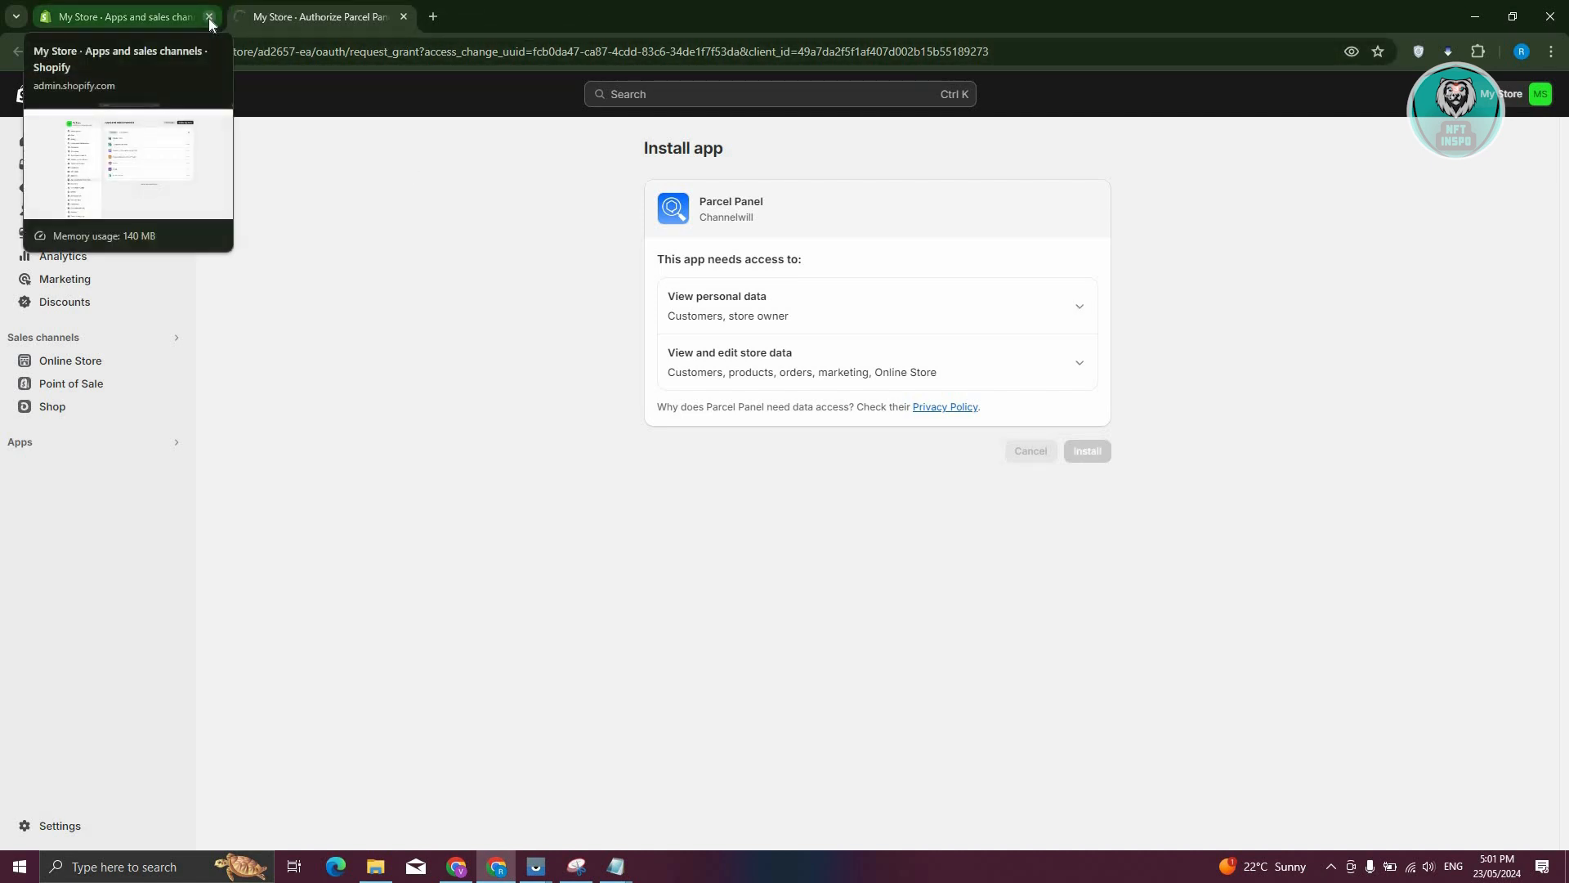
pyautogui.click(1087, 451)
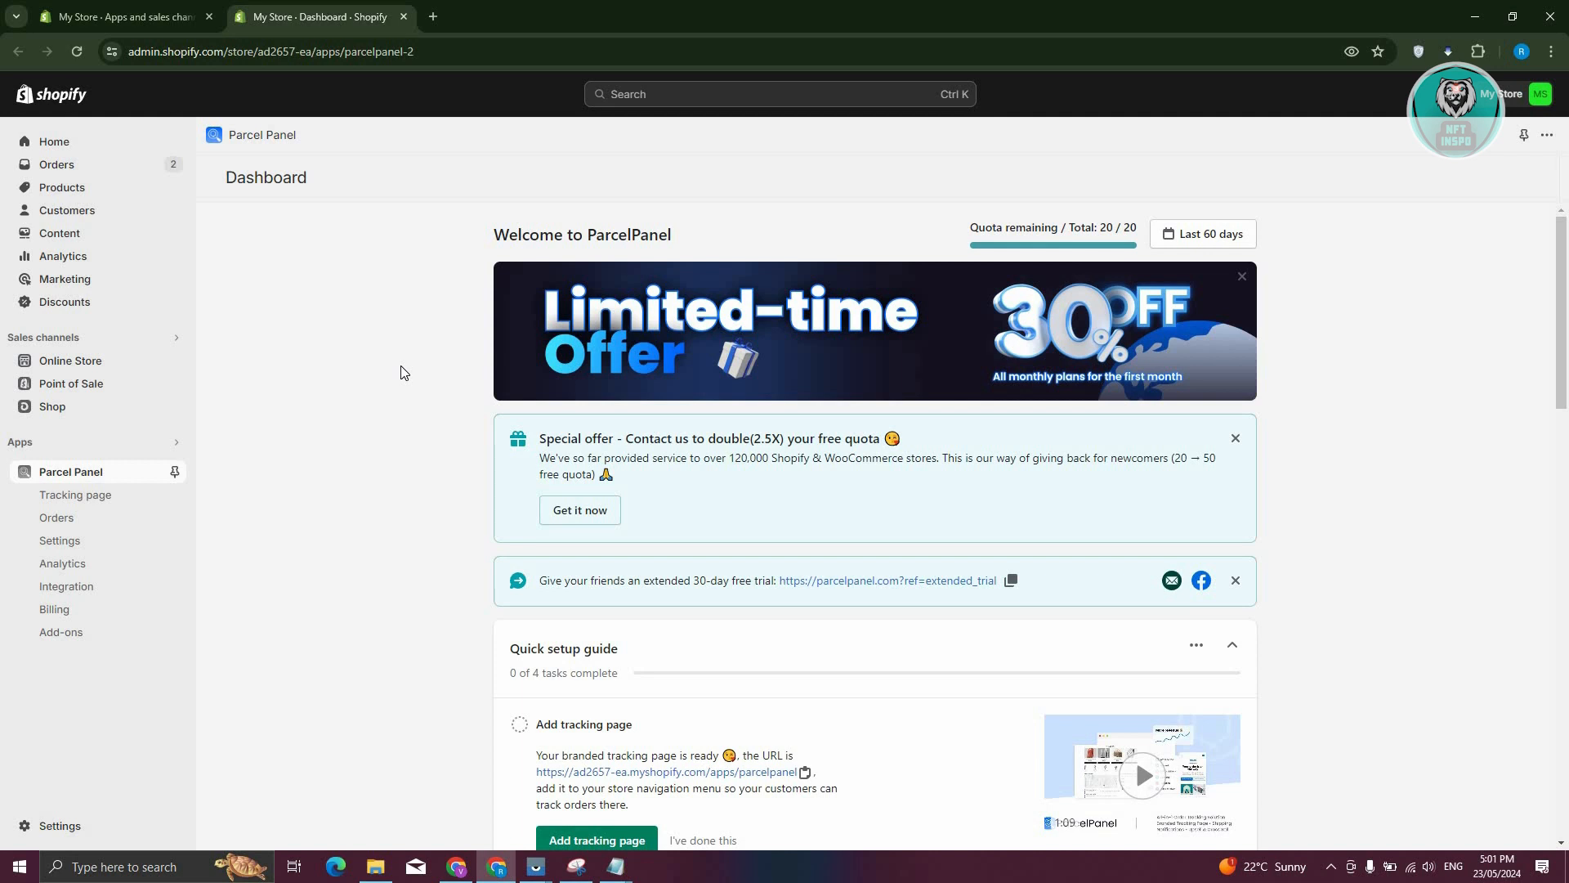
# Step: Copy the tracking page URL from the setup guide and pin Parcel Panel in the sidebar
pyautogui.scroll(-3)
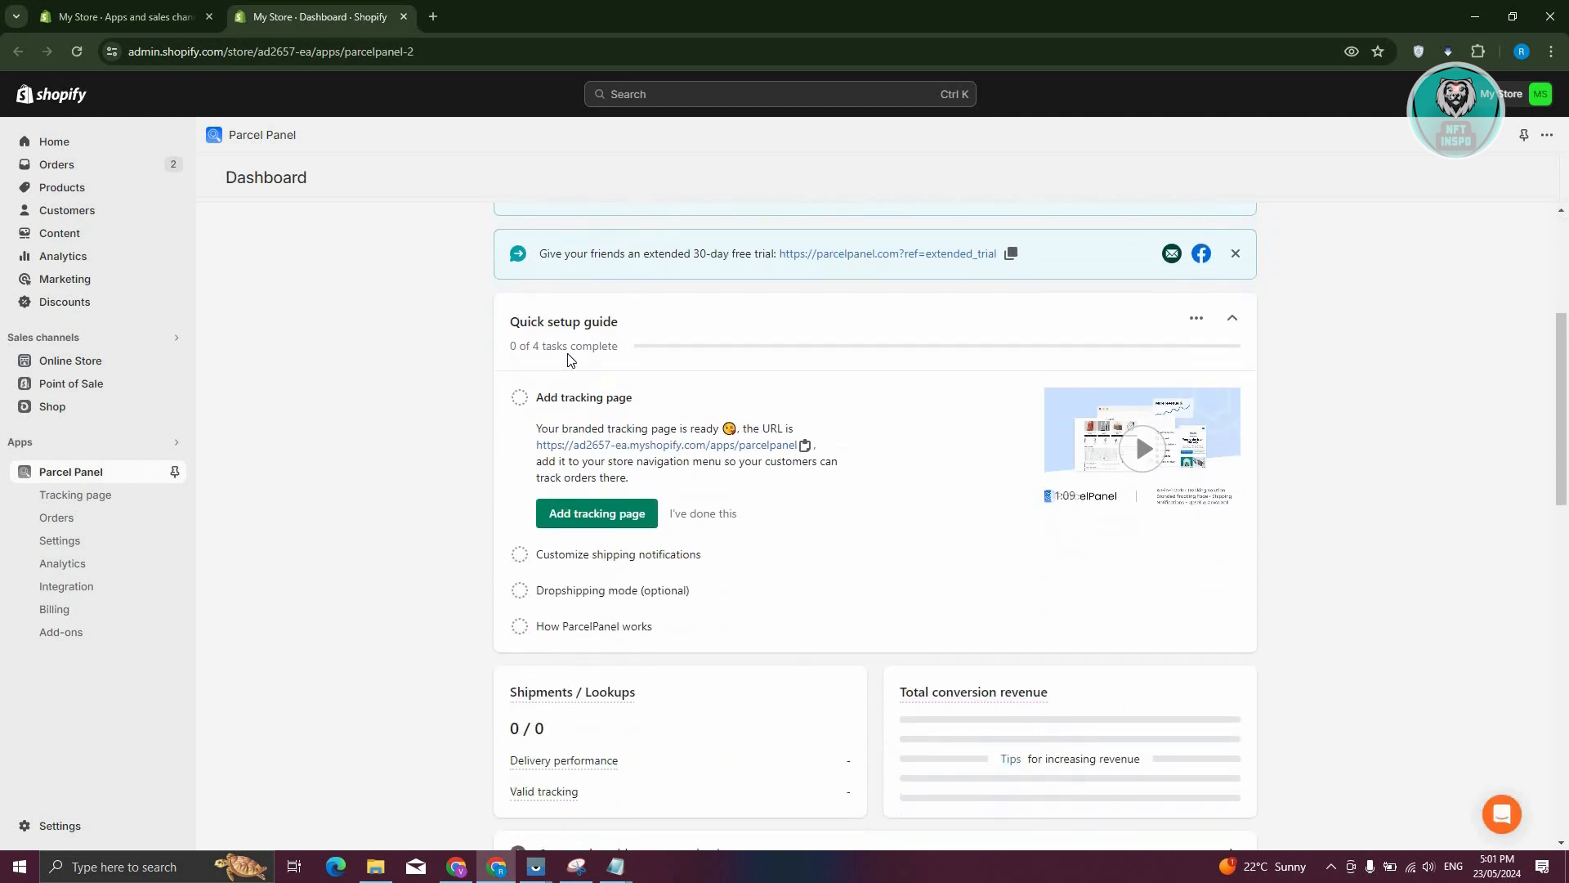
pyautogui.moveTo(518, 412)
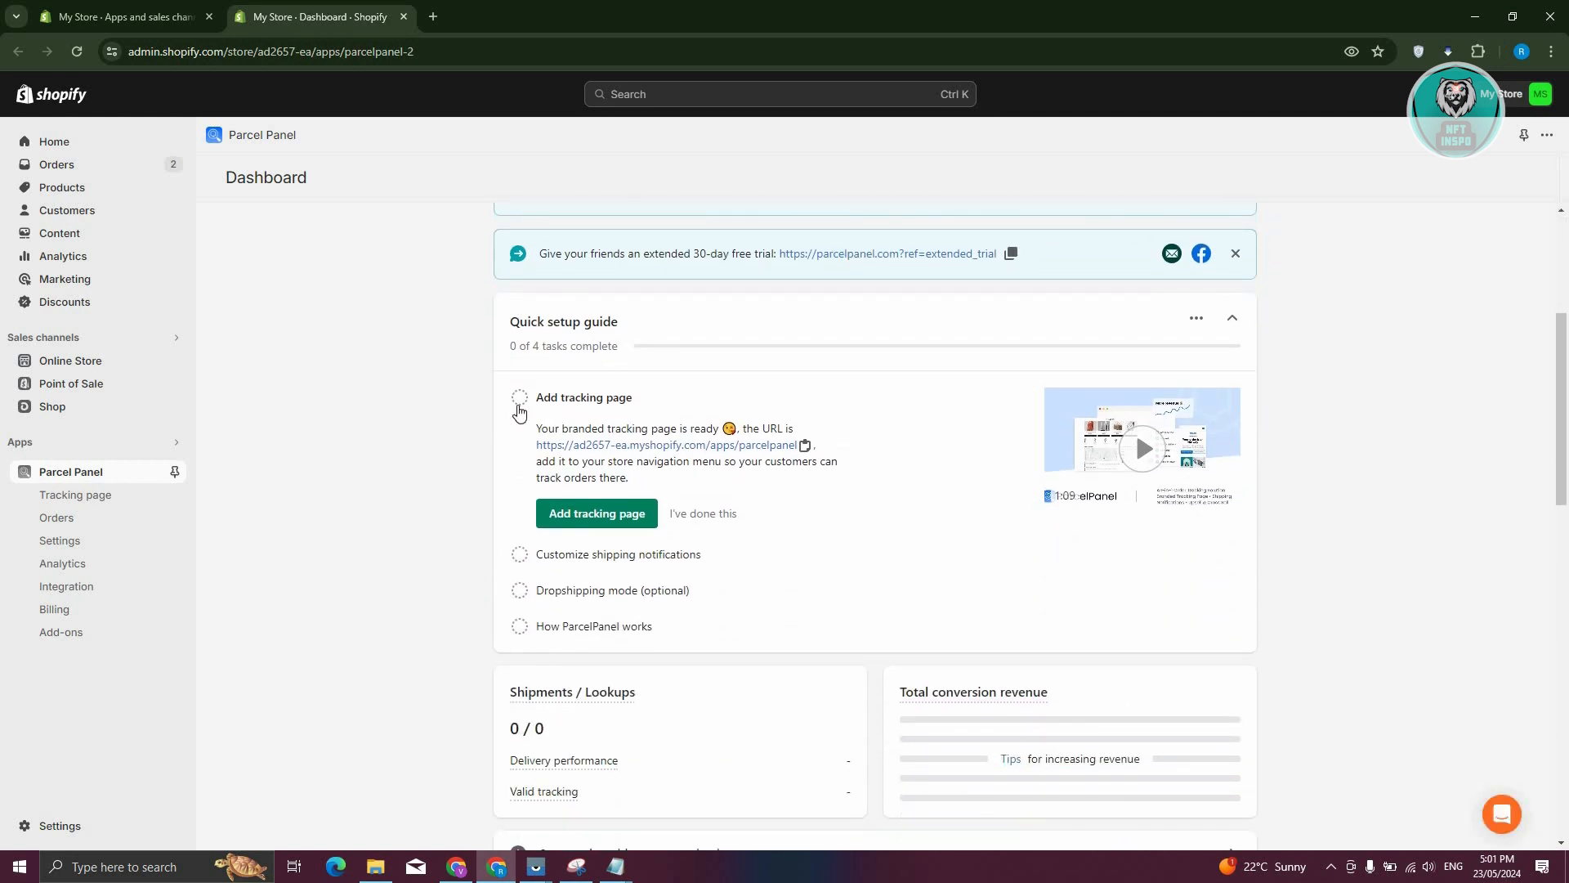
pyautogui.moveTo(519, 397)
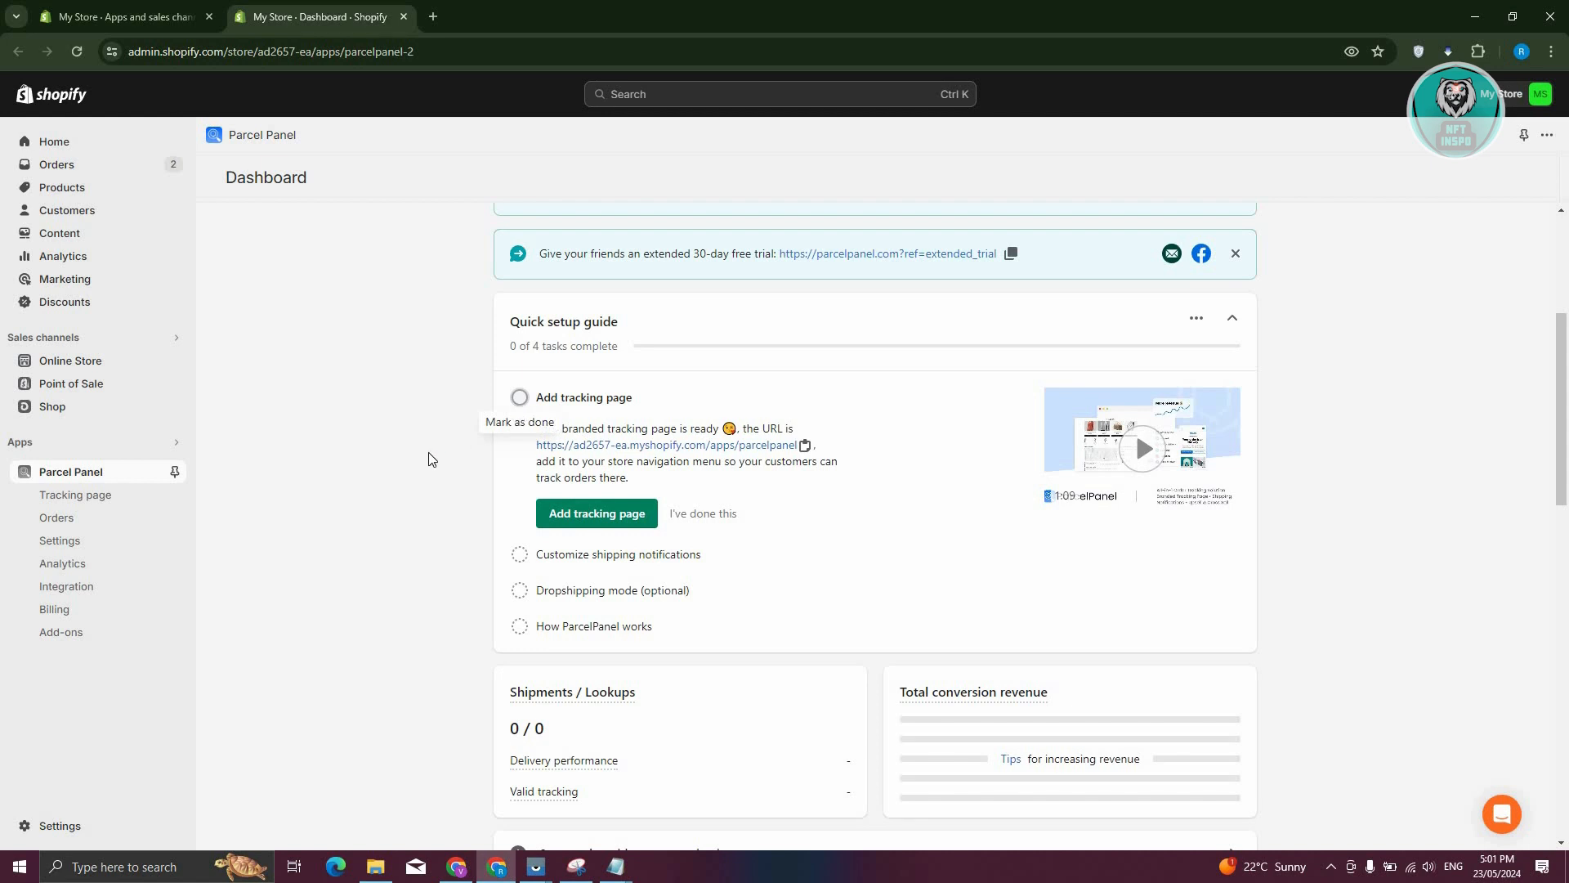
pyautogui.moveTo(422, 461)
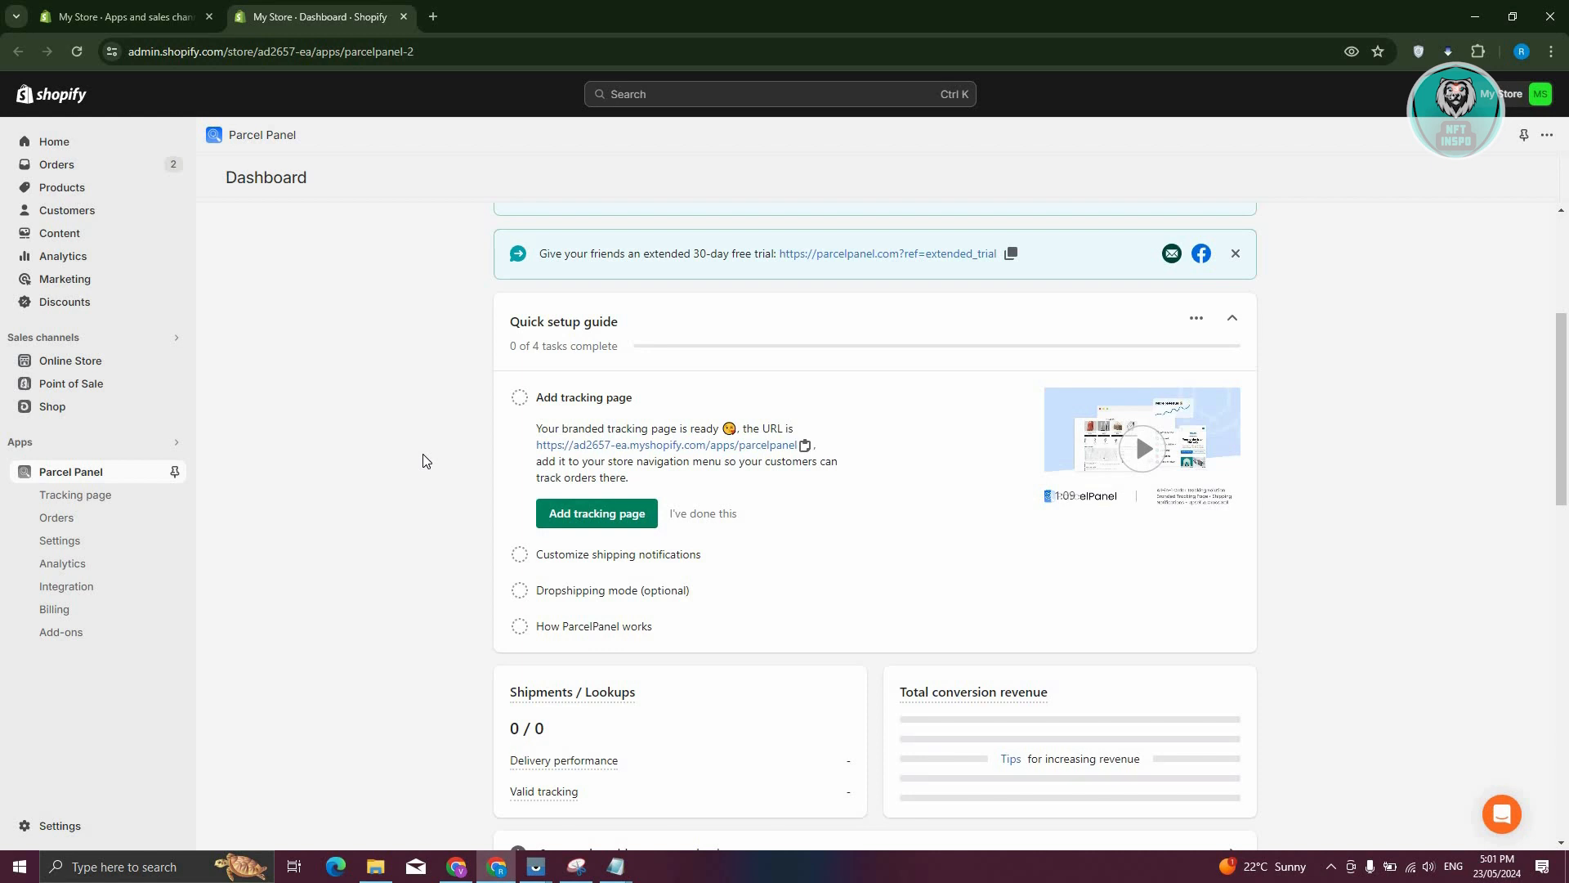
pyautogui.moveTo(549, 413)
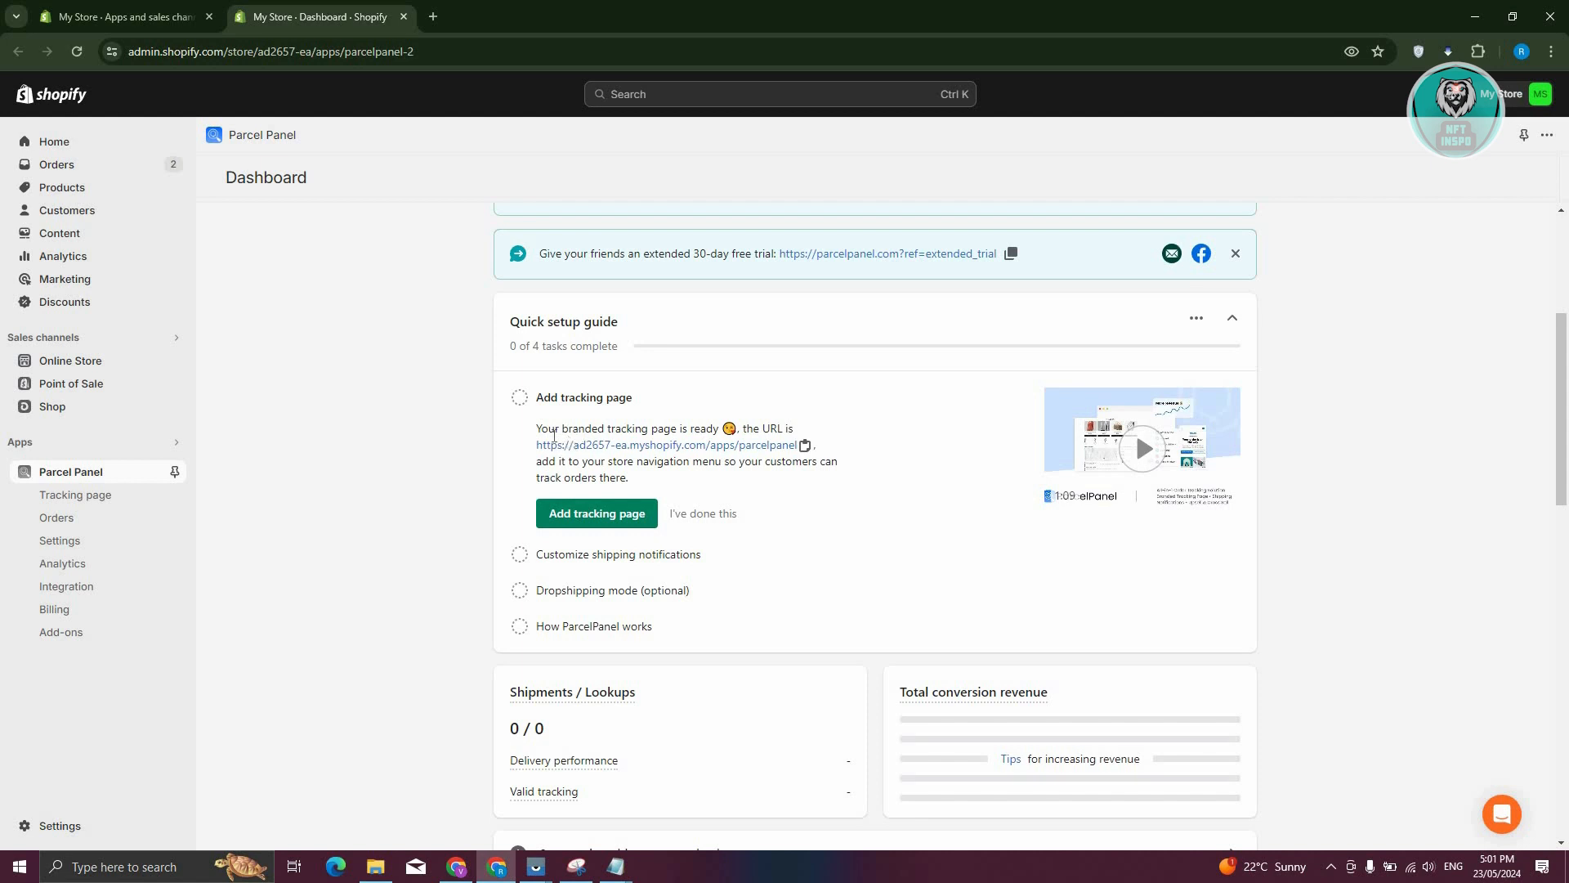
pyautogui.moveTo(629, 453)
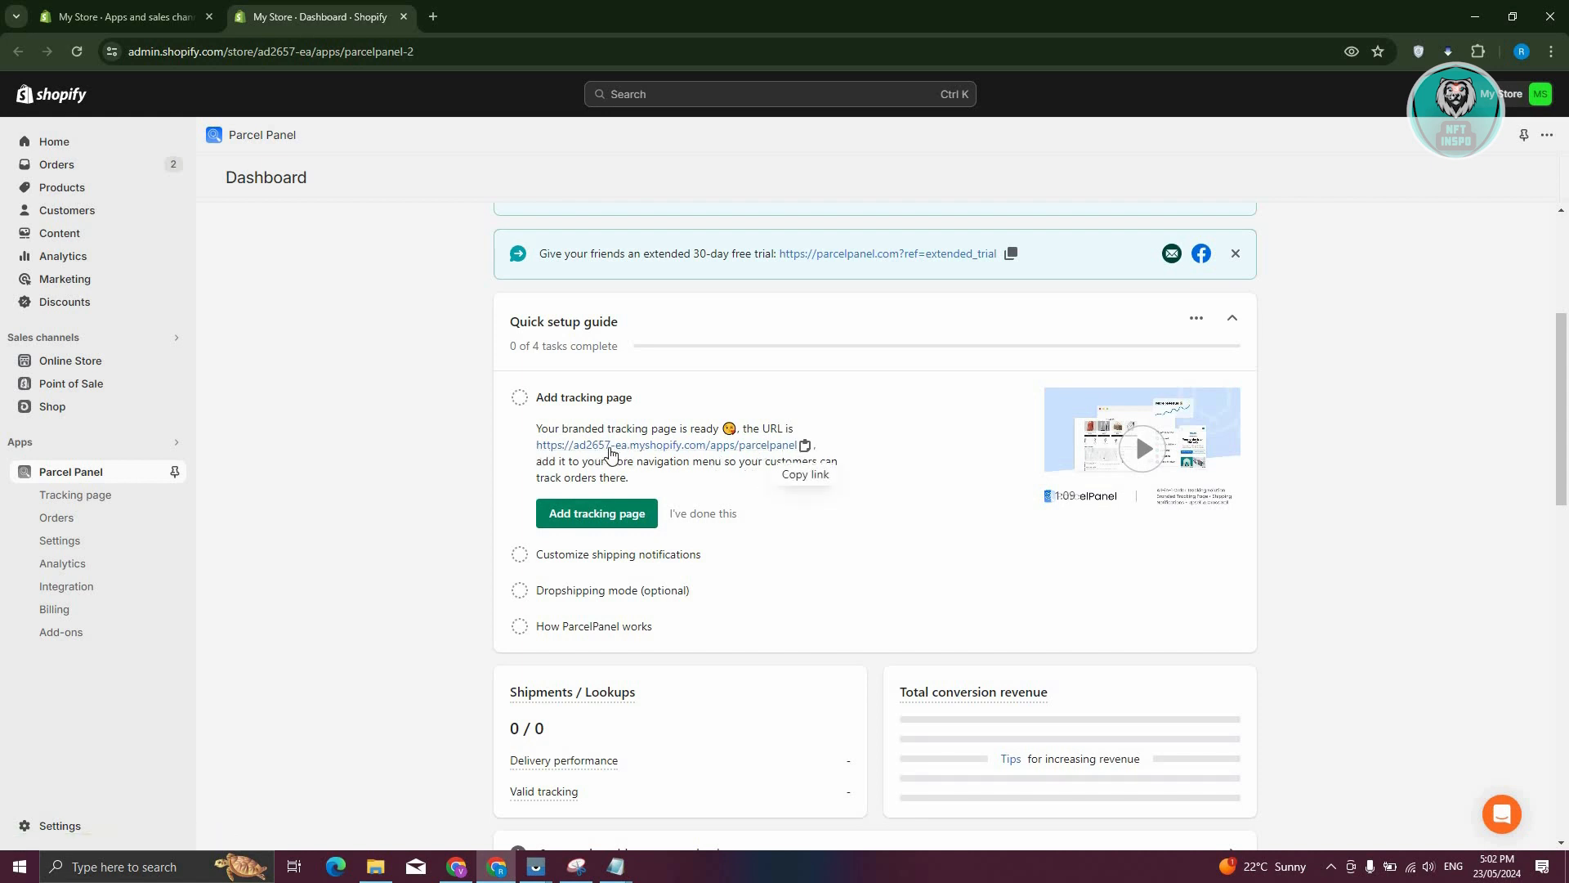
pyautogui.moveTo(462, 644)
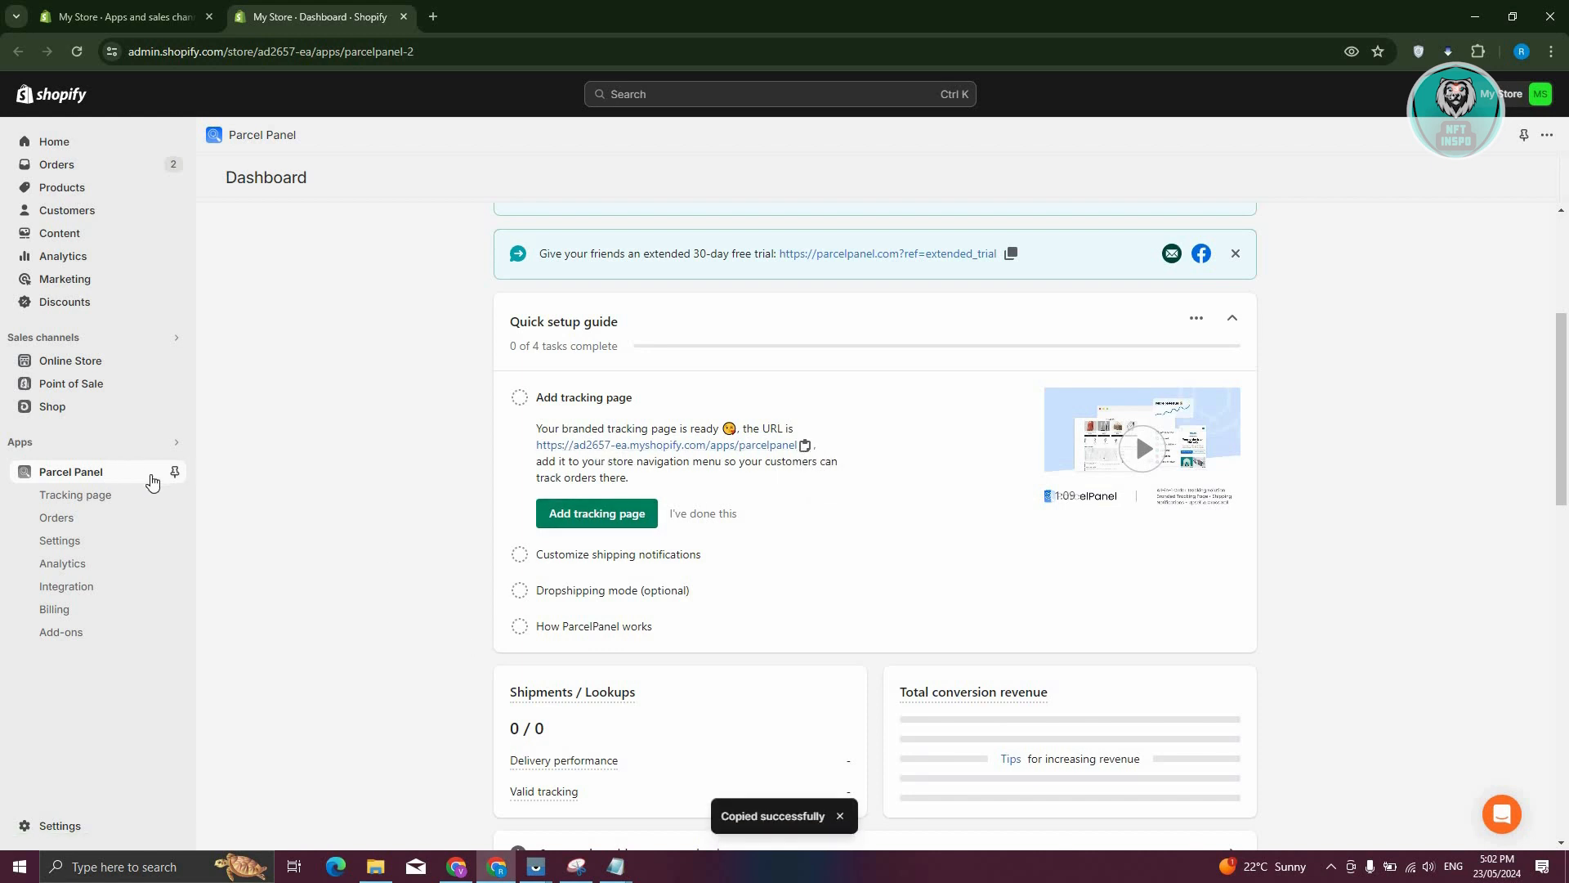
pyautogui.click(173, 473)
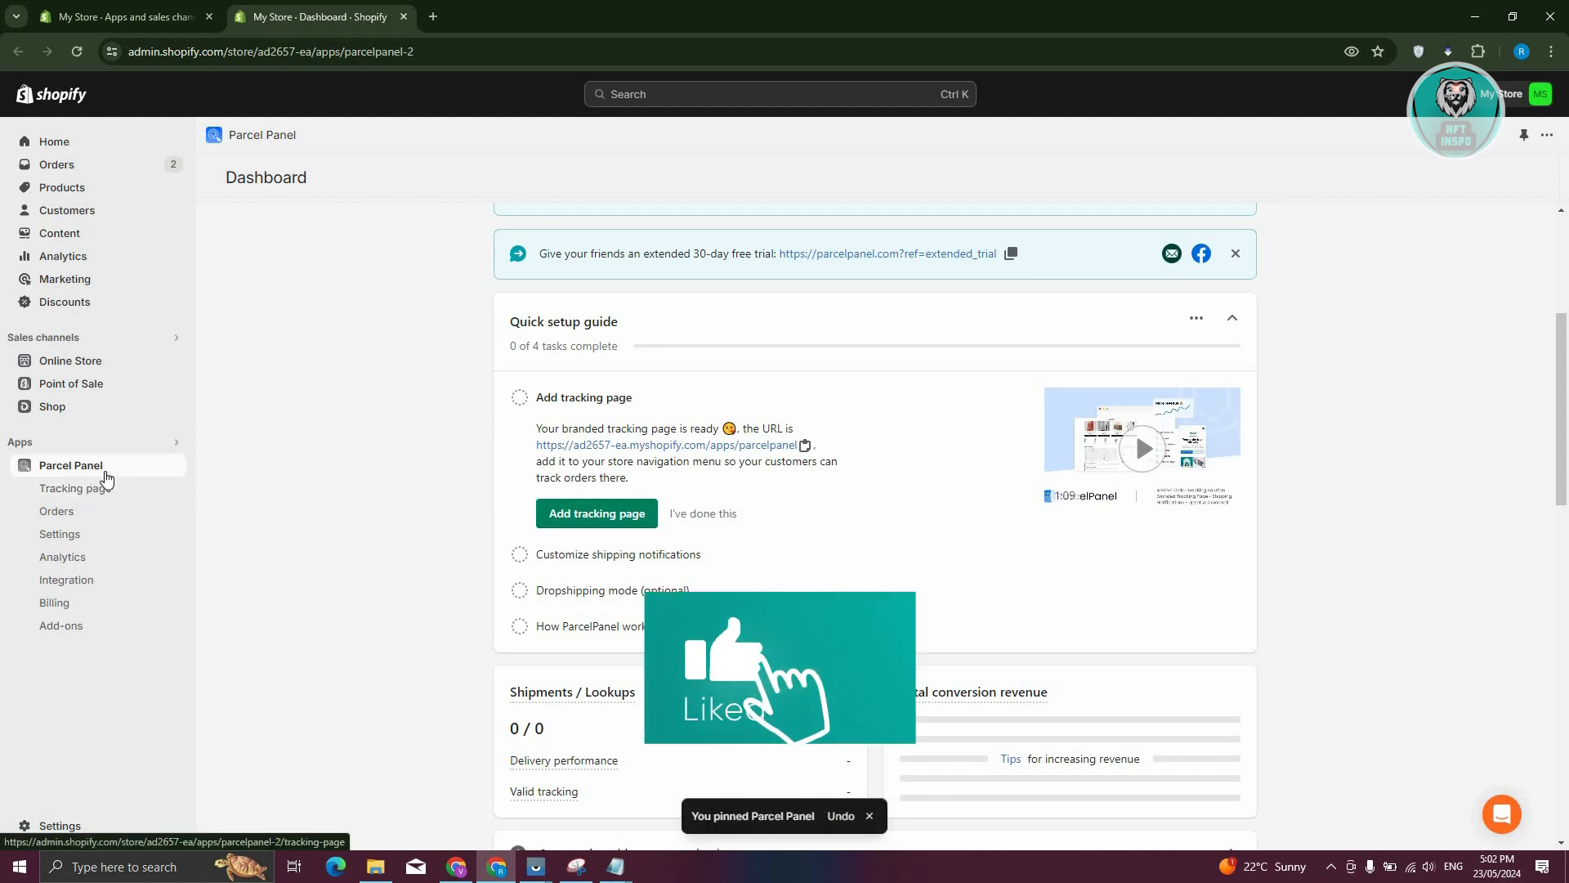
pyautogui.moveTo(70, 362)
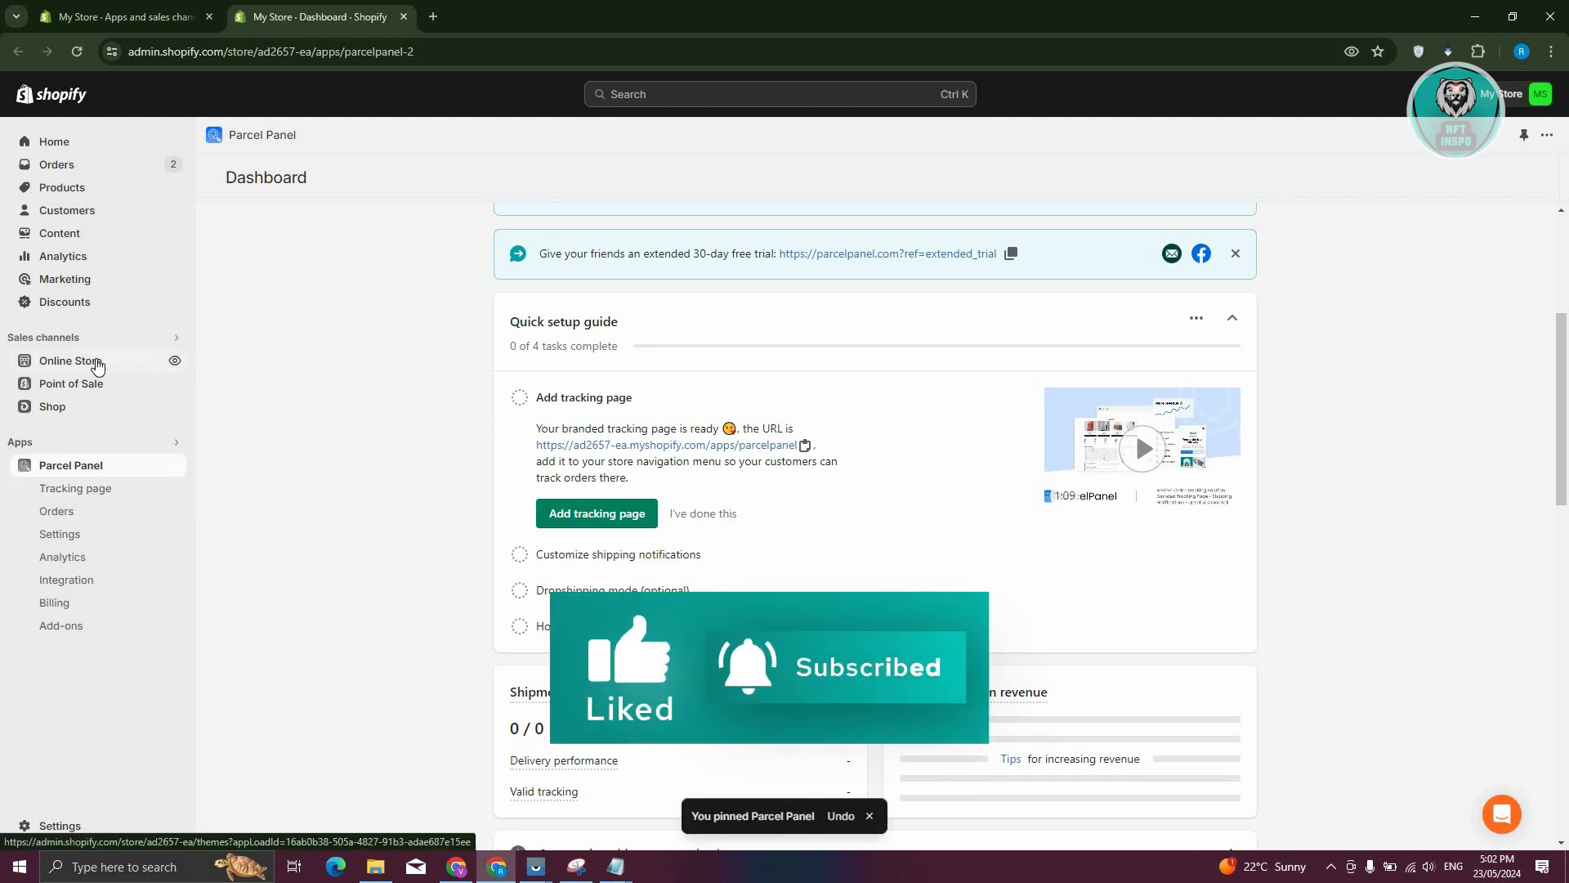
# Step: Open Online Store Navigation and the Main menu listing Home, Catalog and Contact
pyautogui.click(70, 363)
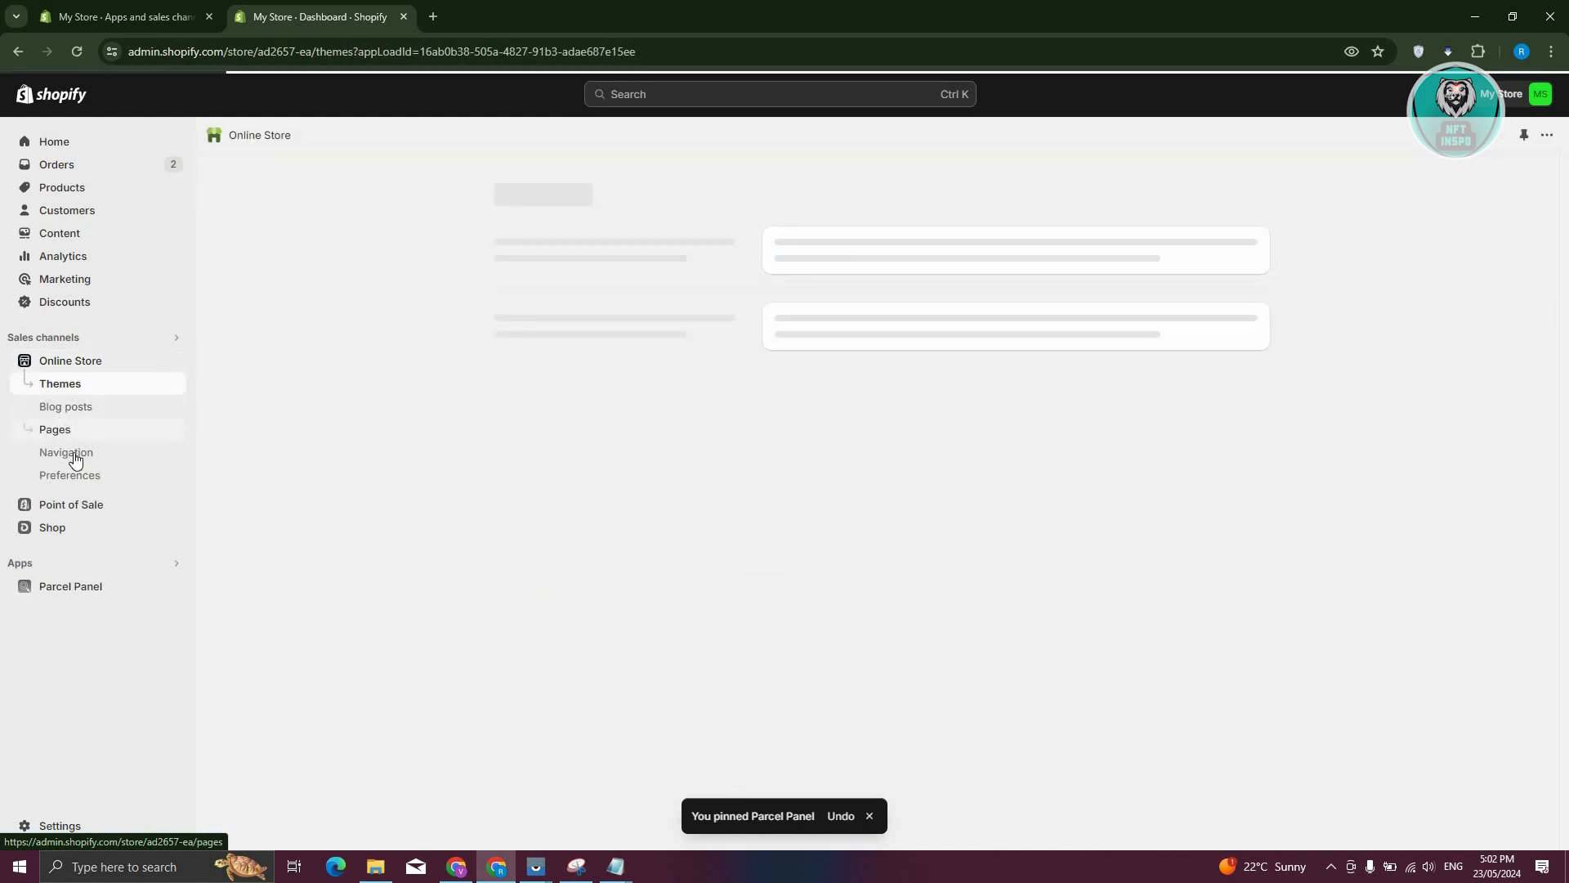
pyautogui.click(65, 453)
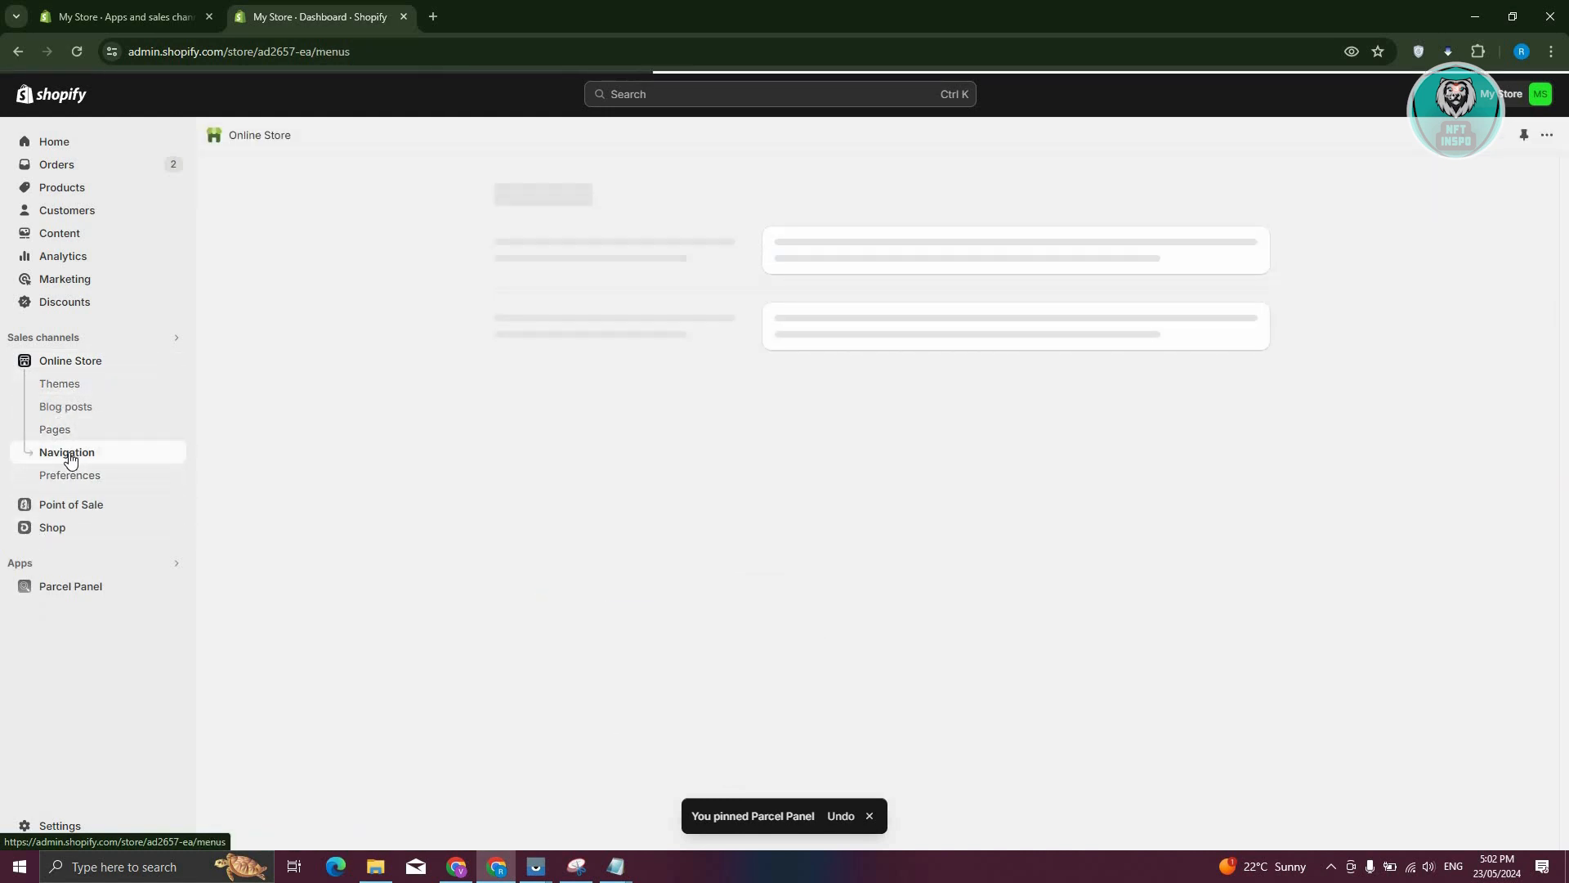
pyautogui.click(67, 453)
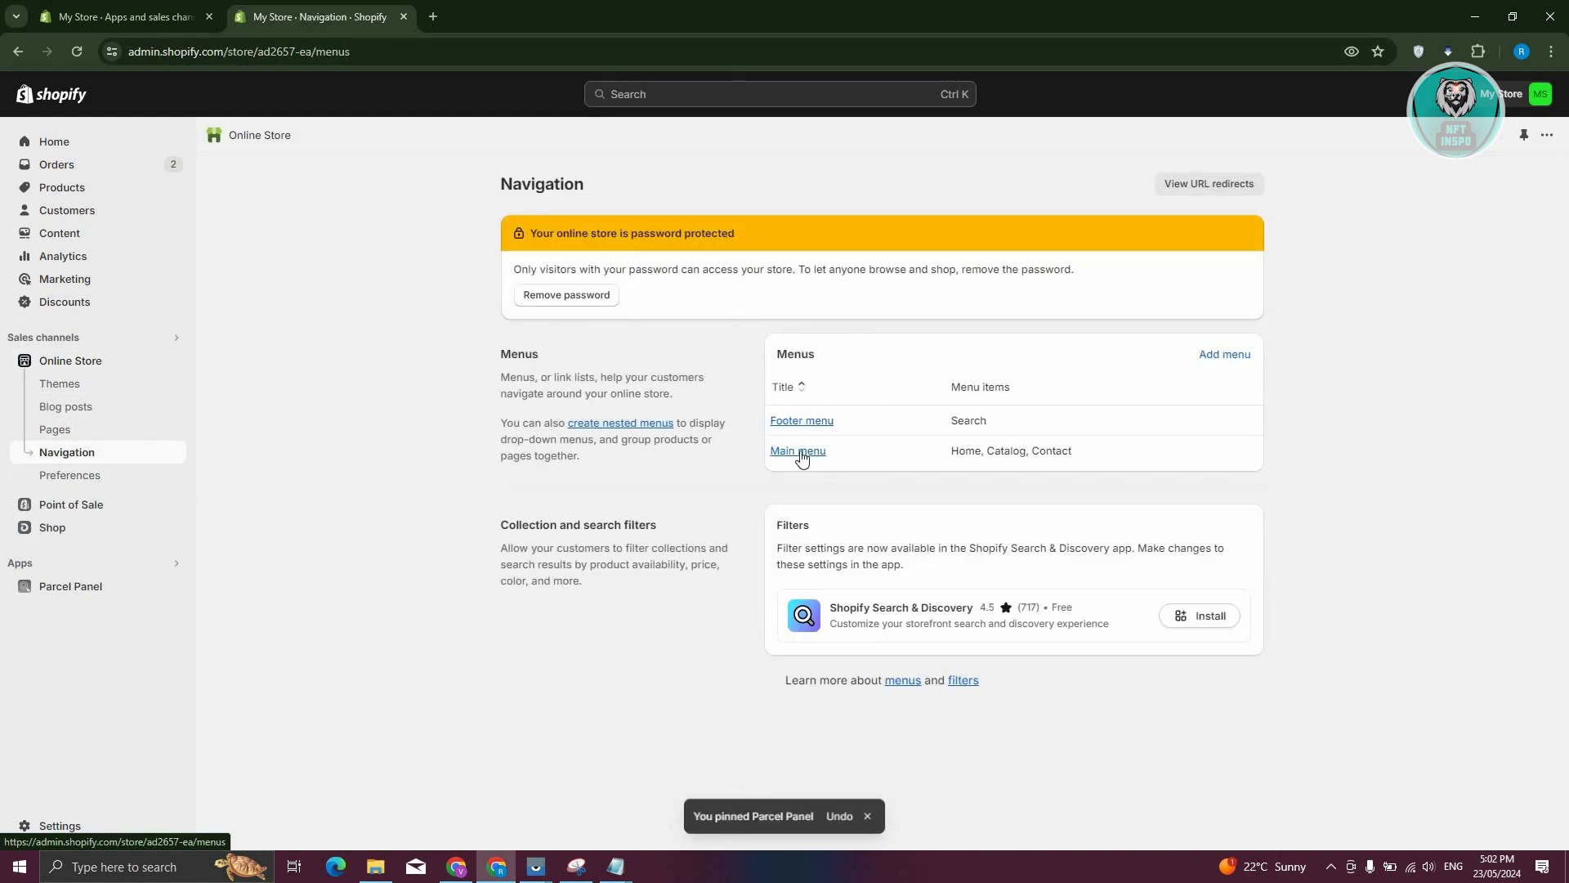
pyautogui.click(798, 451)
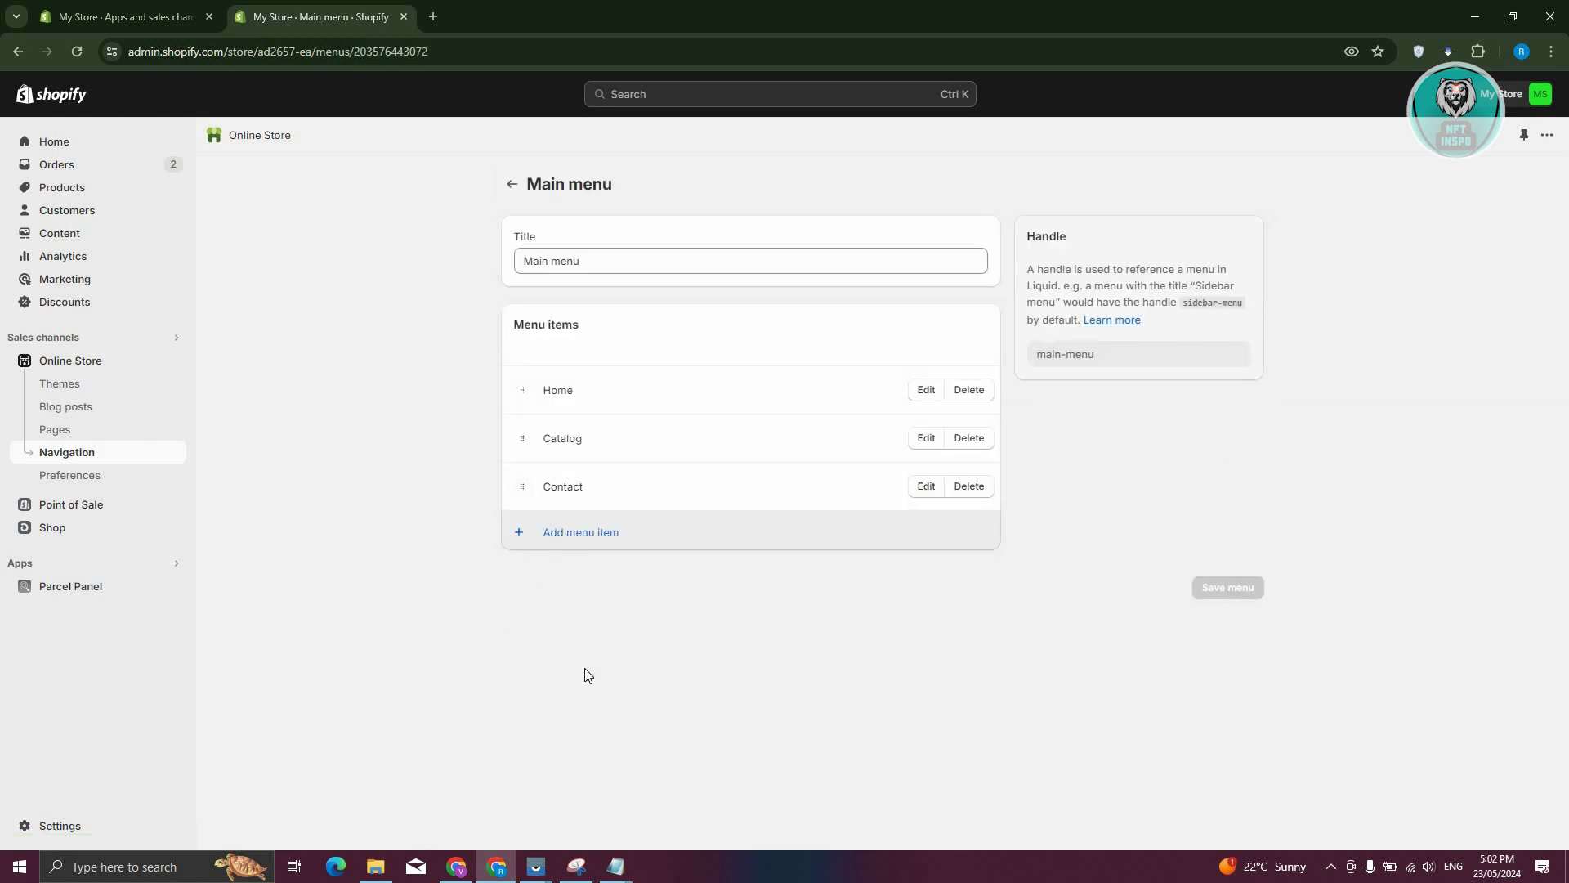
# Step: Add a TRACK PACKAGE menu item linking to /apps/parcelpanel and save the Main menu
pyautogui.click(580, 531)
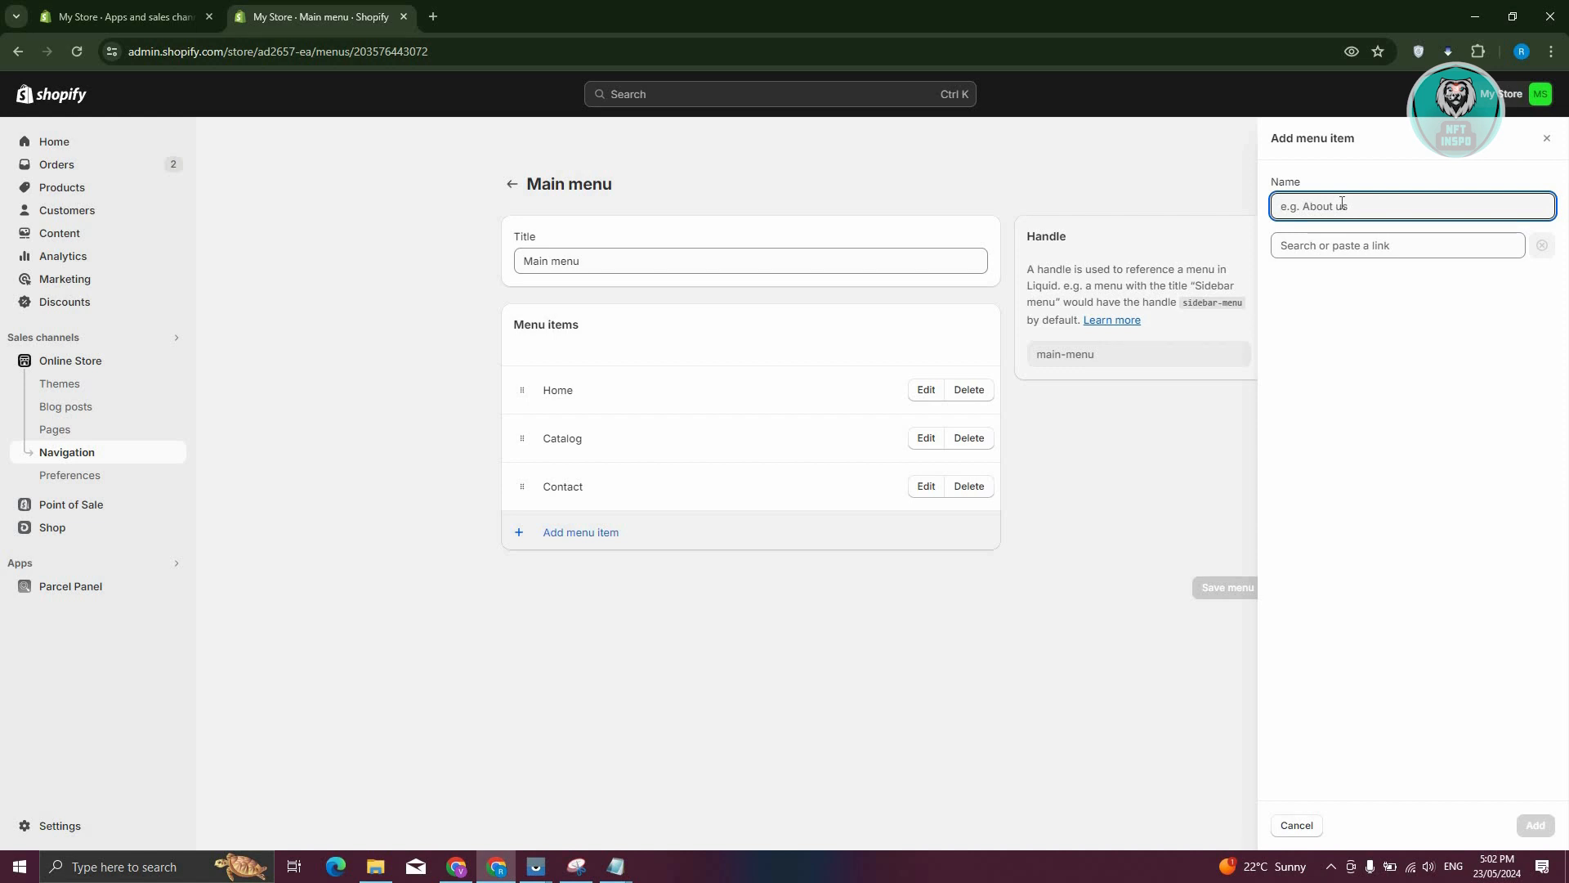
pyautogui.write('TRACK PACK')
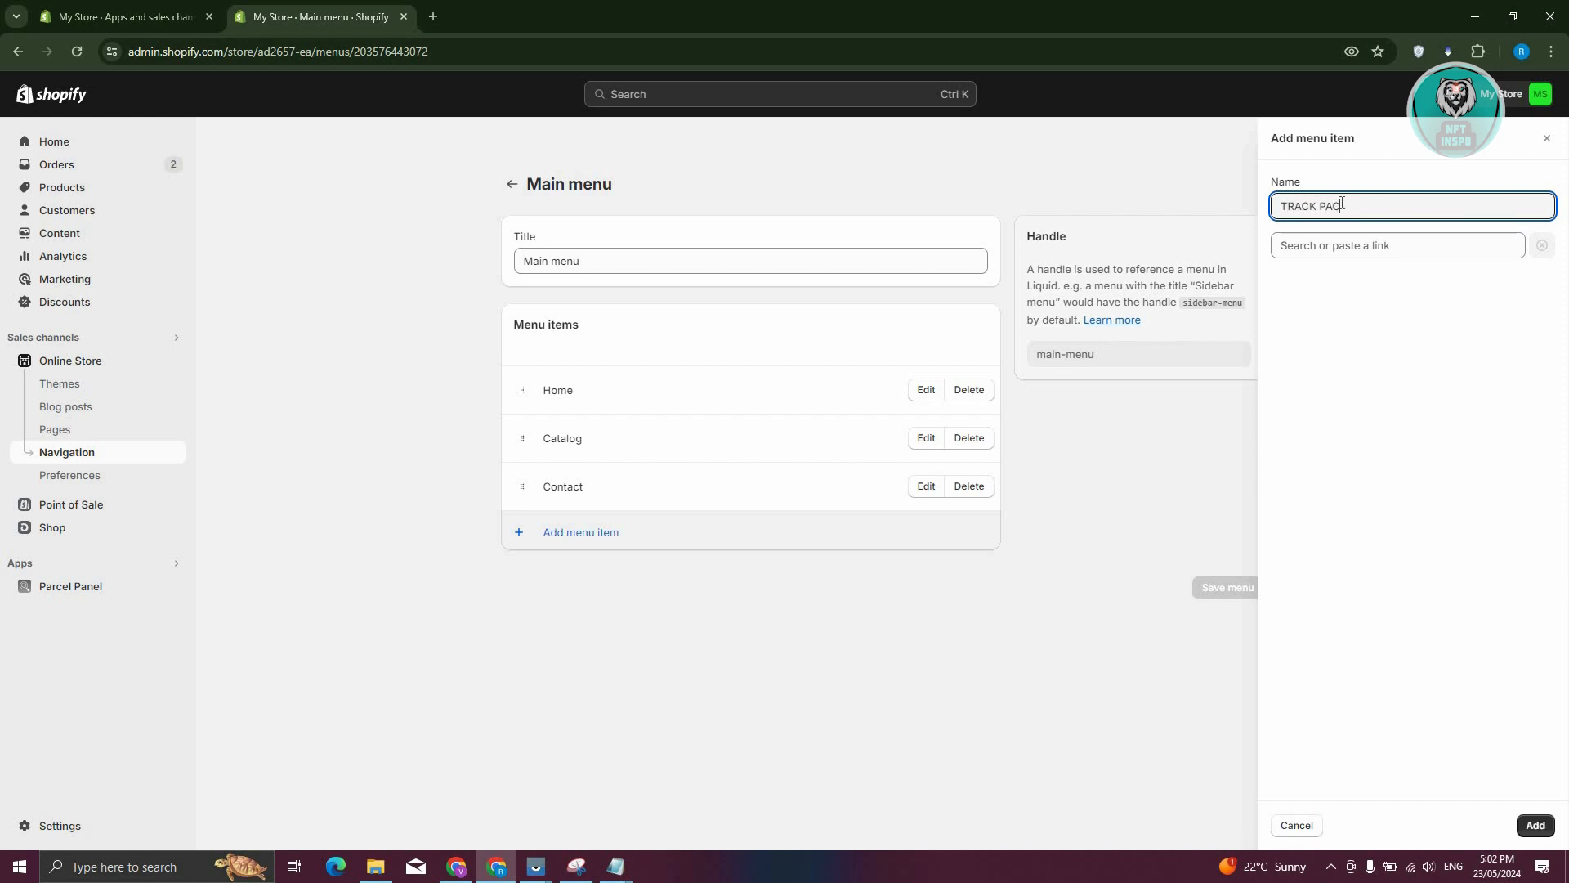
pyautogui.click(1394, 245)
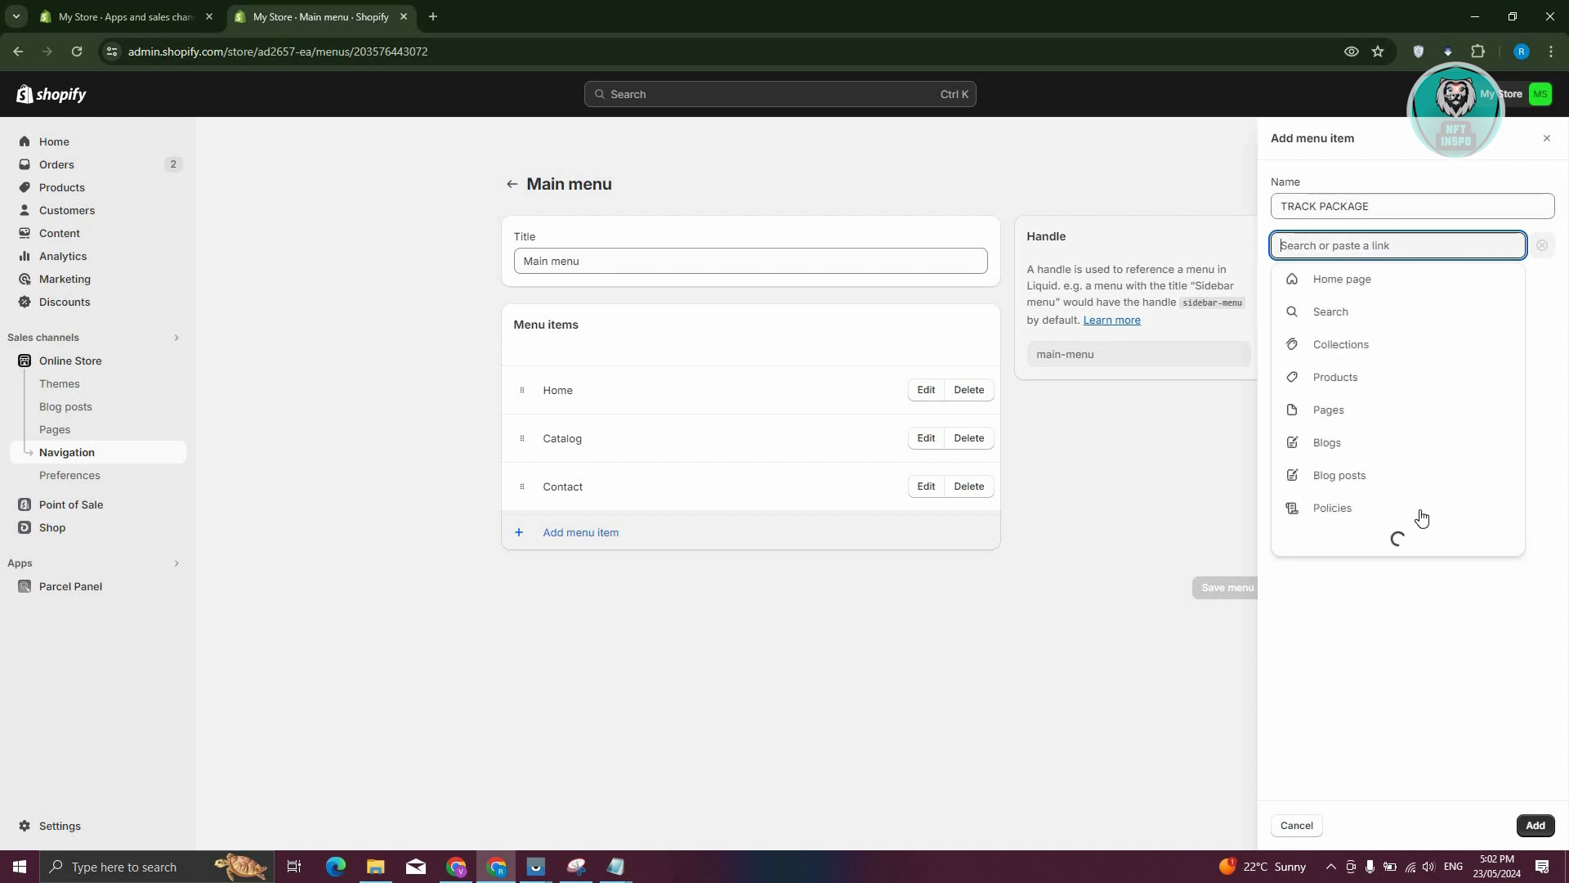
pyautogui.write('/apps/parcelpanel')
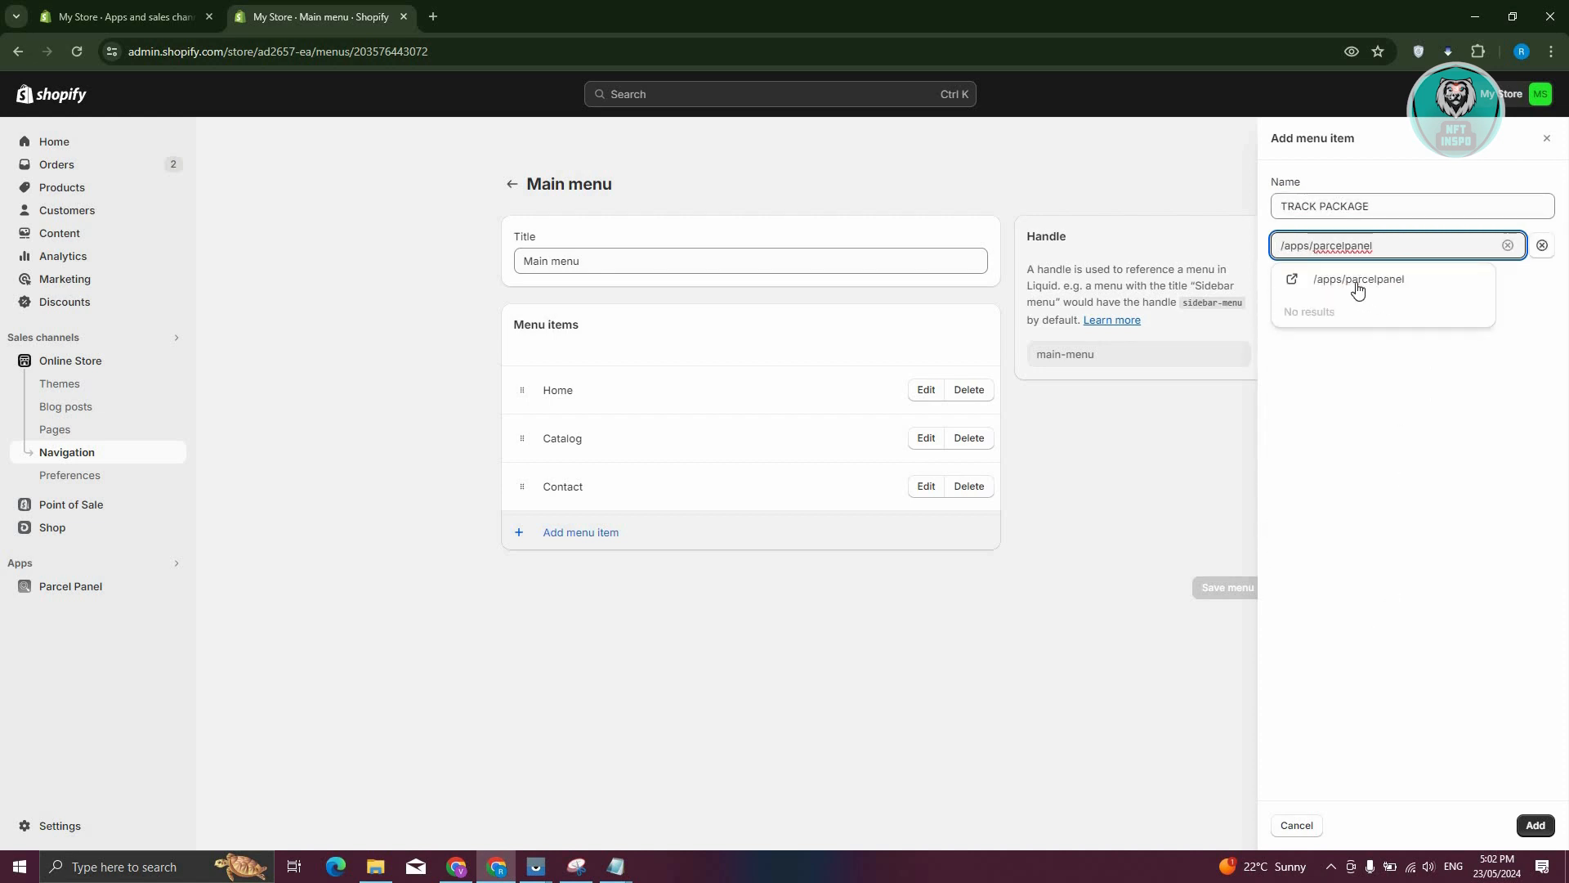
pyautogui.click(1359, 280)
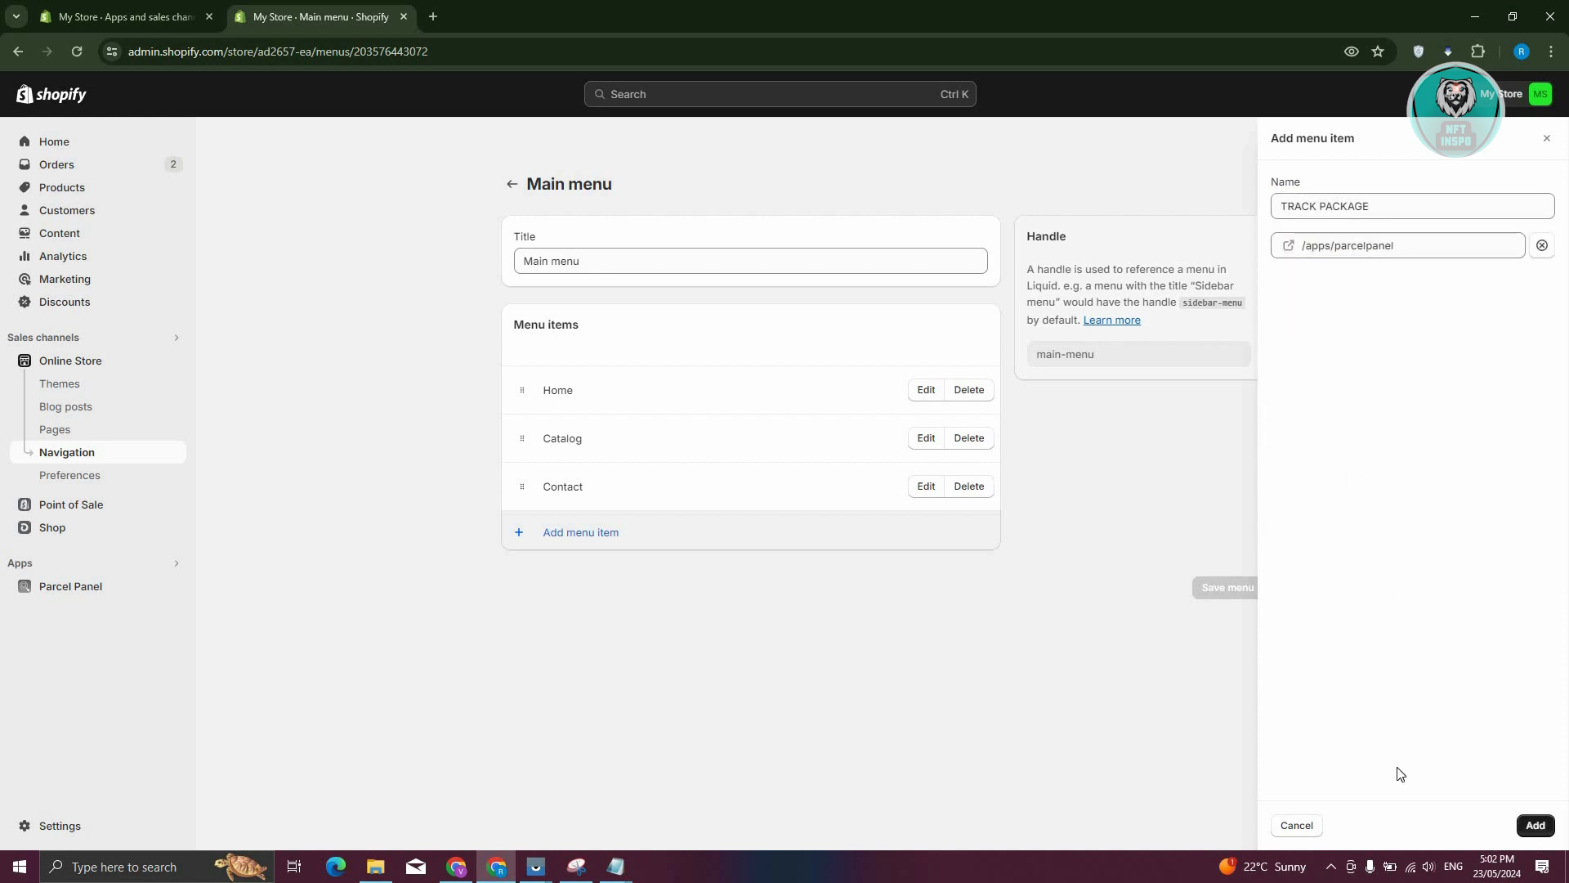
pyautogui.click(1532, 824)
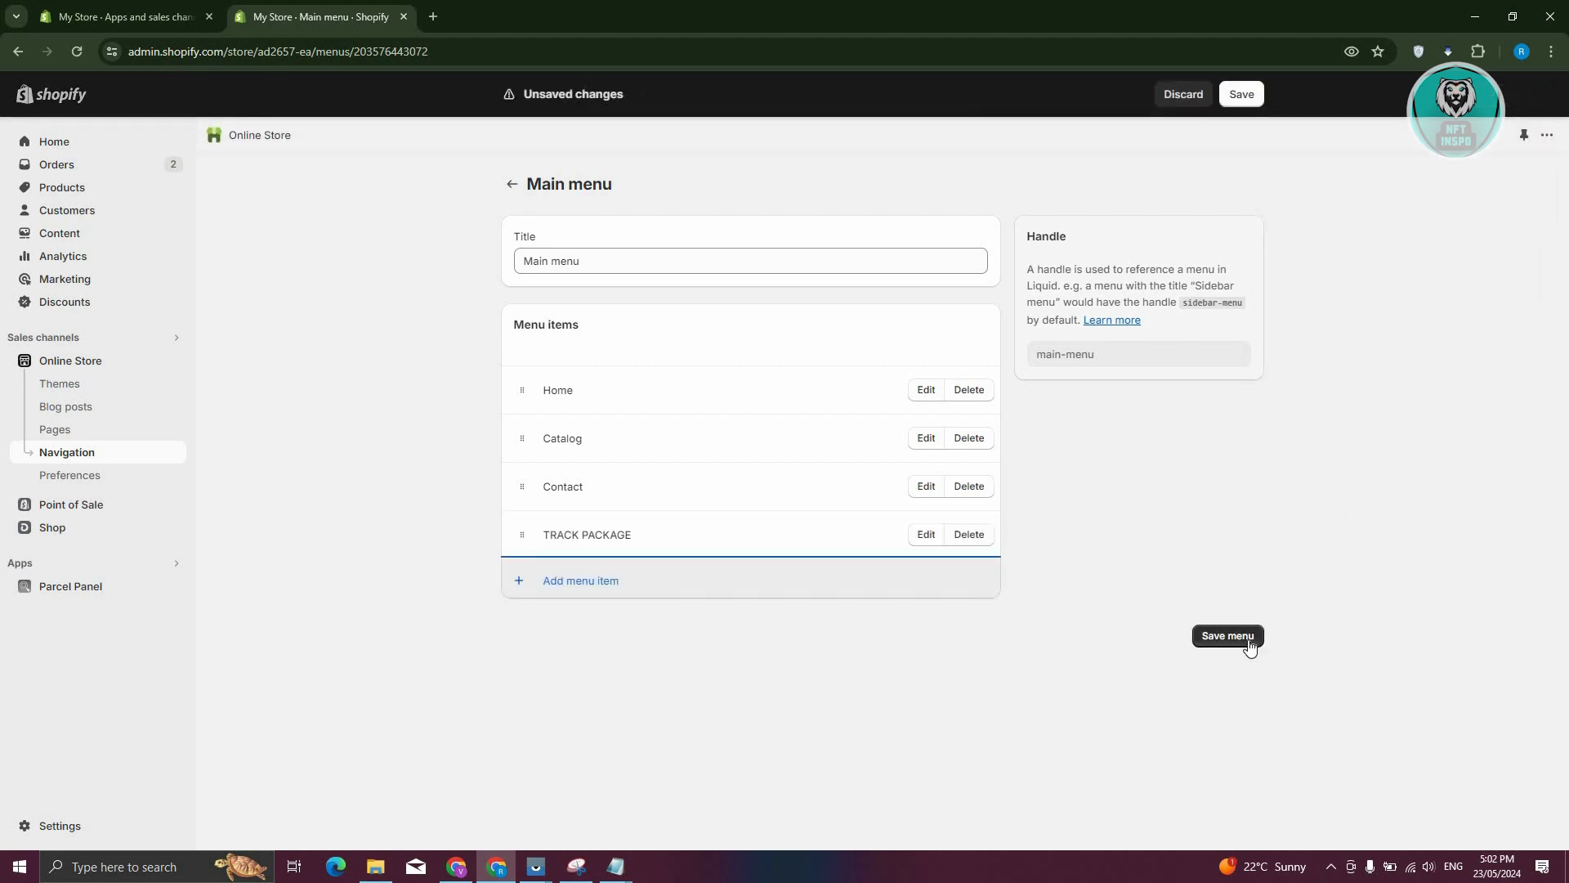
pyautogui.click(1227, 636)
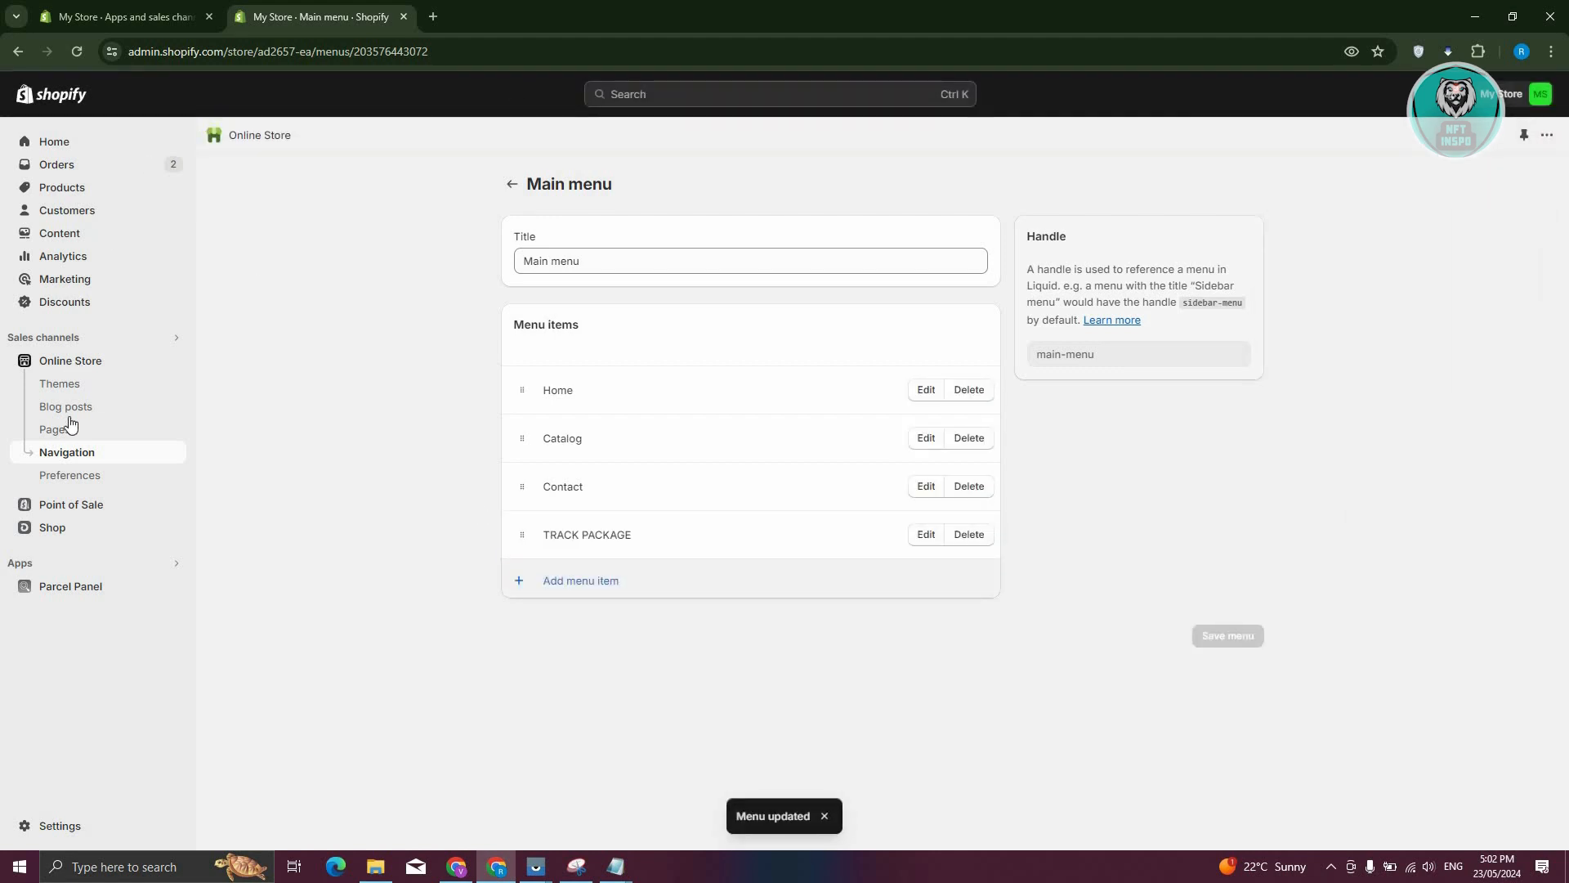
# Step: Verify the tracking page sits in the Main menu and mark Add tracking page as done (1 of 4)
pyautogui.click(71, 585)
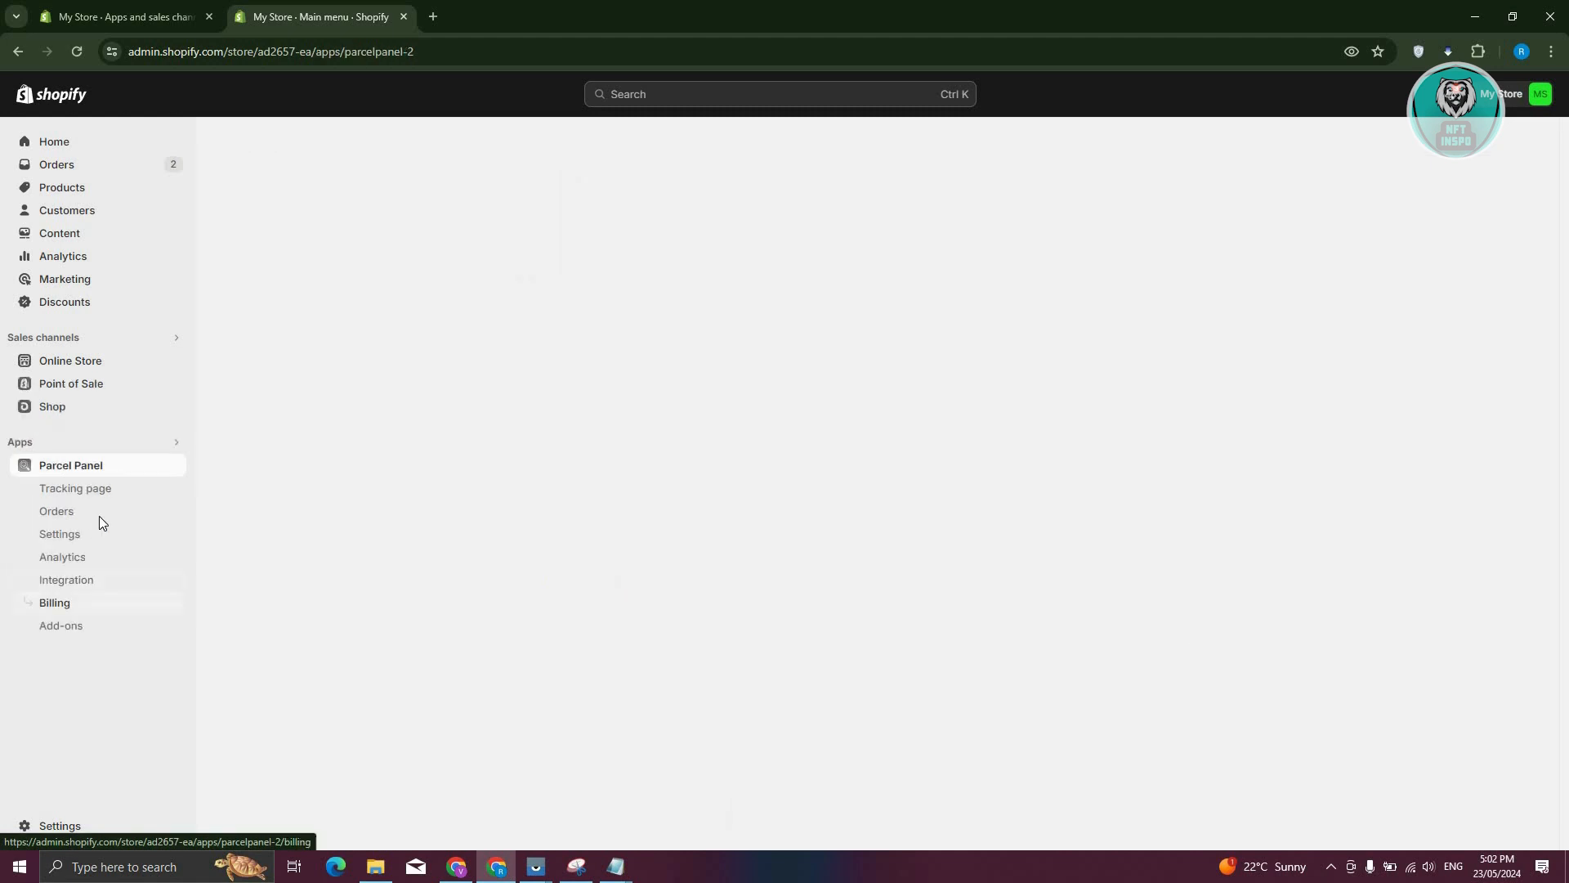
pyautogui.click(70, 464)
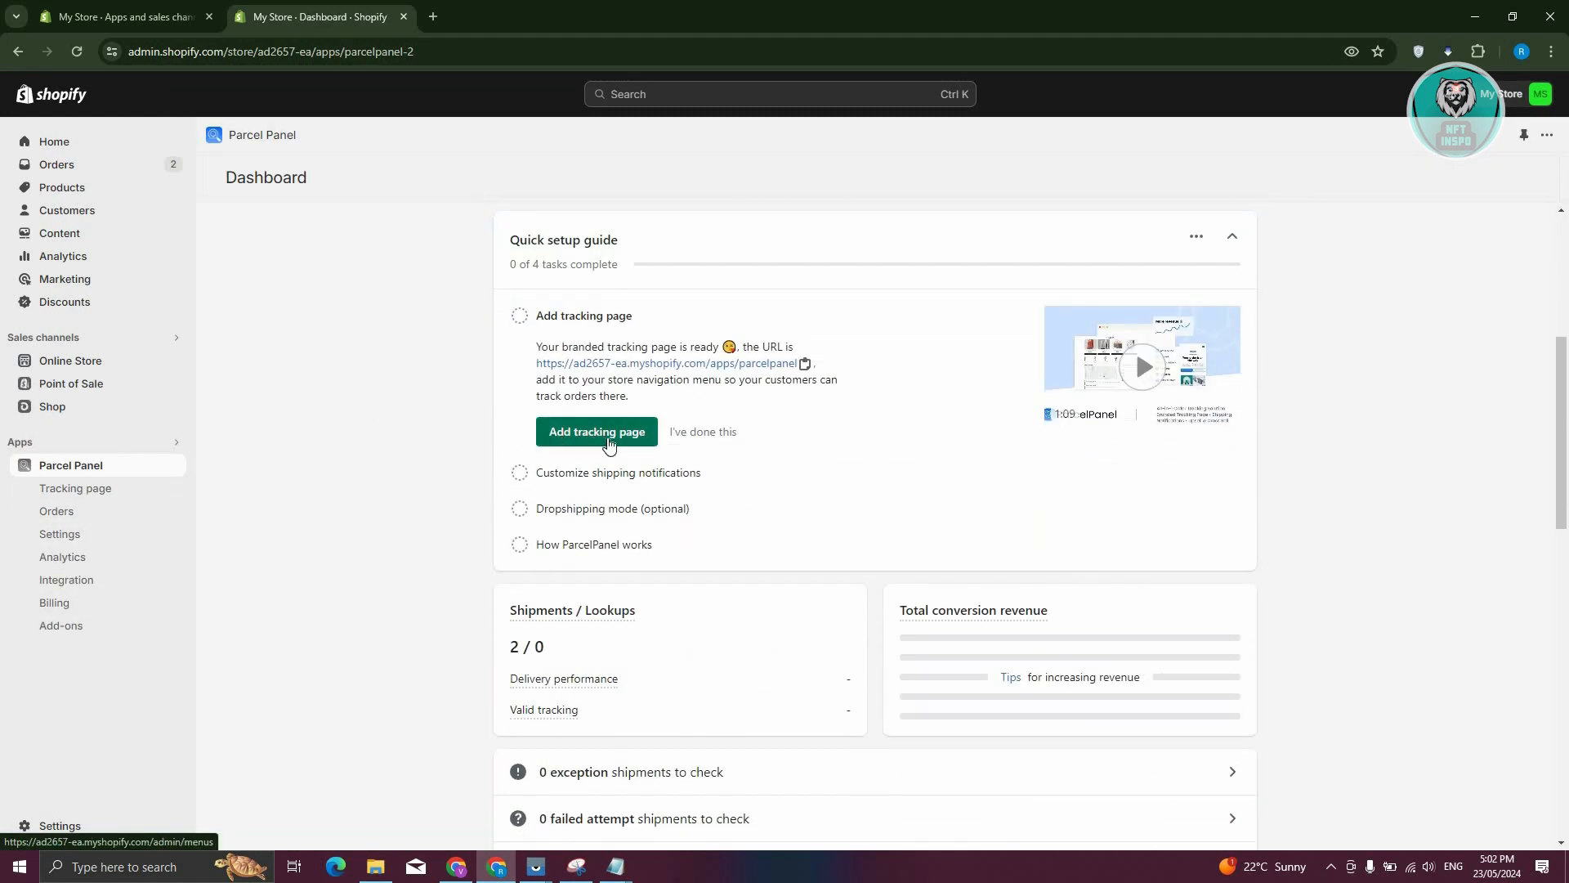
pyautogui.click(597, 431)
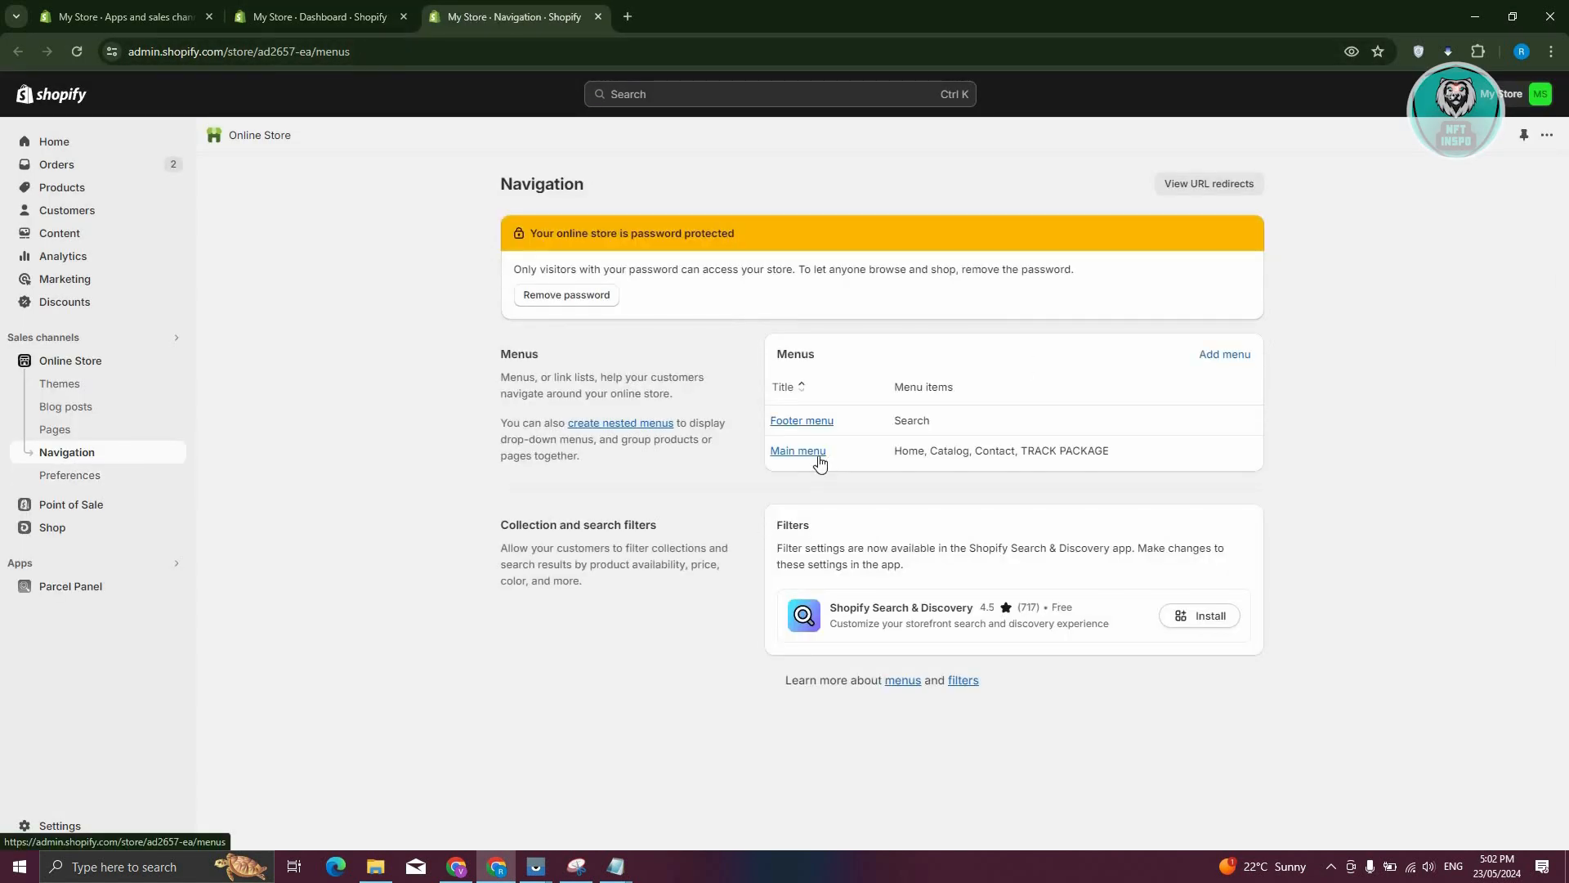
pyautogui.click(798, 451)
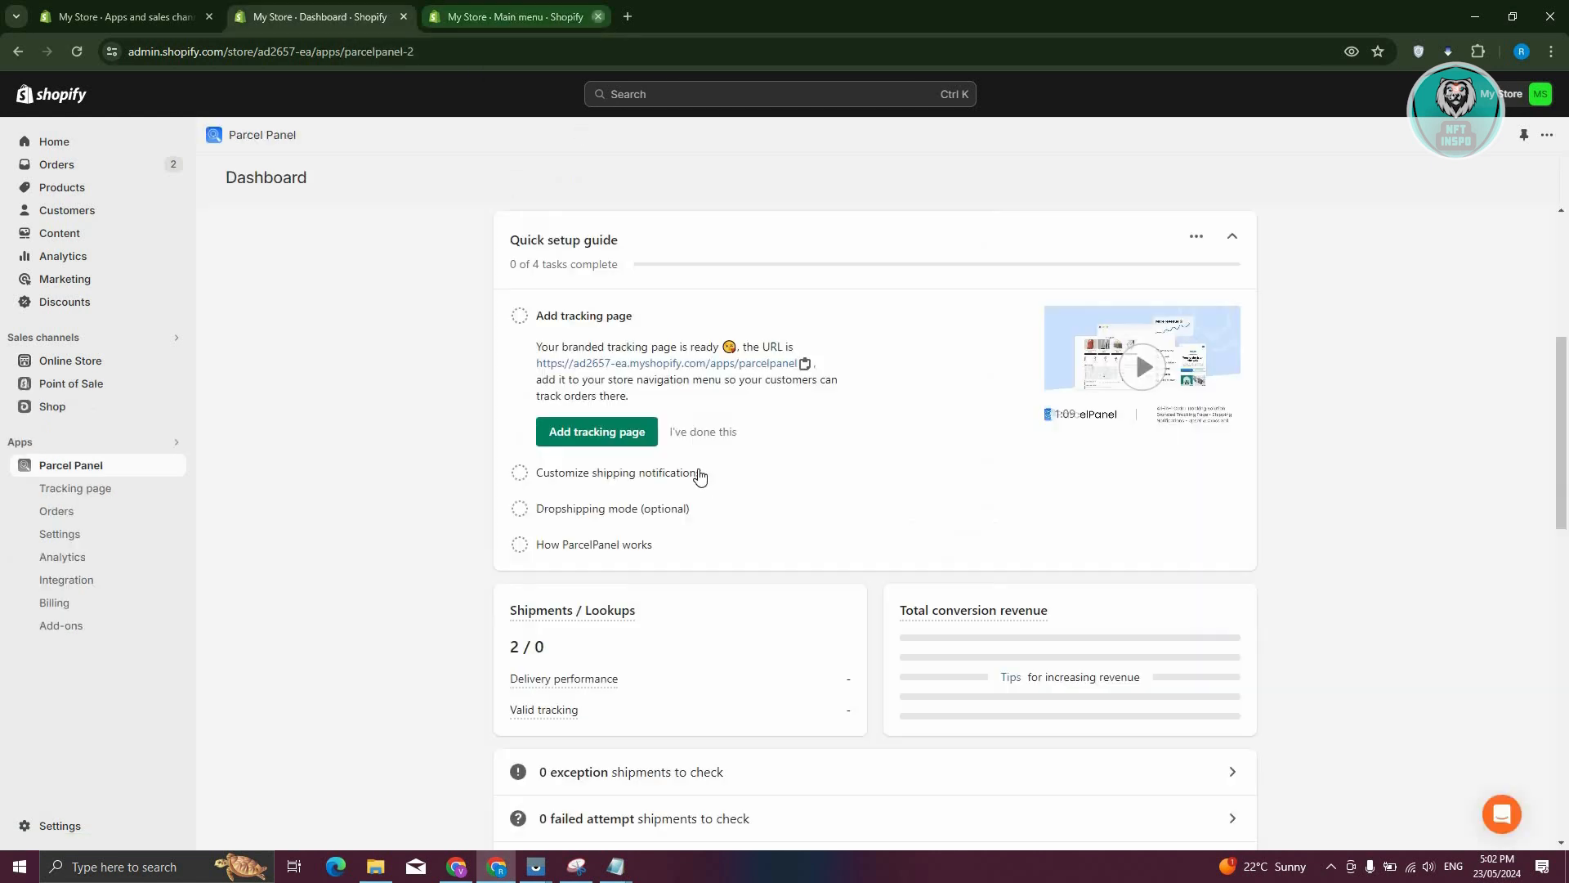
pyautogui.click(703, 432)
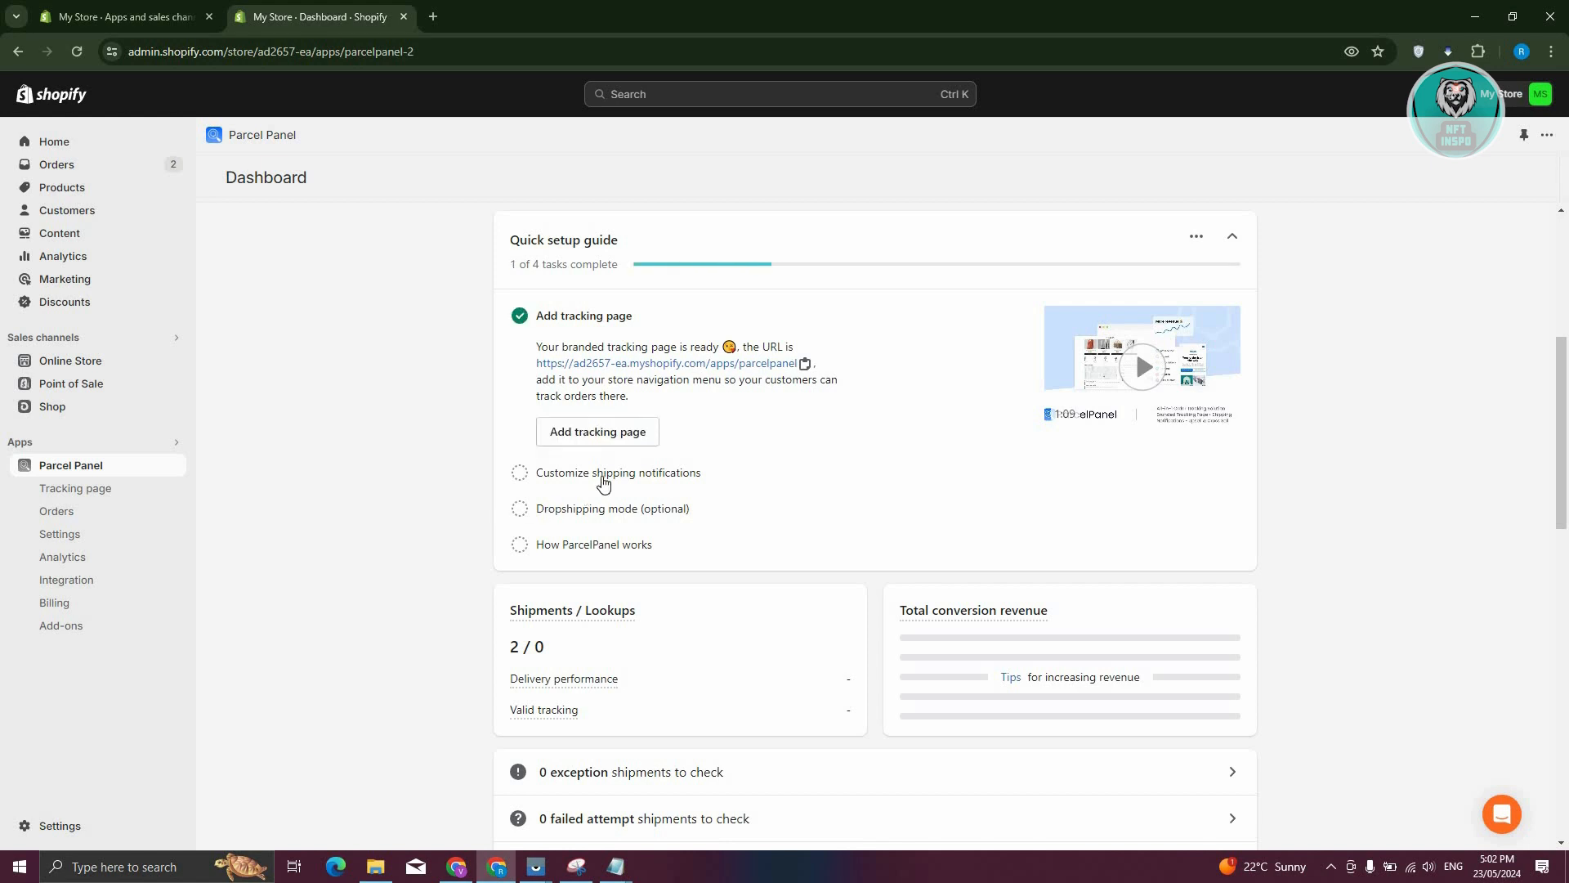
pyautogui.moveTo(533, 481)
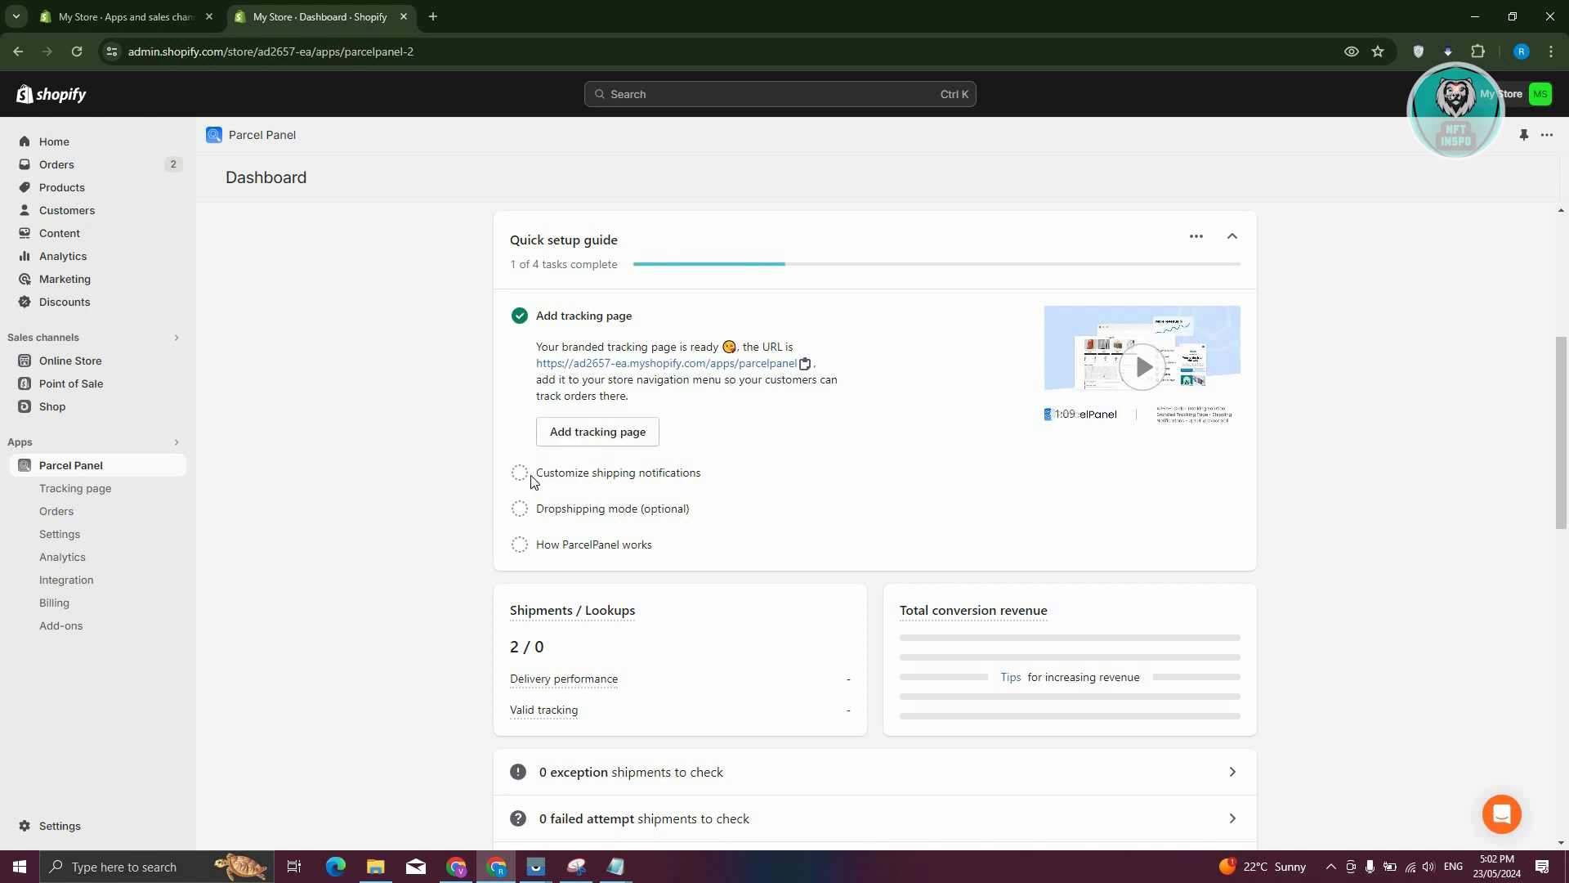
# Step: Expand Customize shipping notifications and bring up the customer notification settings
pyautogui.click(618, 470)
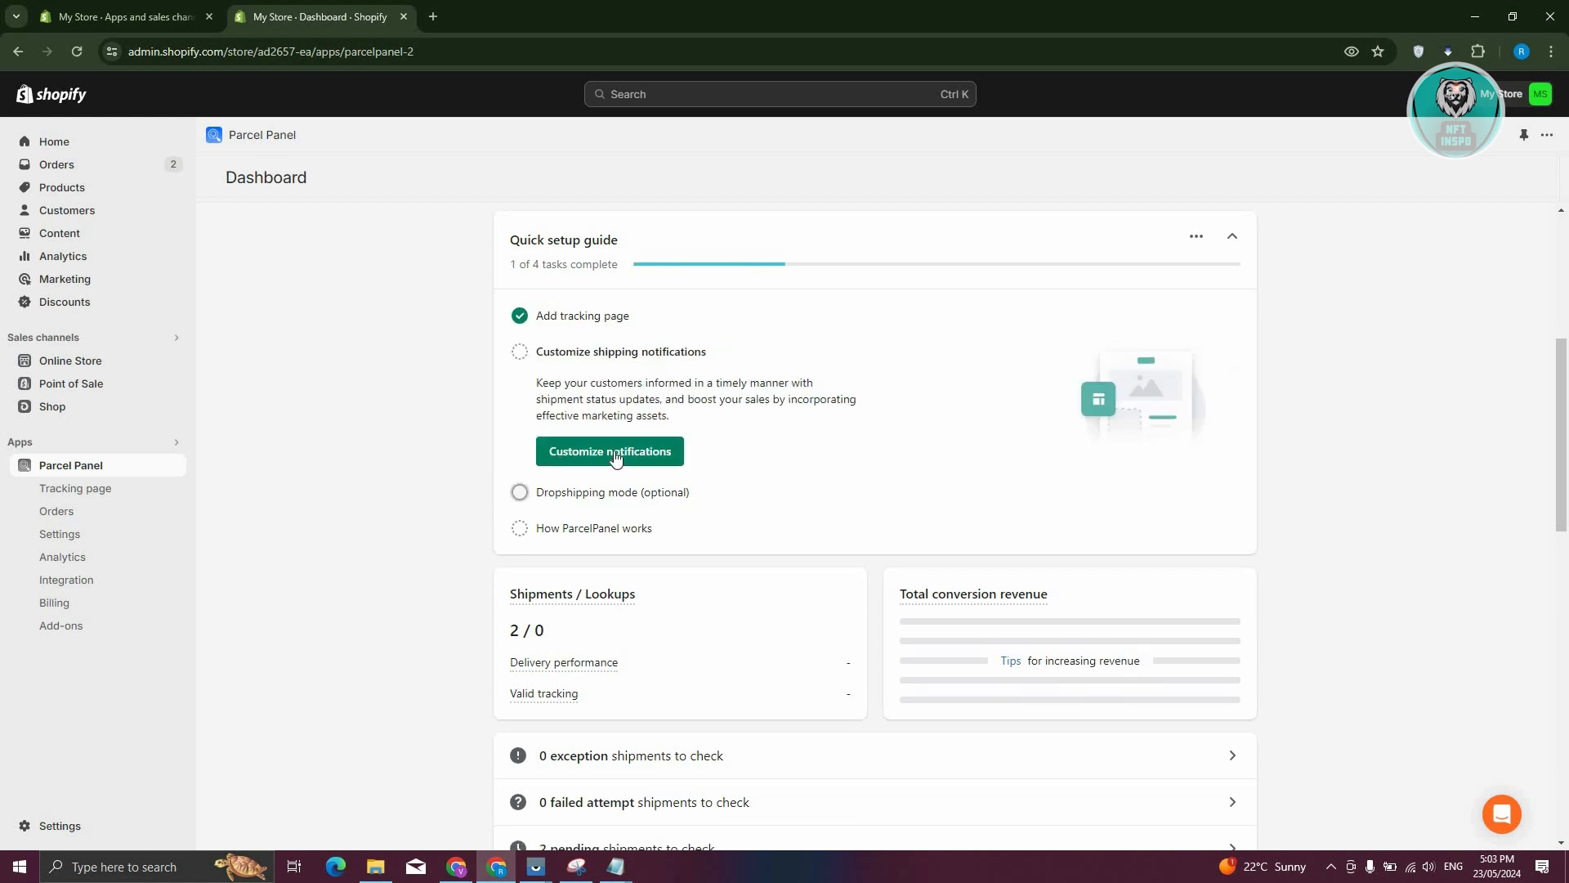
pyautogui.click(610, 451)
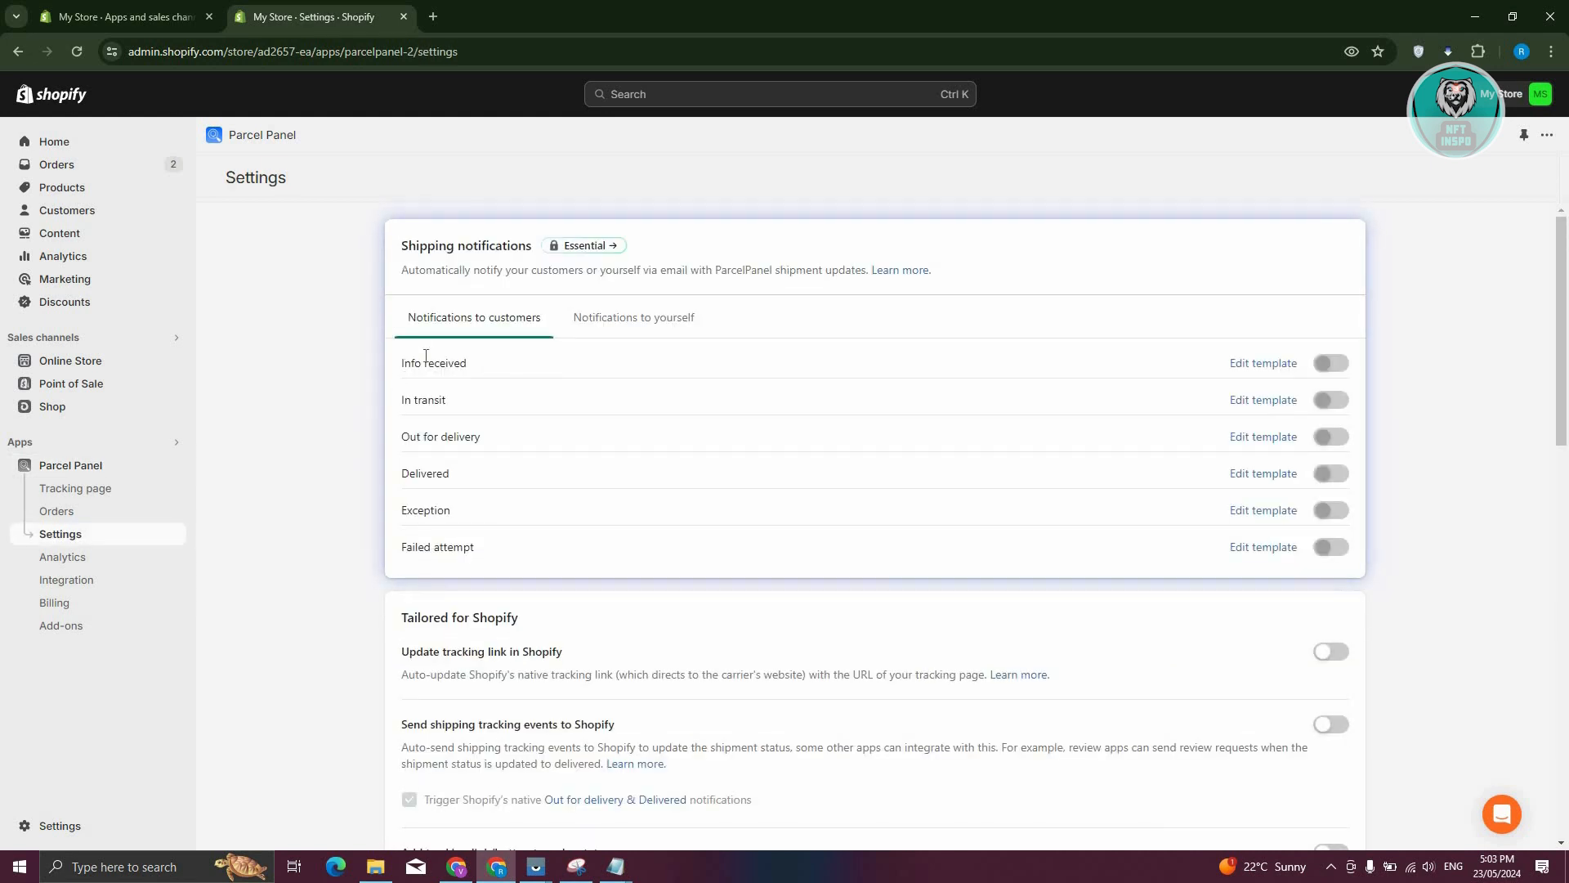
pyautogui.moveTo(340, 454)
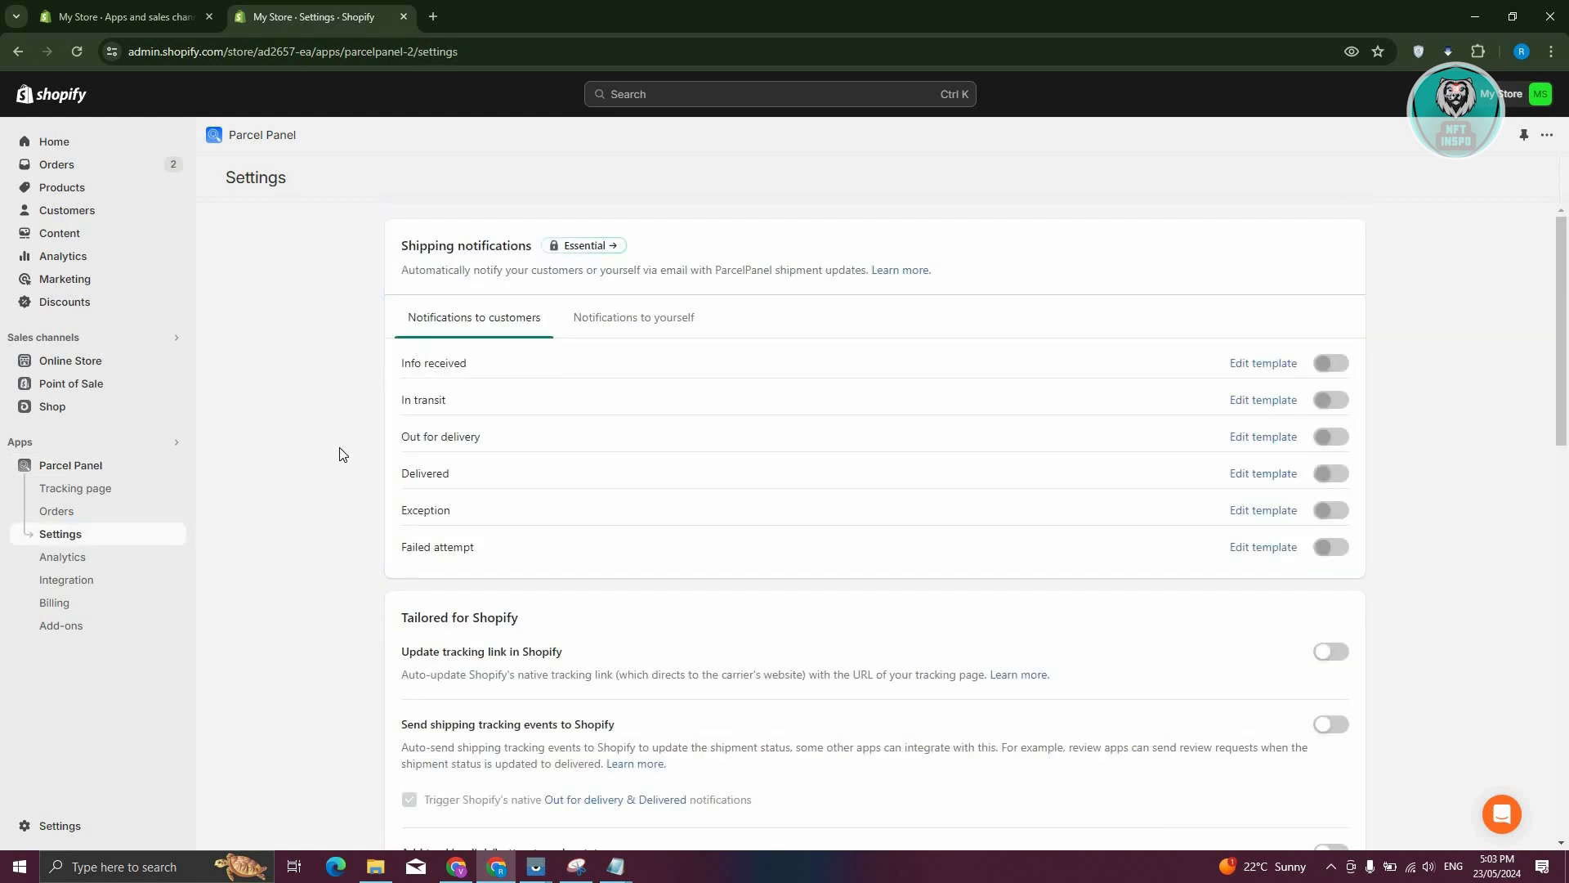
pyautogui.moveTo(1241, 381)
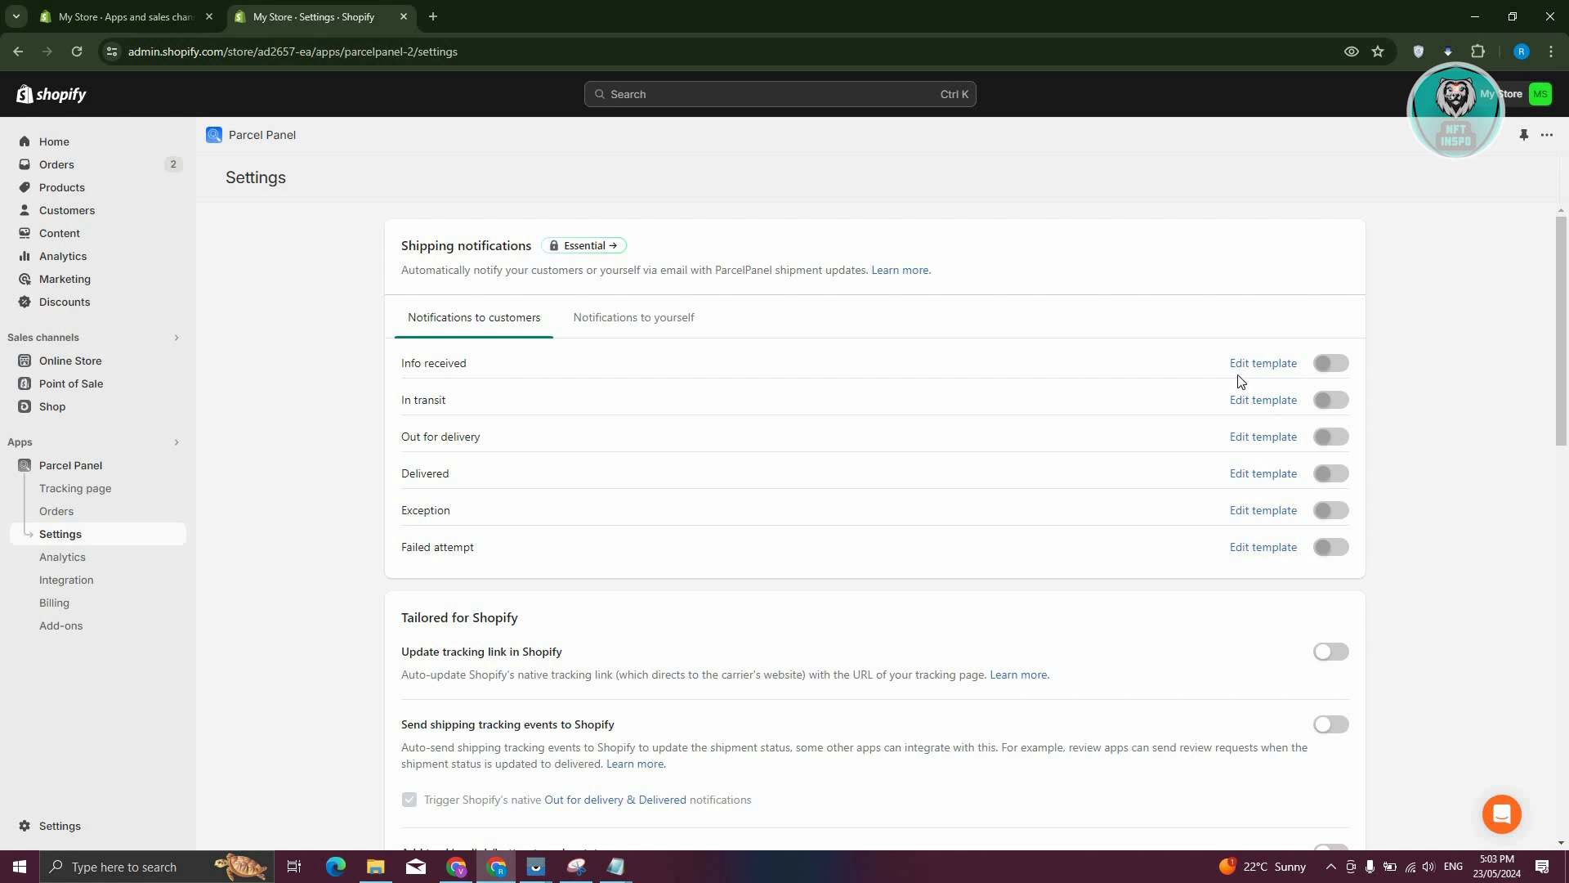
pyautogui.moveTo(1278, 376)
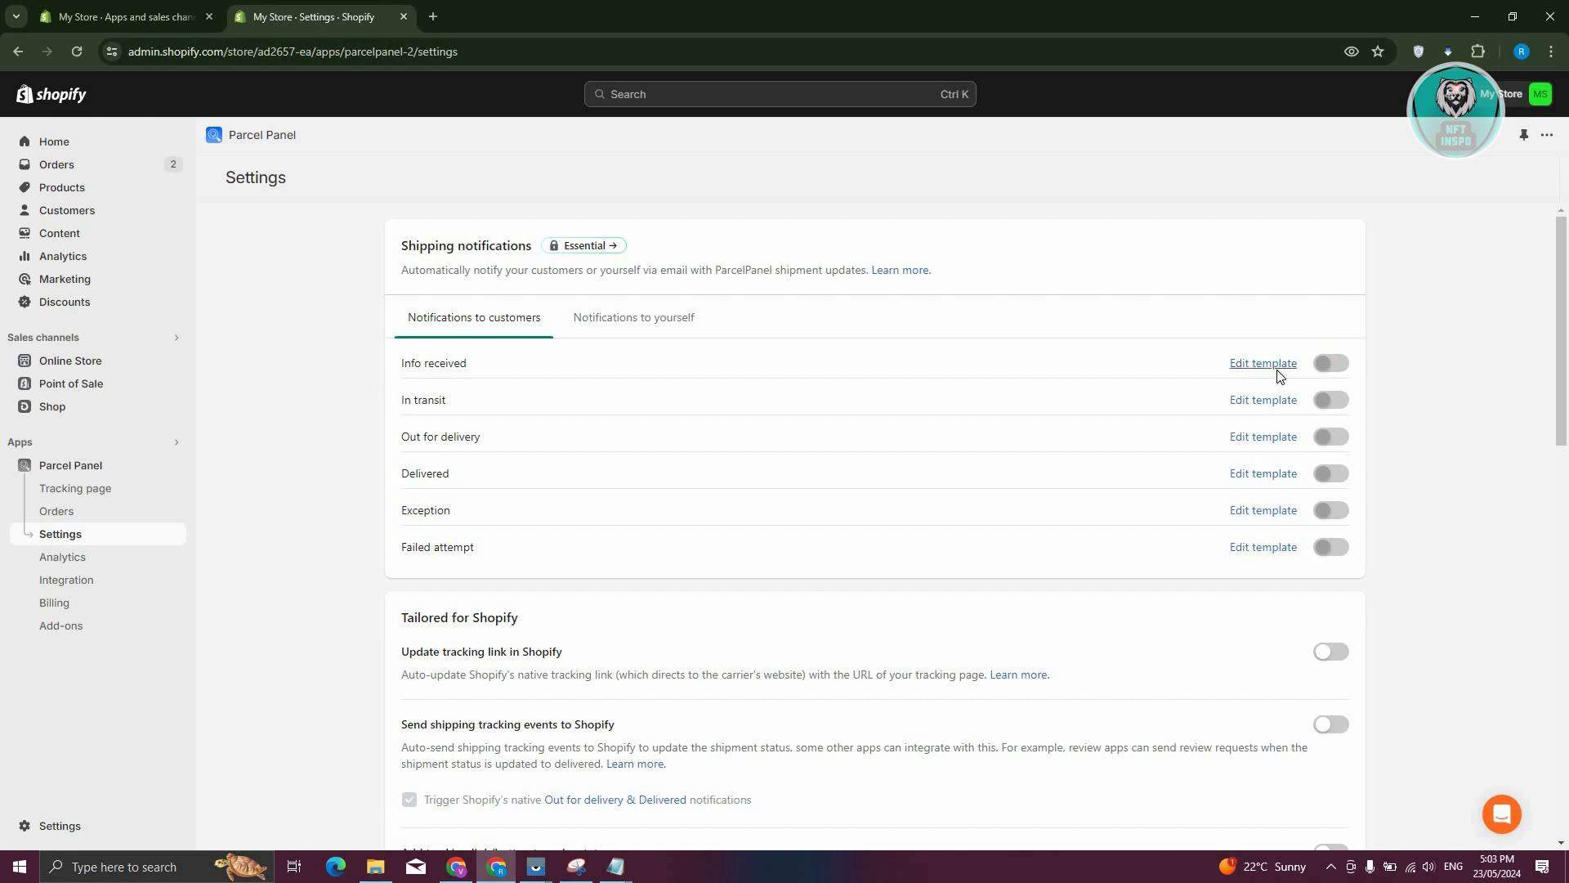
# Step: Review the Info received email template preview and its colour options
pyautogui.click(1264, 364)
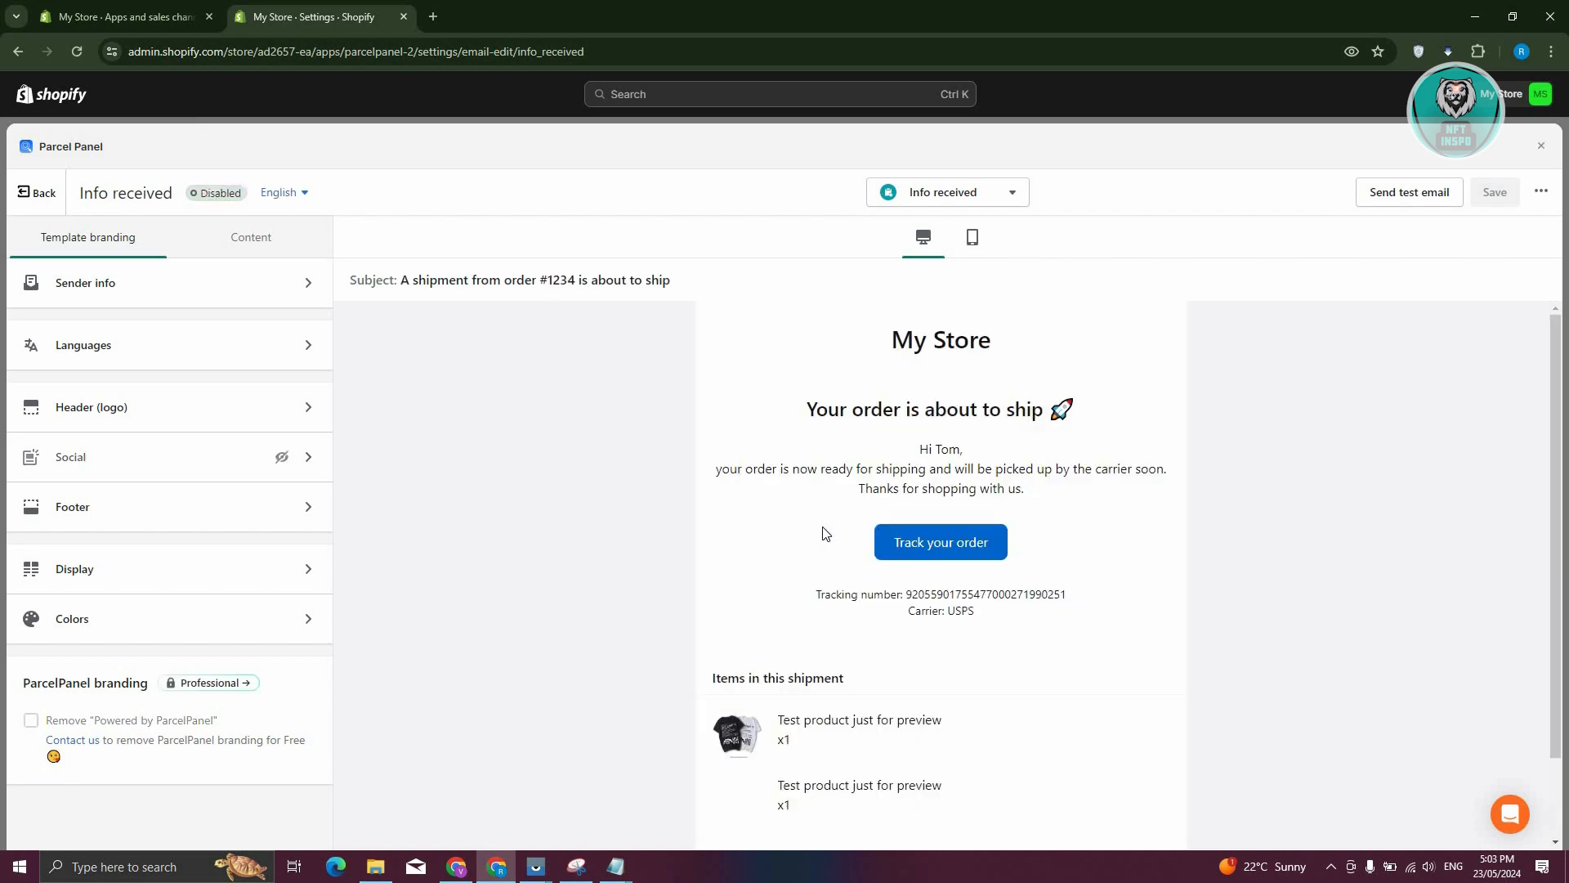
pyautogui.scroll(-3)
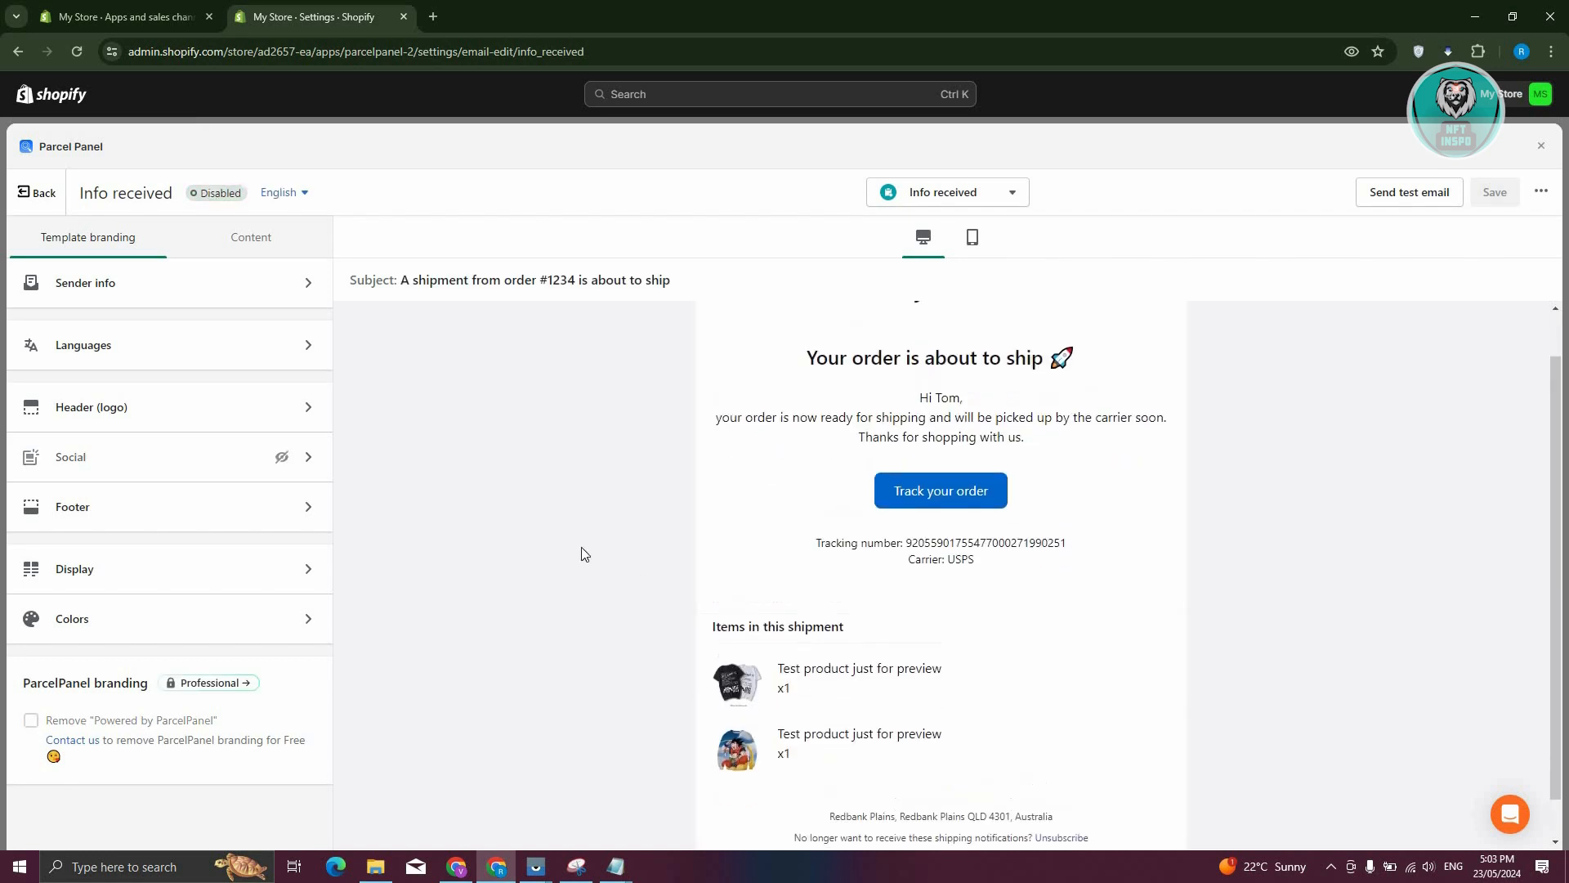
pyautogui.scroll(3)
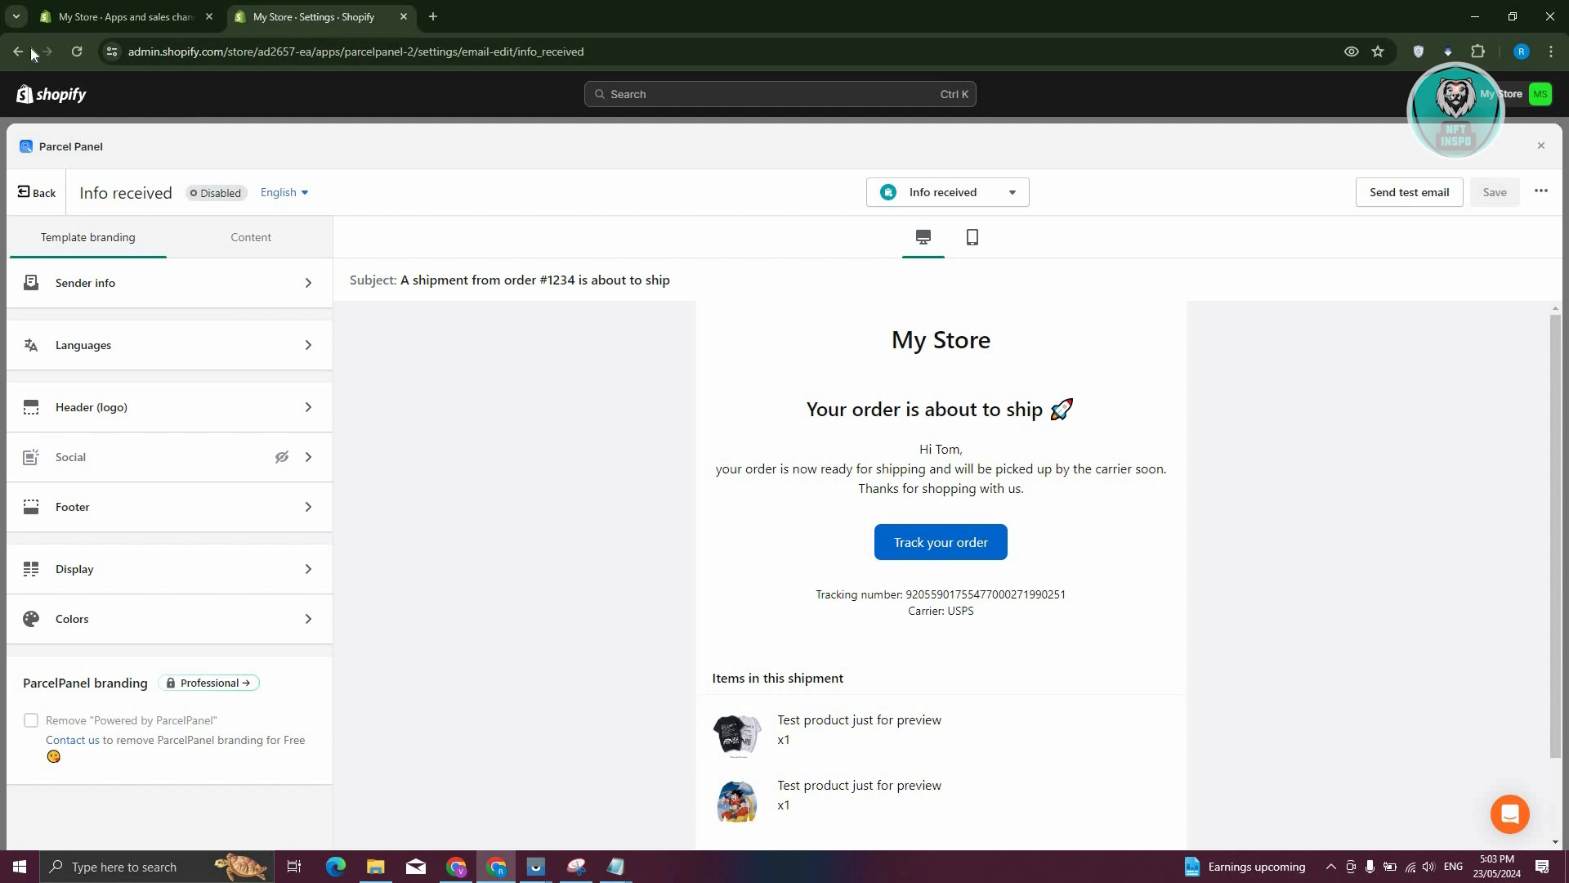
pyautogui.moveTo(801, 569)
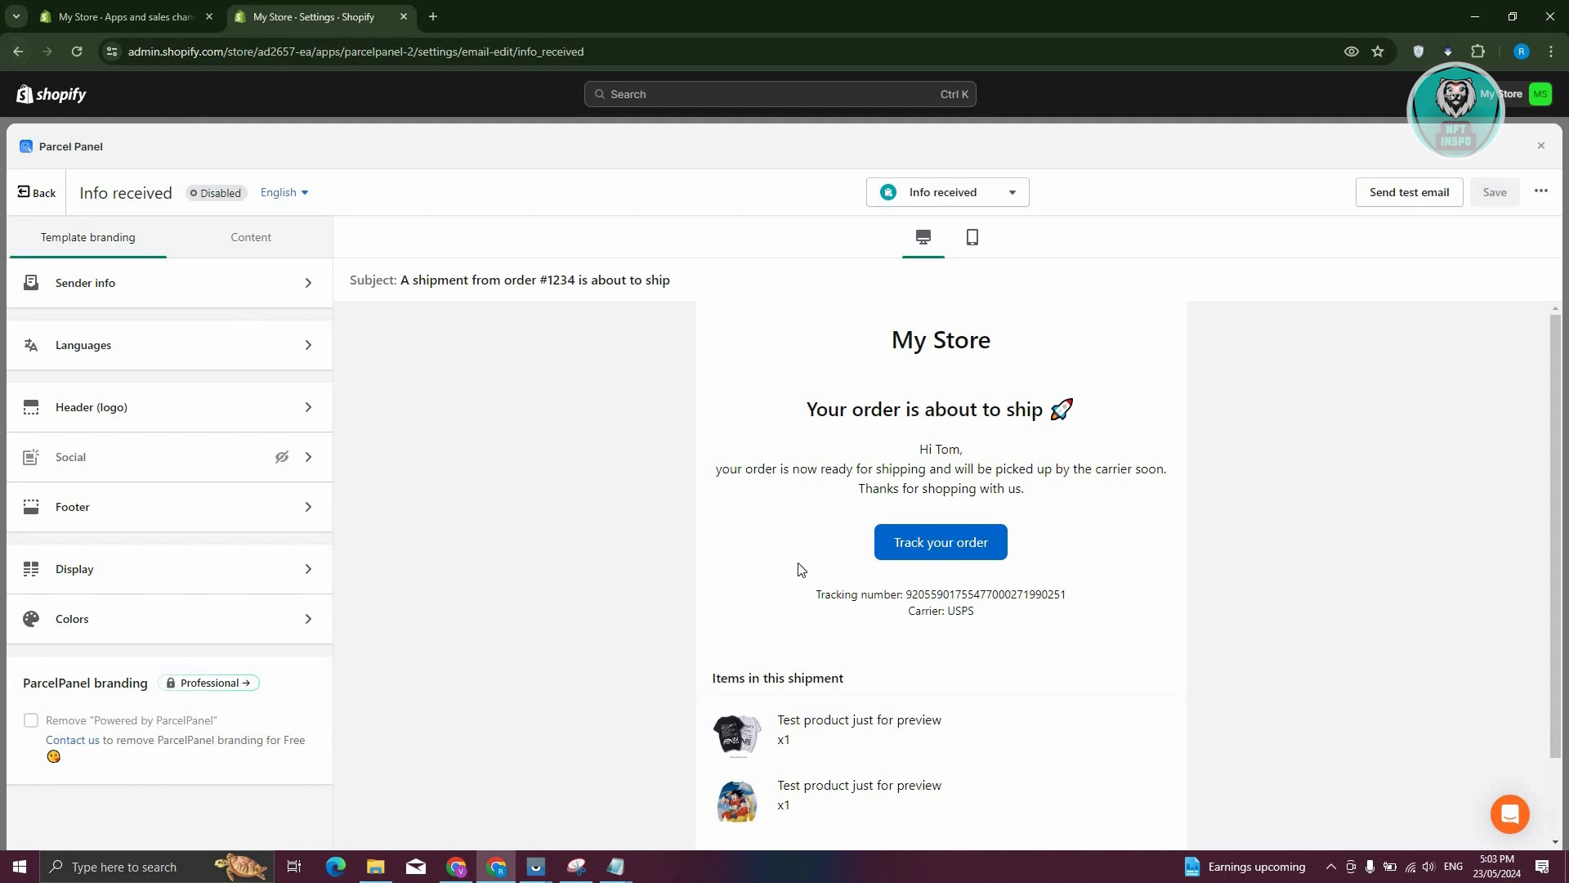
pyautogui.scroll(-3)
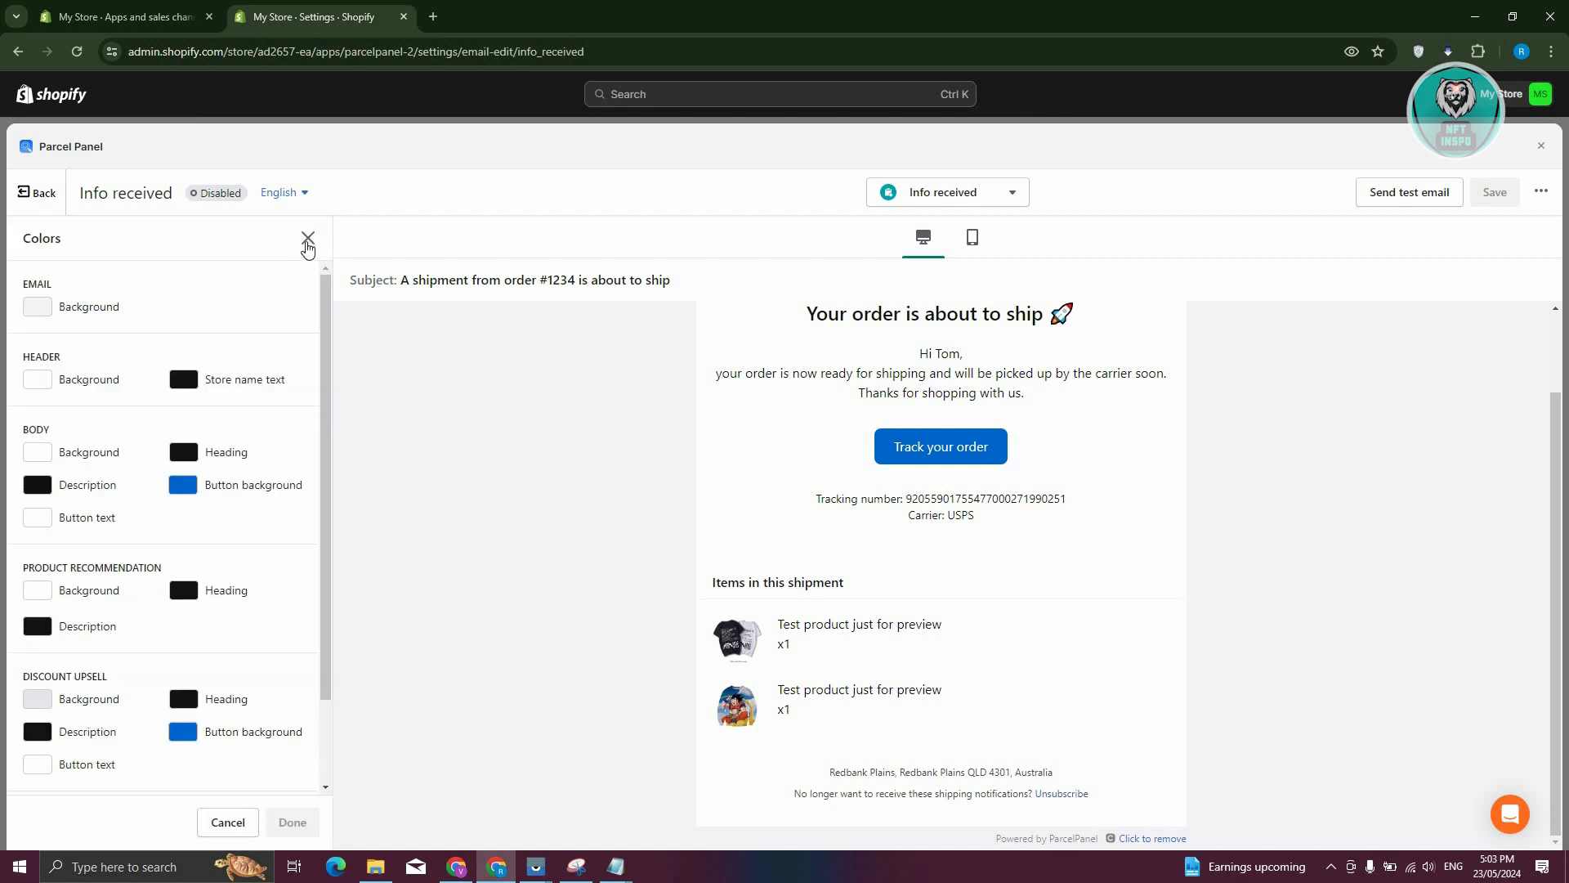
pyautogui.click(309, 238)
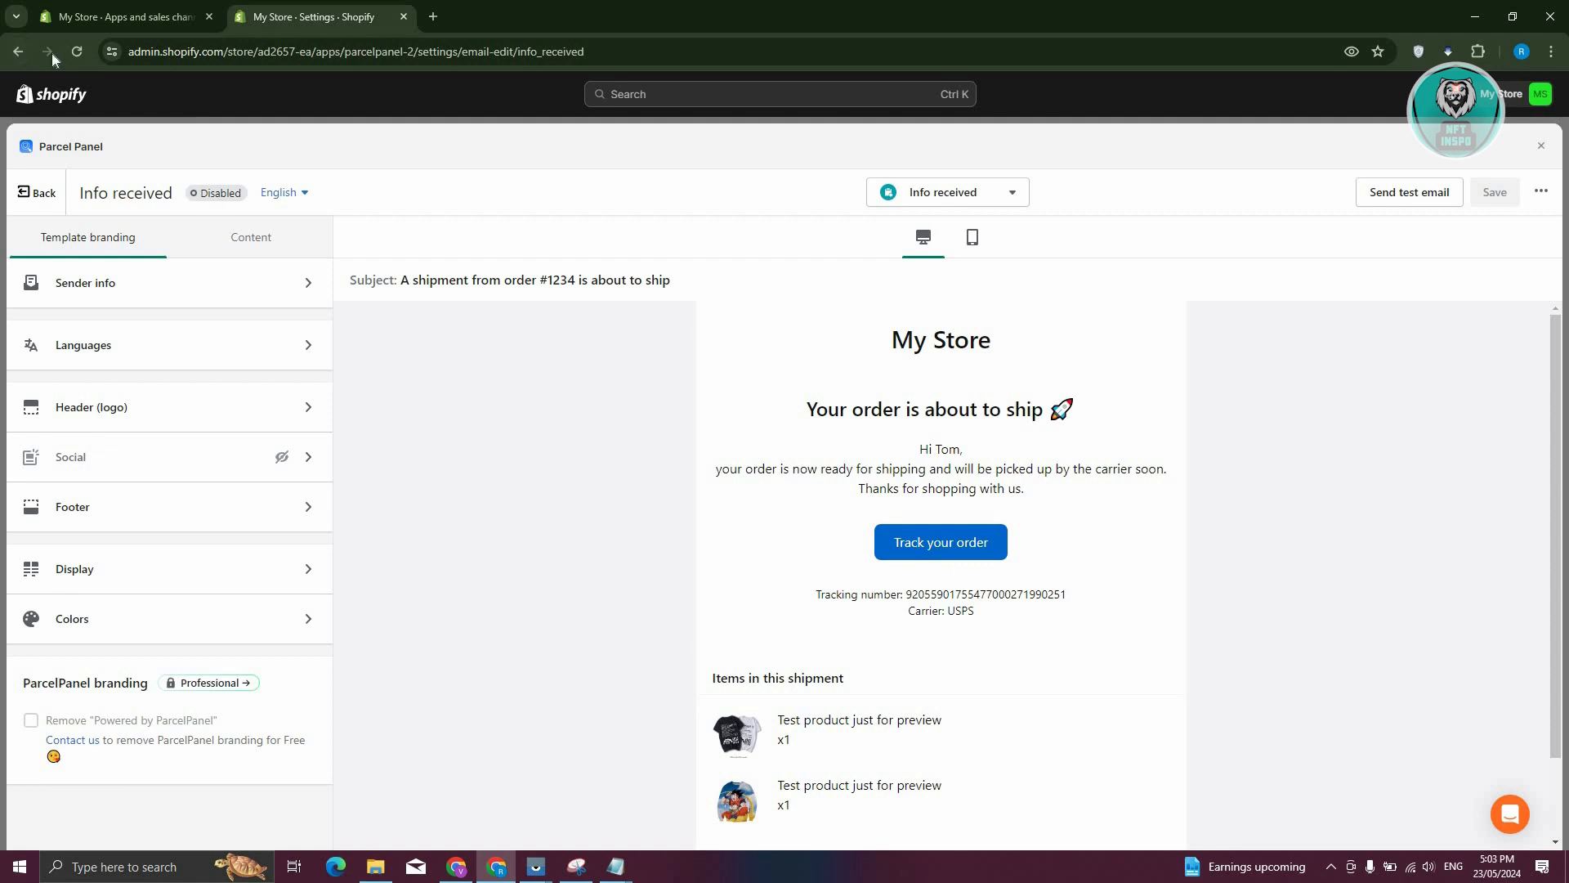
# Step: Go back to Parcel Panel Settings and look over the notification and tracking options
pyautogui.click(16, 50)
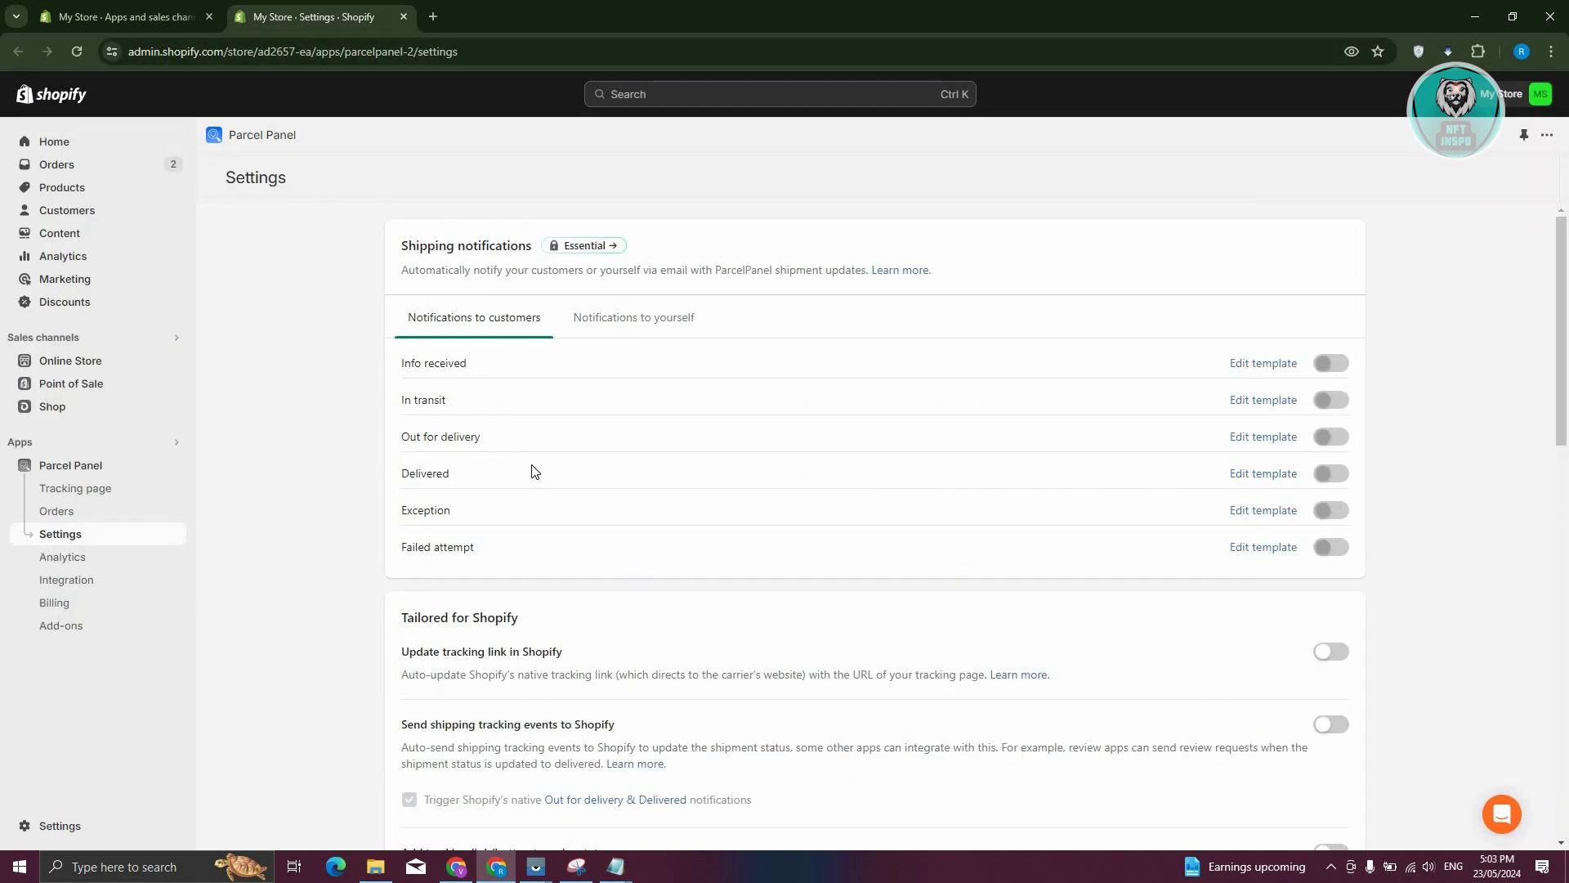
pyautogui.scroll(-3)
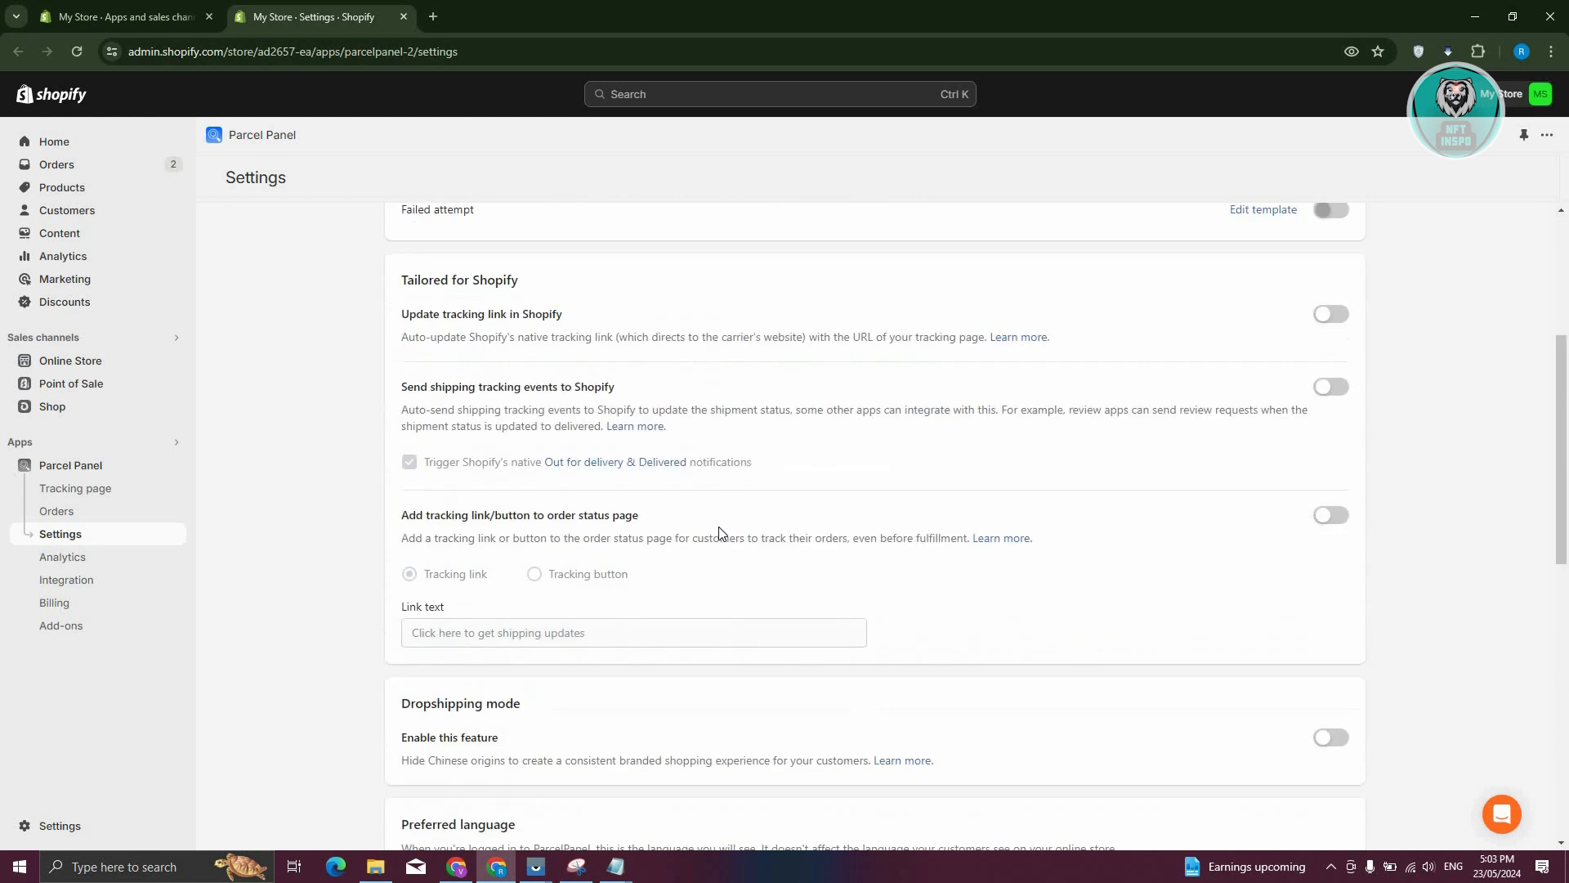
pyautogui.scroll(3)
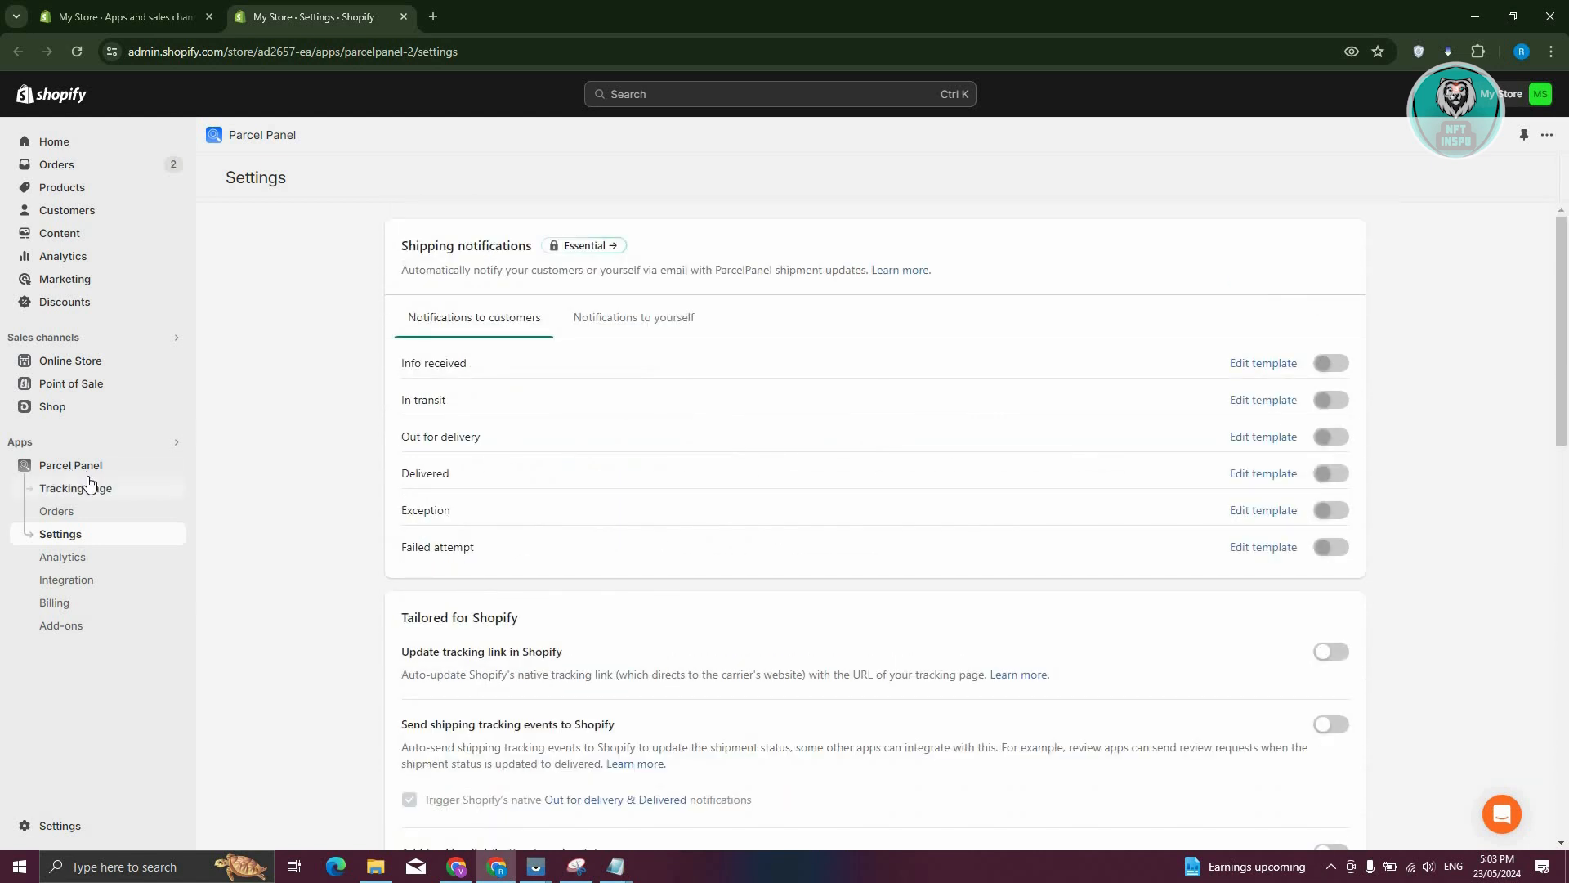
pyautogui.click(70, 466)
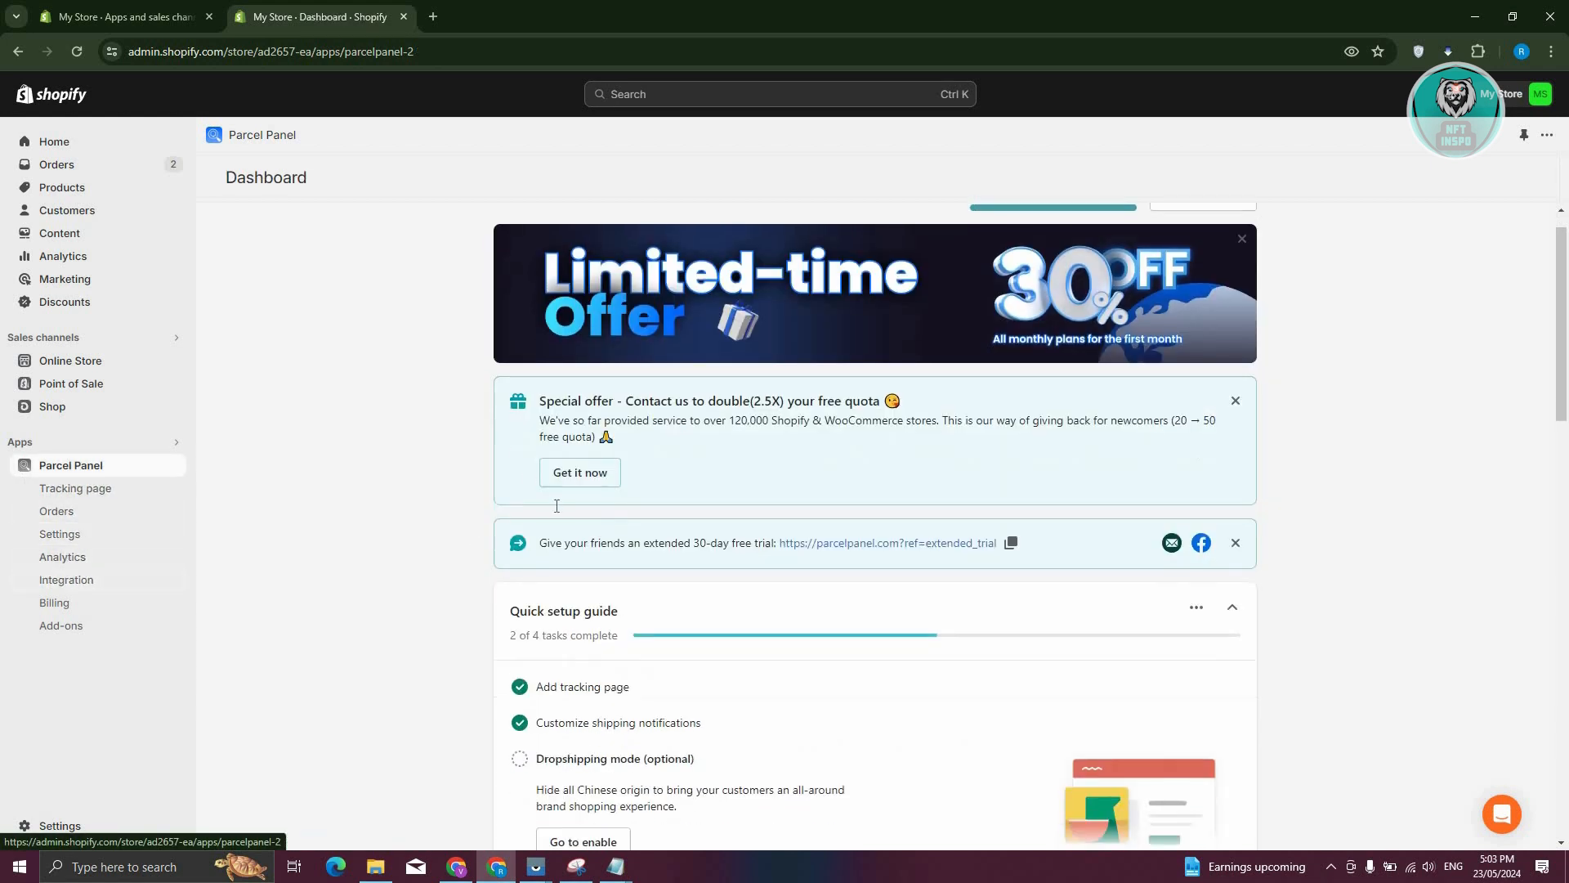
pyautogui.scroll(-3)
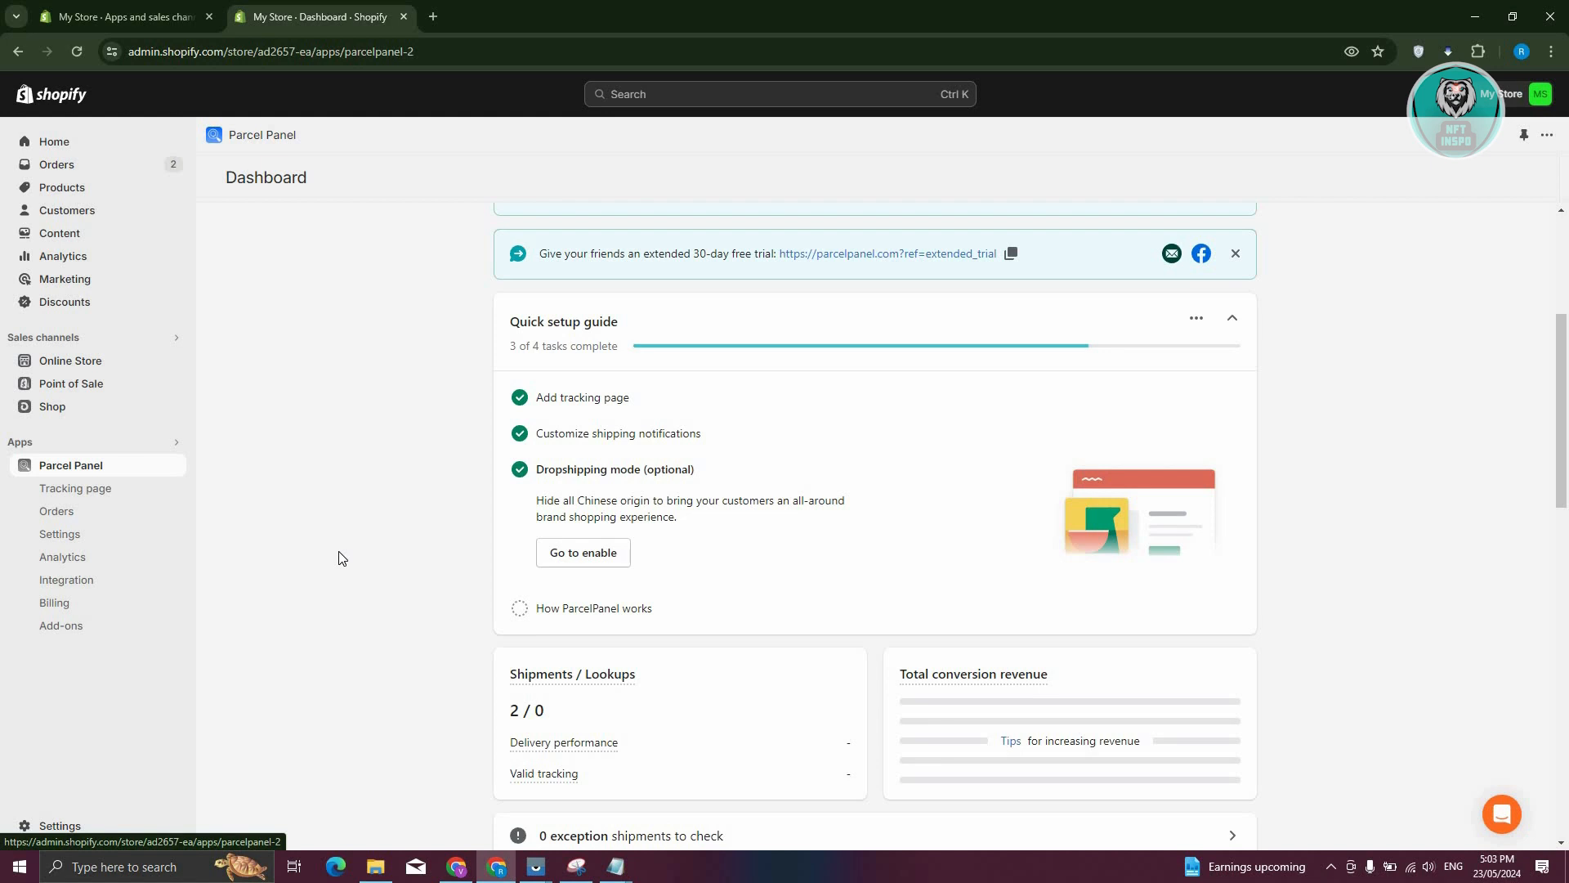
pyautogui.moveTo(514, 488)
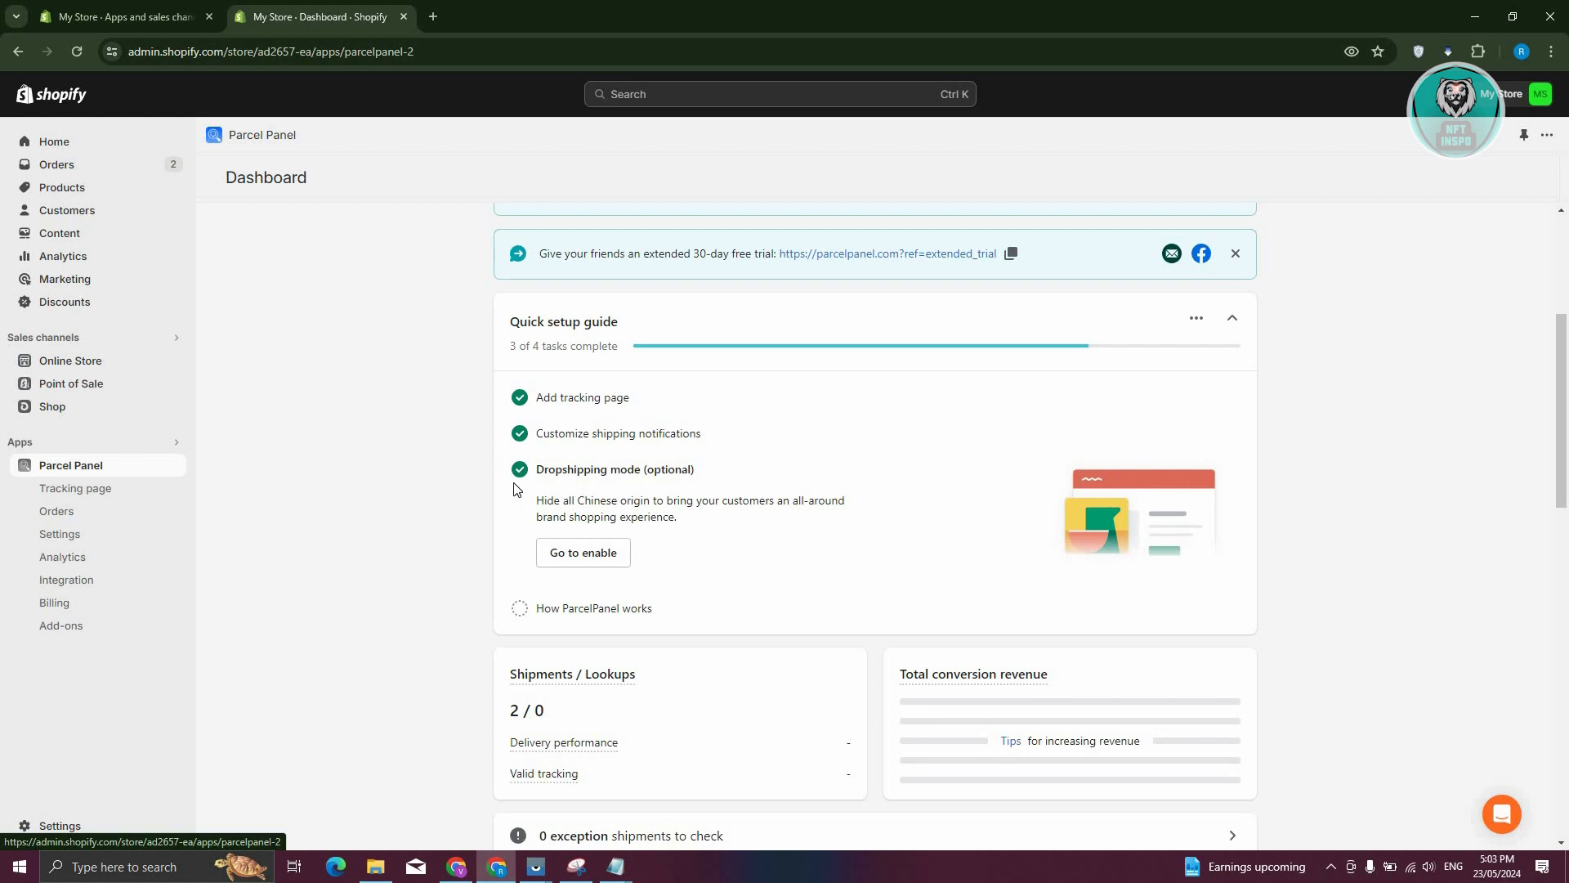
pyautogui.moveTo(525, 615)
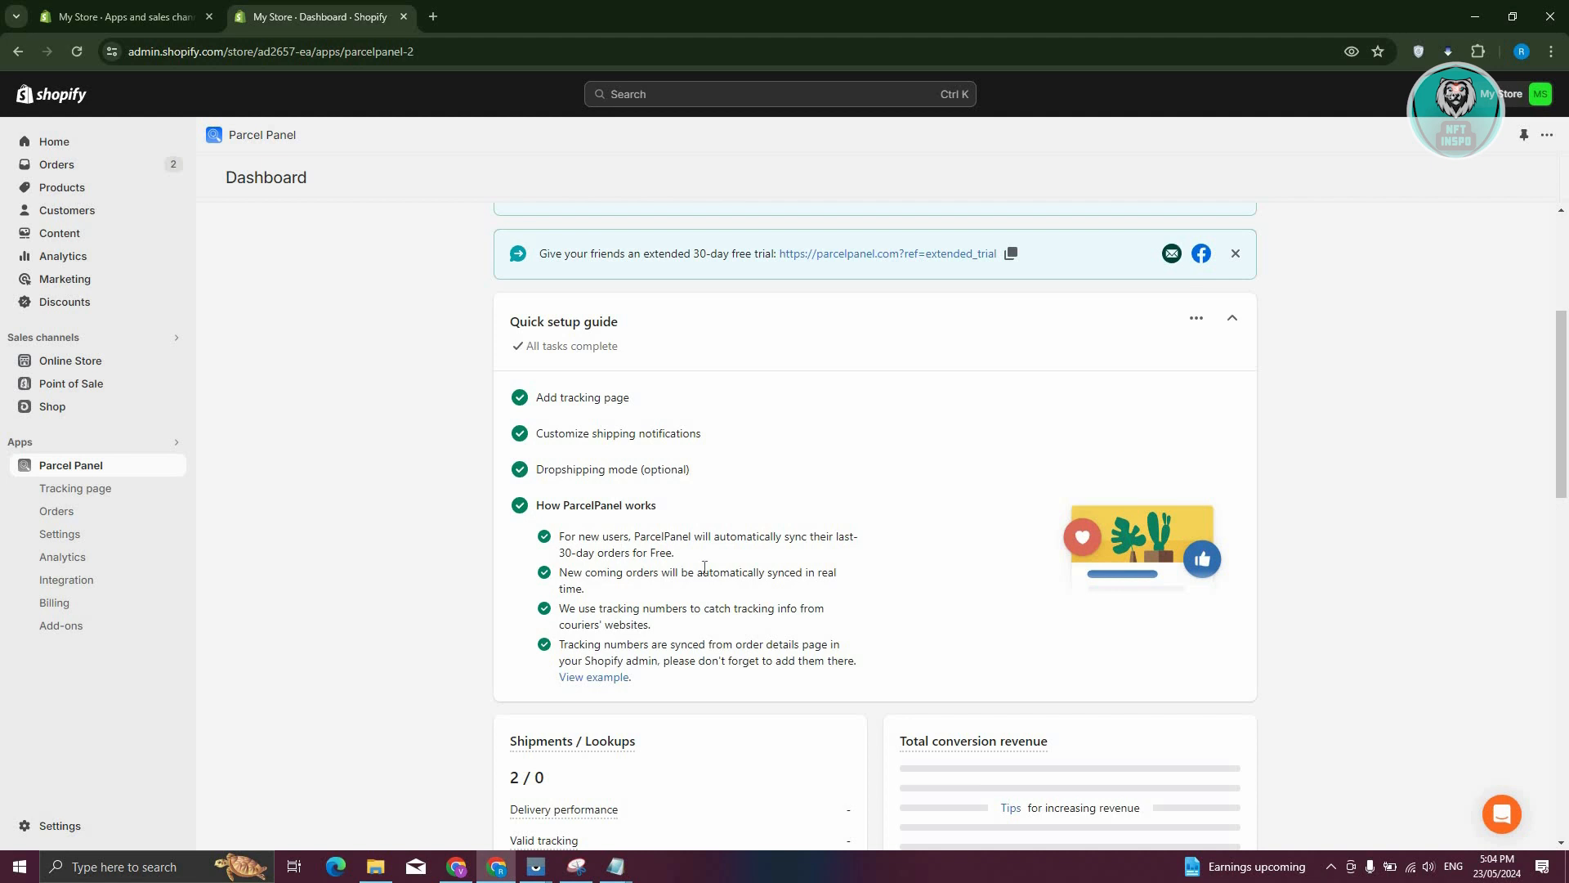
pyautogui.scroll(-3)
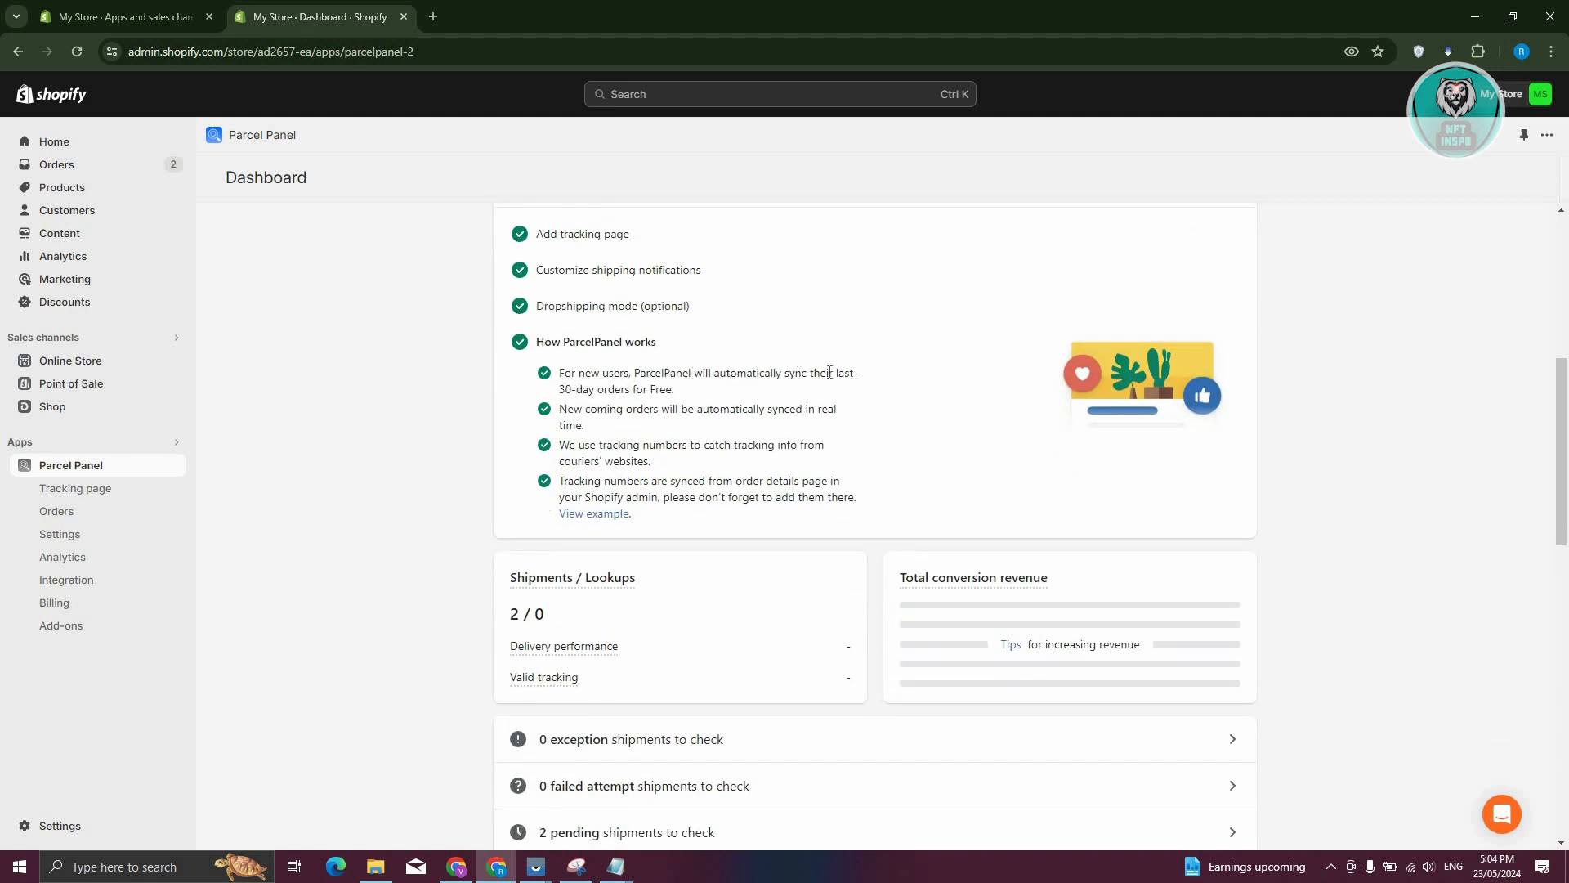
pyautogui.moveTo(671, 432)
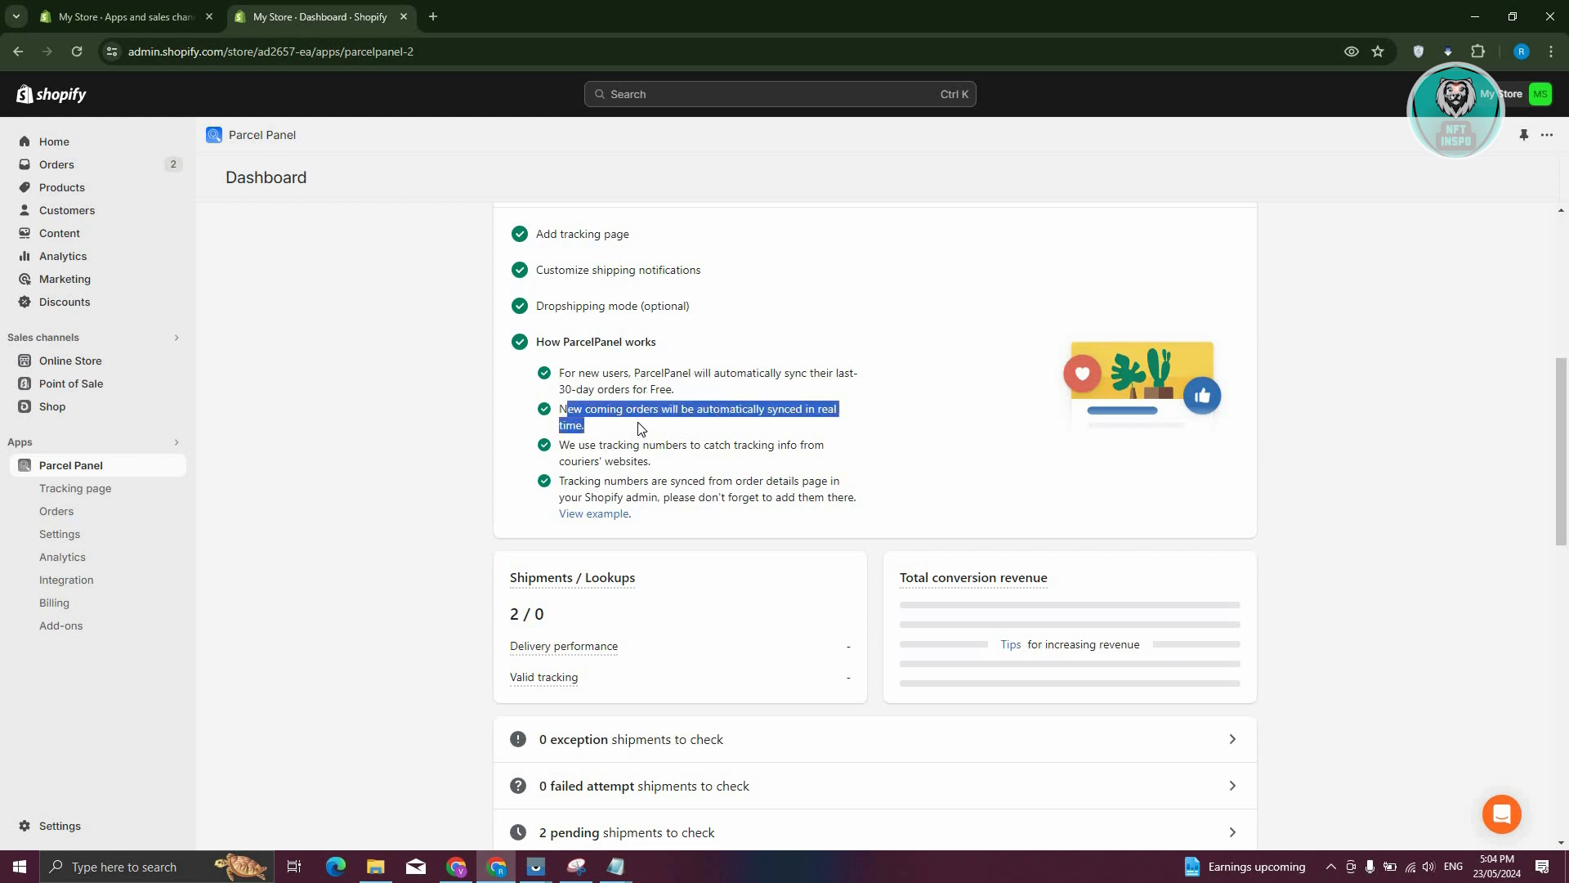
pyautogui.click(679, 451)
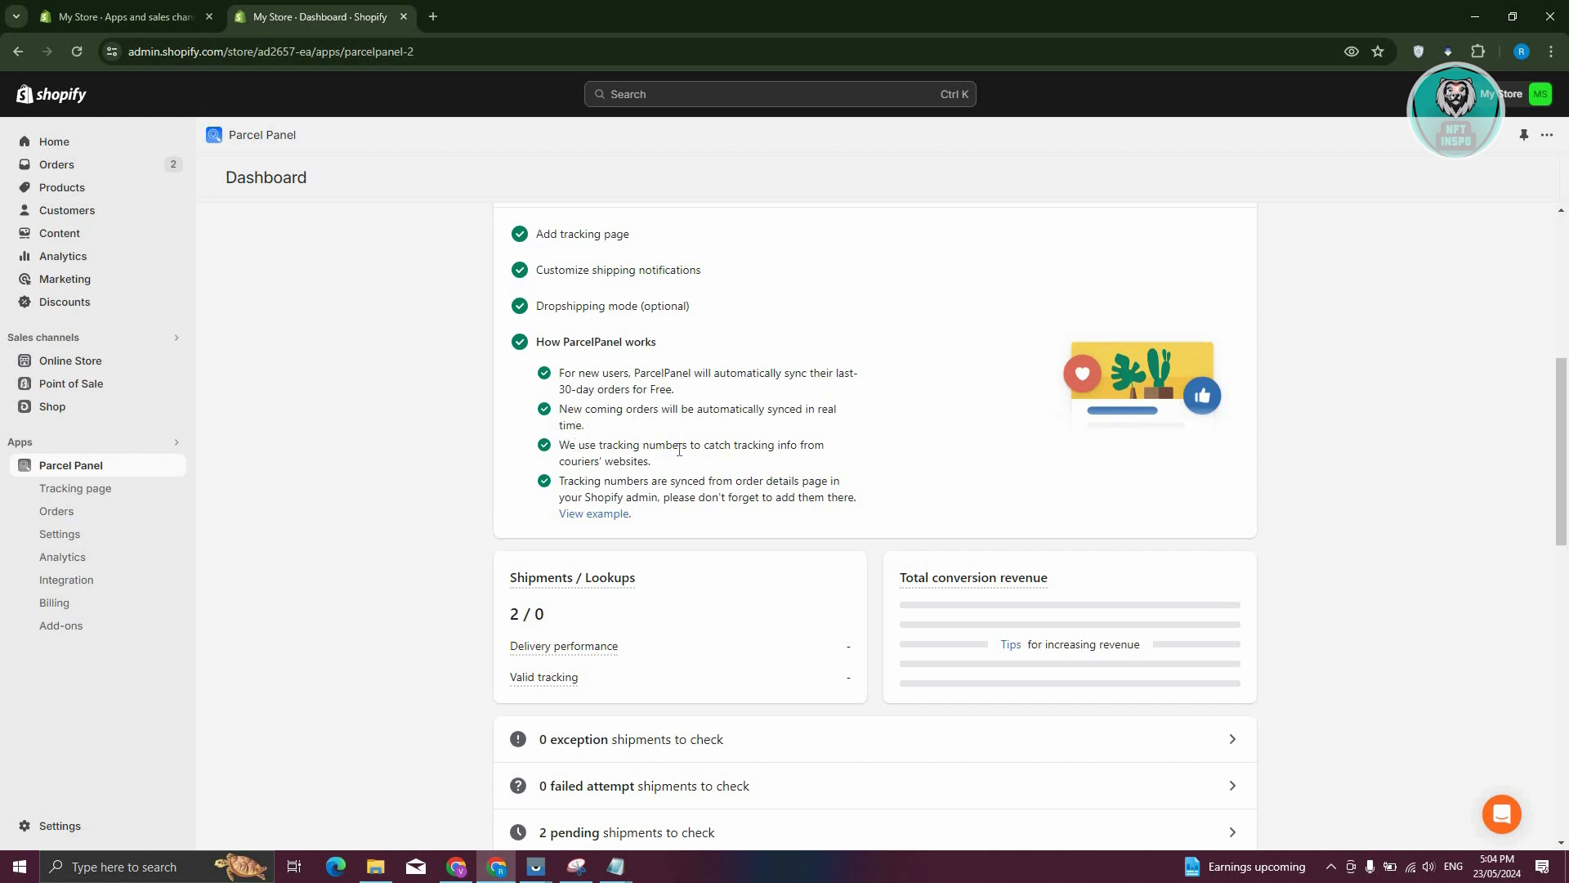
pyautogui.moveTo(845, 487)
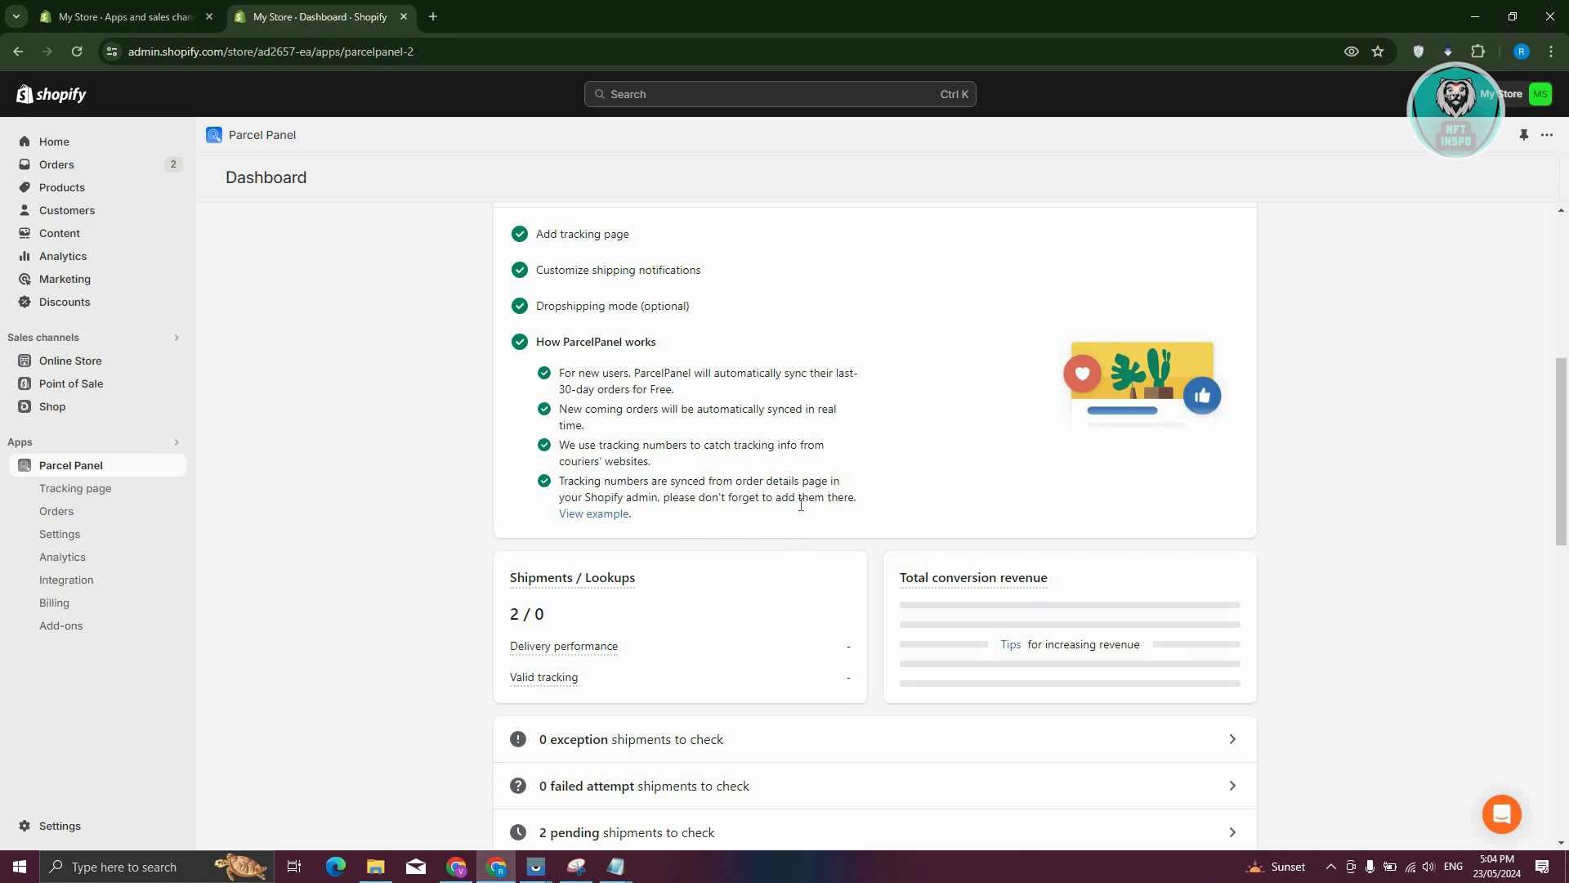
pyautogui.moveTo(358, 541)
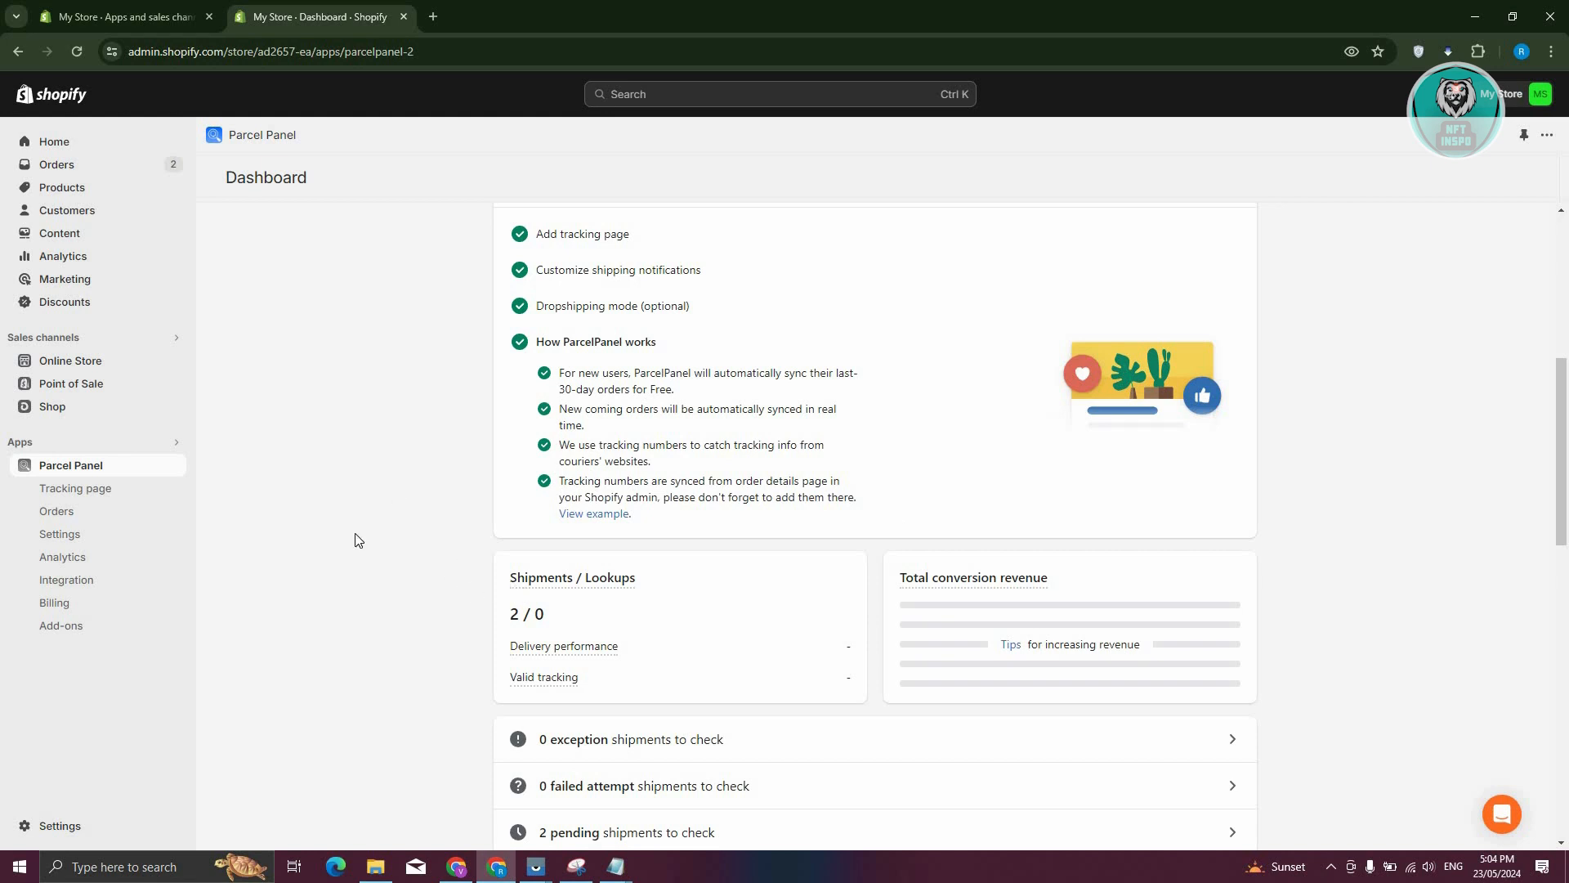
pyautogui.scroll(-3)
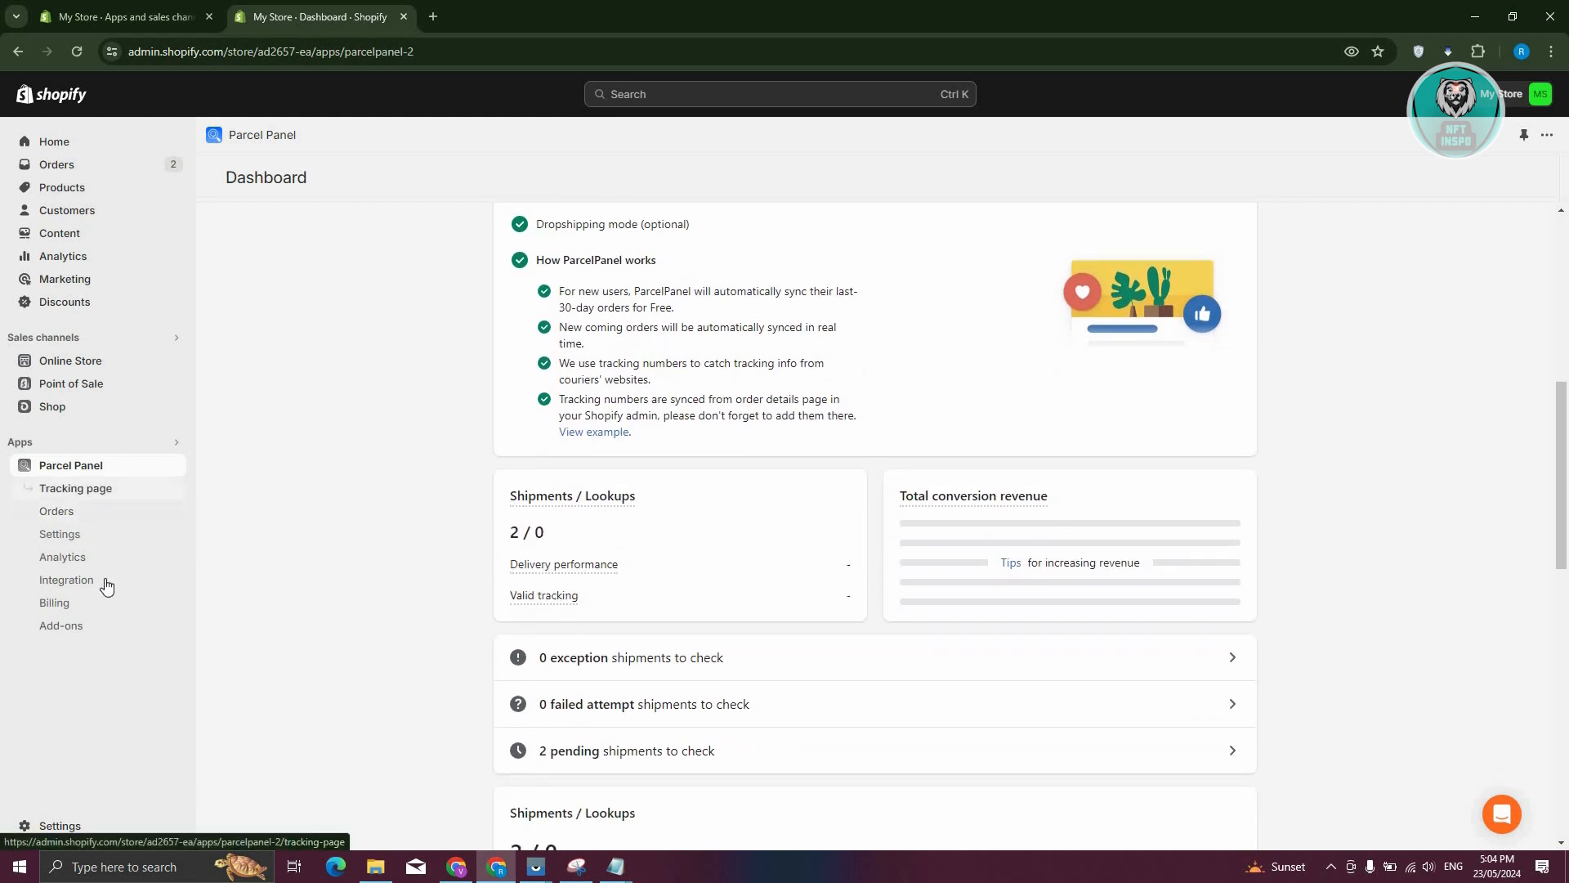
# Step: Review Parcel Panel's Orders list and Settings down to Courier matching
pyautogui.click(55, 510)
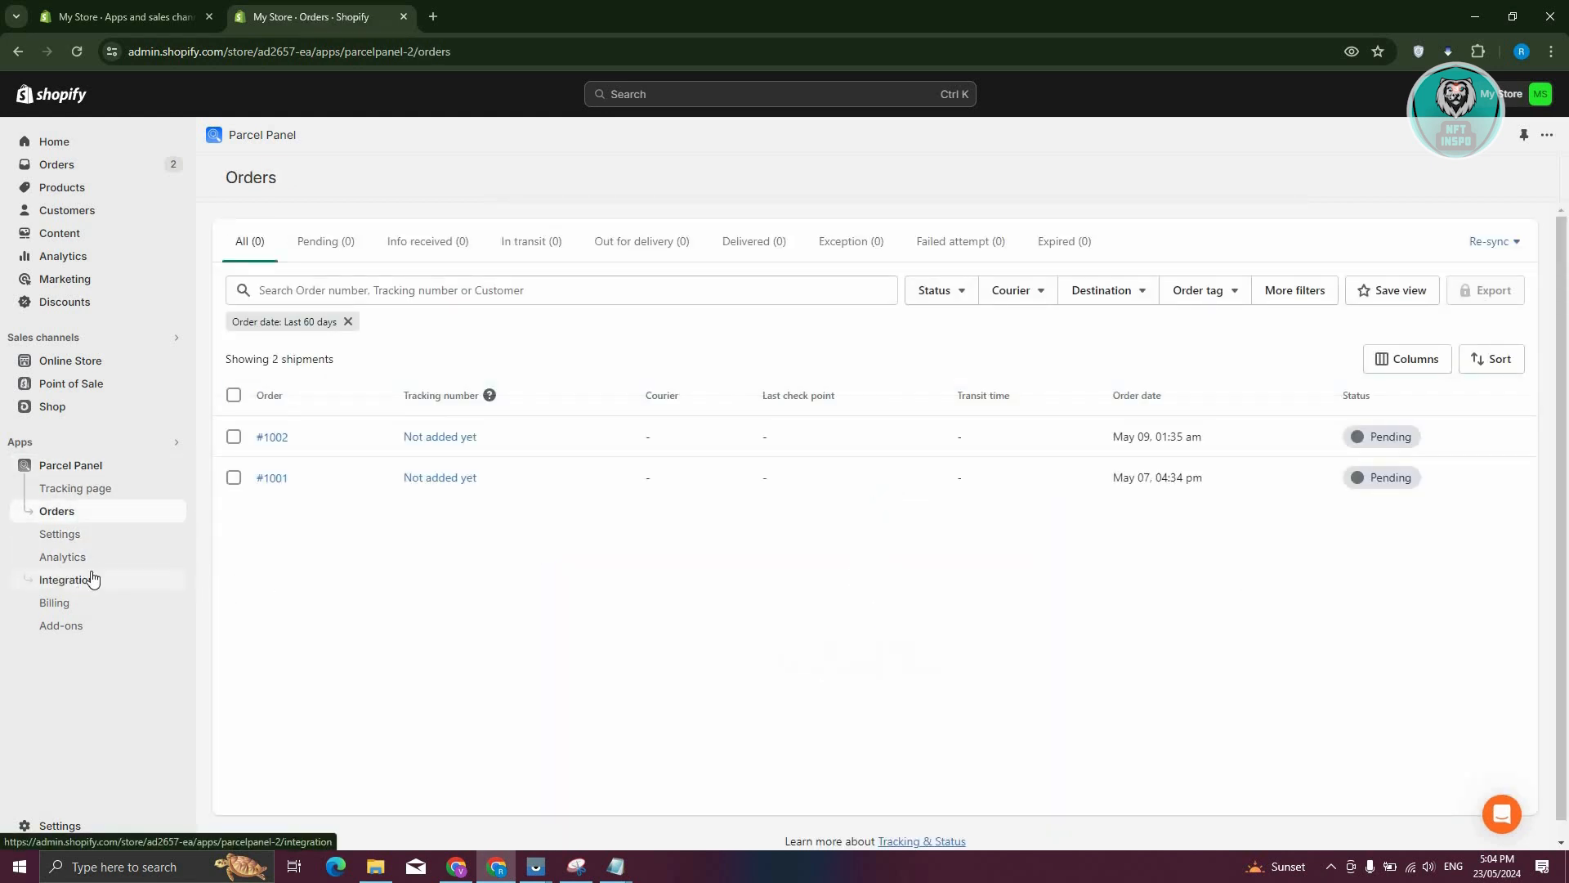
pyautogui.click(58, 536)
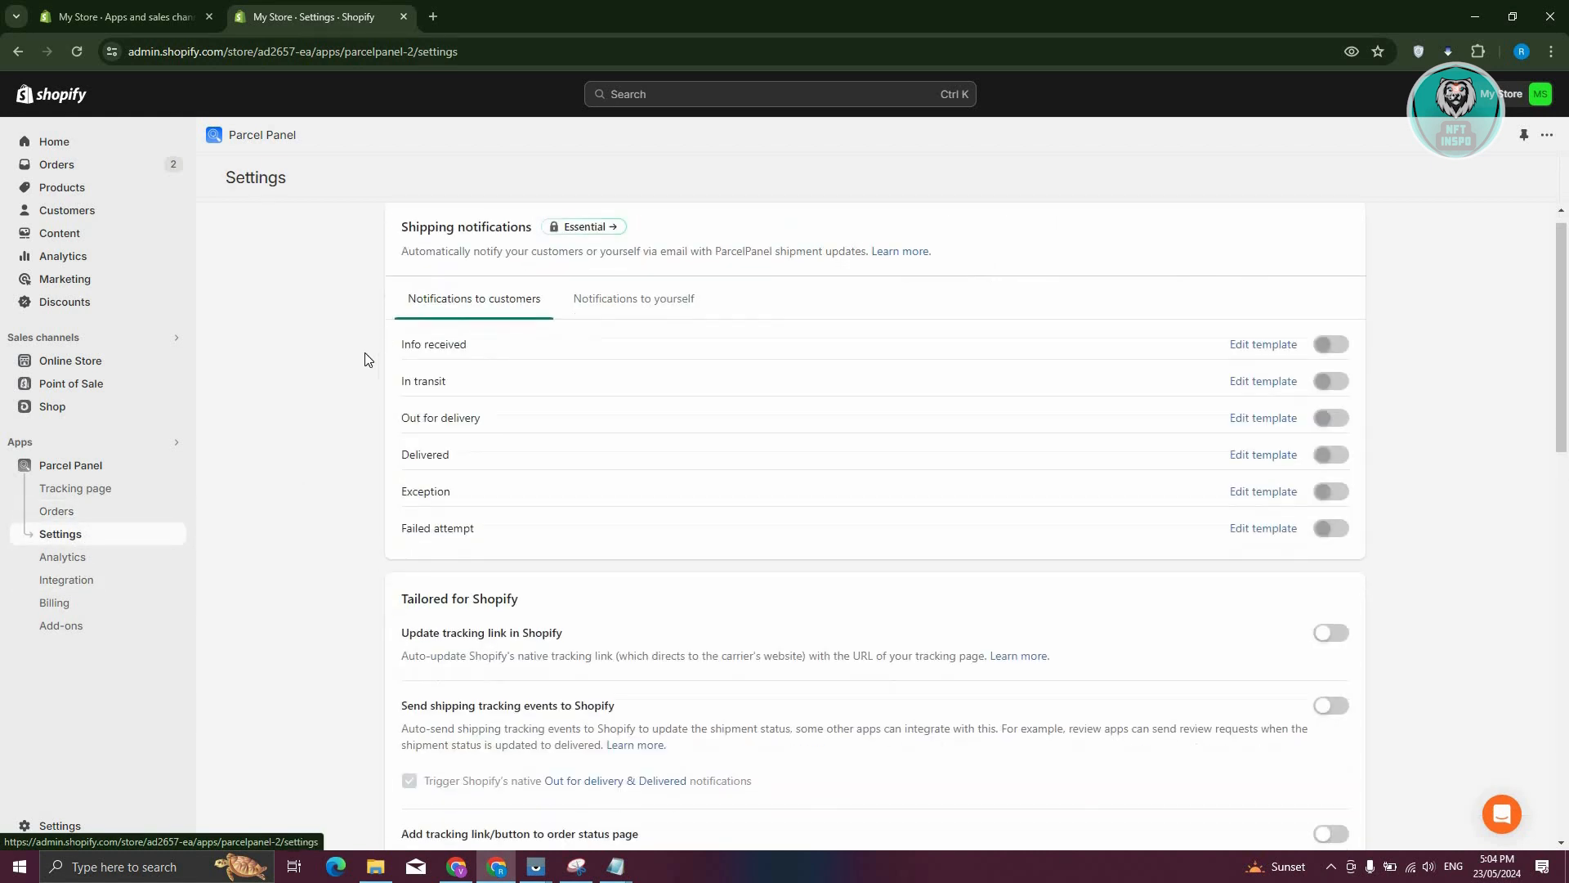
pyautogui.scroll(-3)
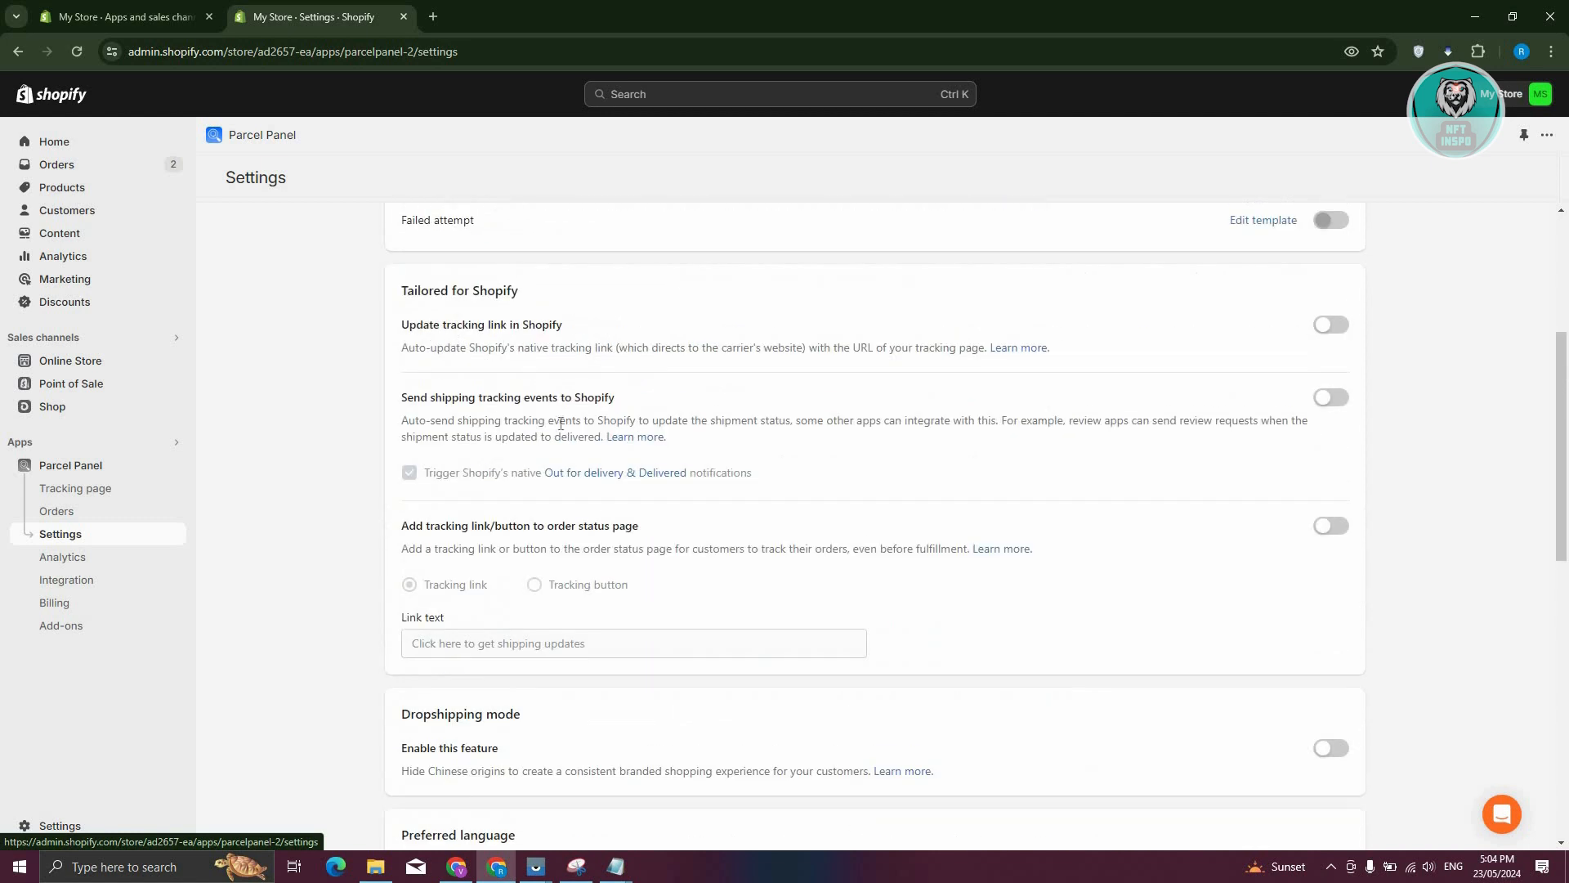
pyautogui.scroll(-3)
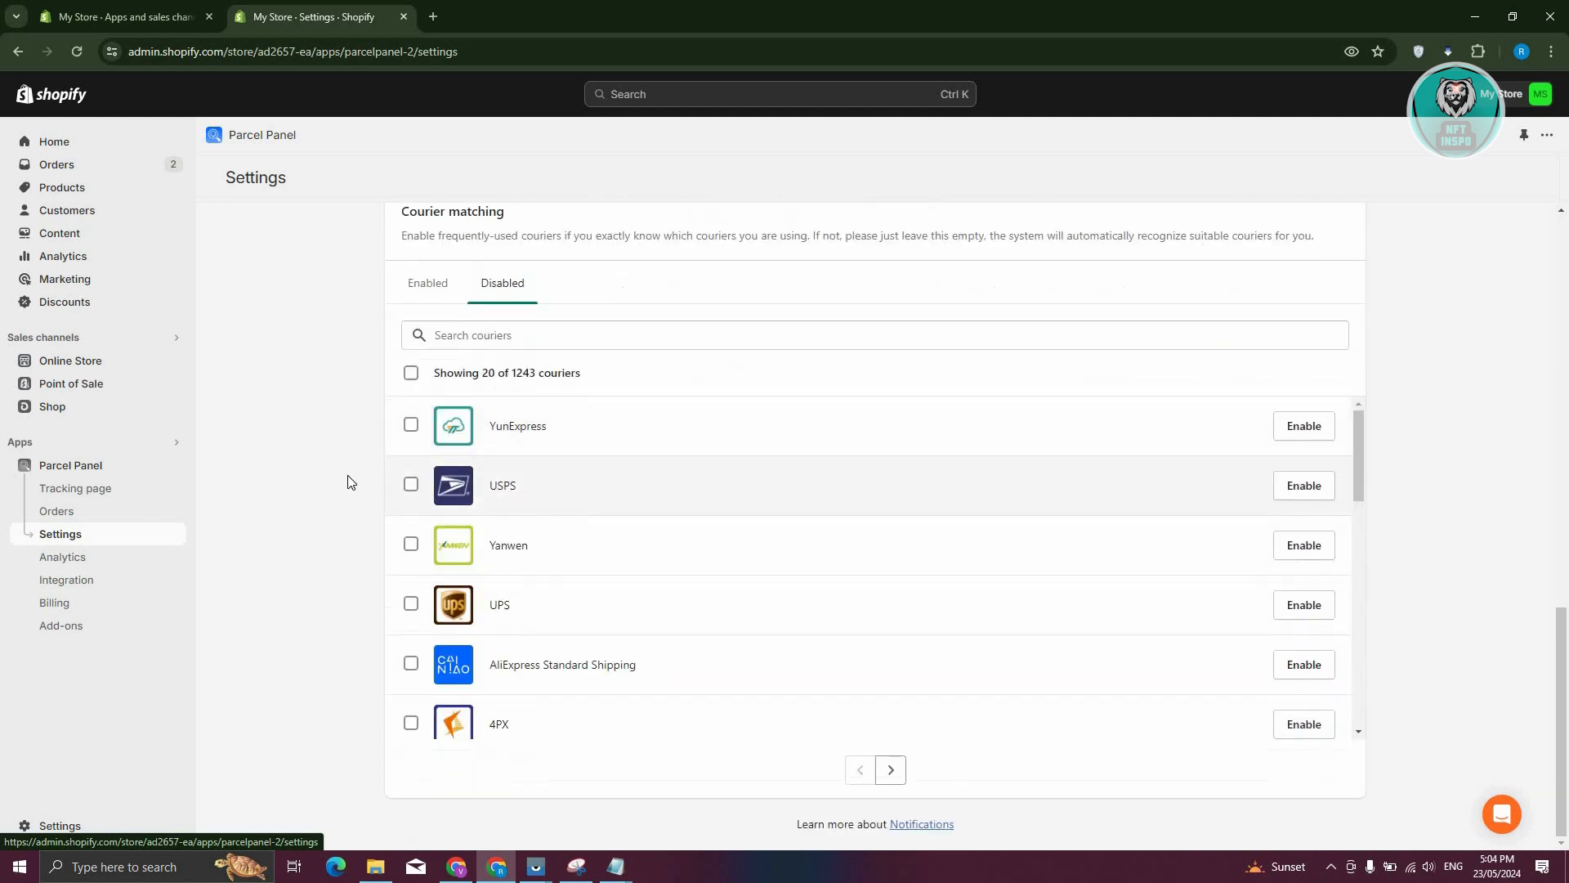
pyautogui.moveTo(213, 549)
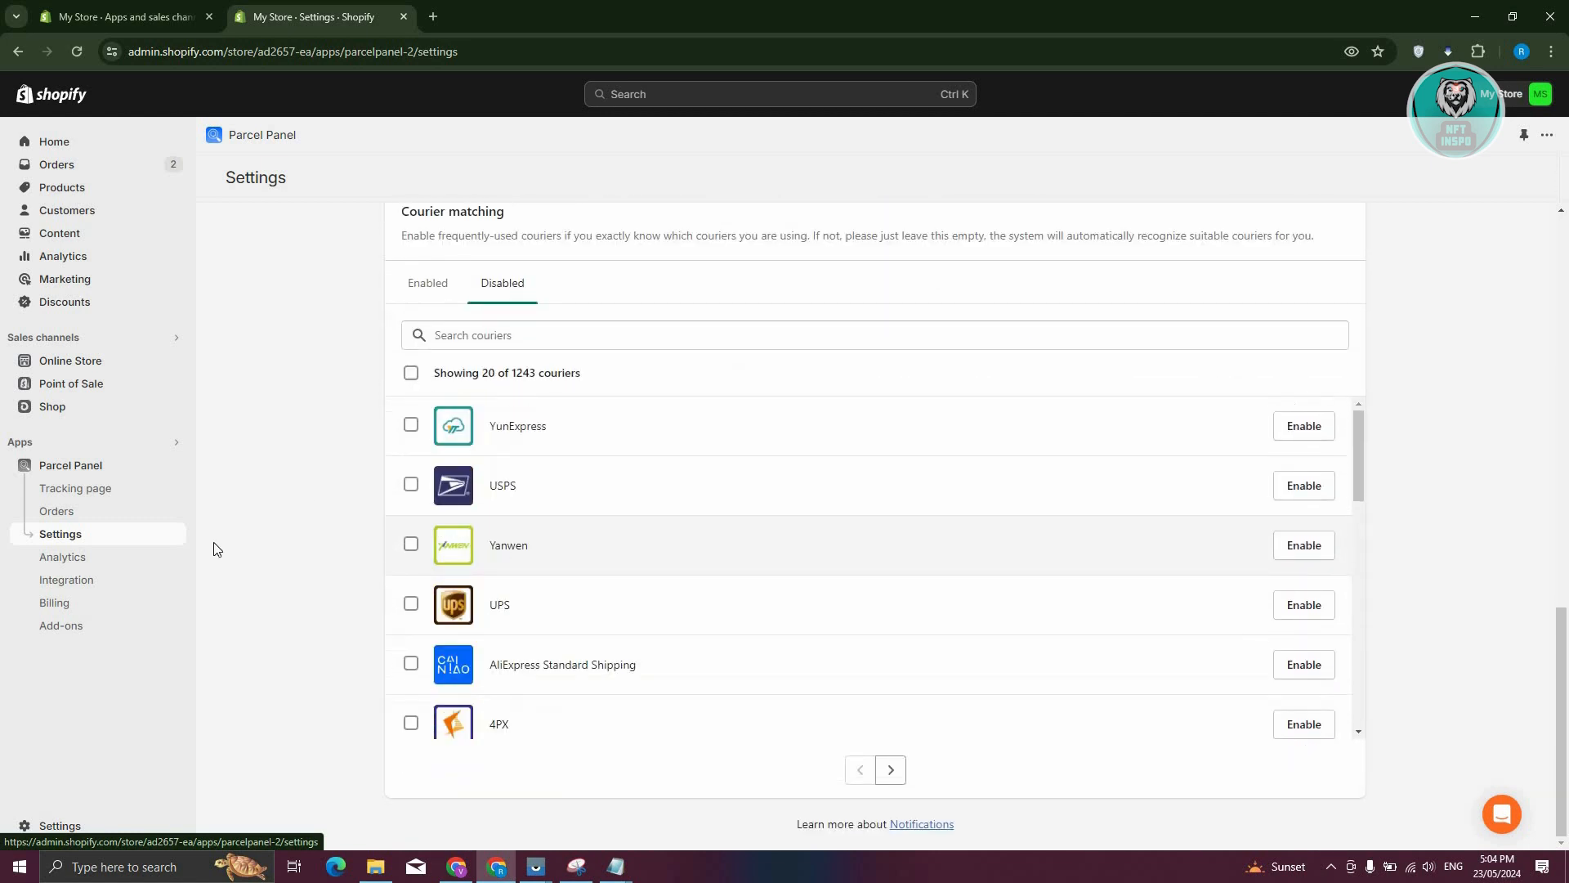
# Step: Bring up the Analytics page charting 2 shipments over the last 60 days
pyautogui.click(63, 556)
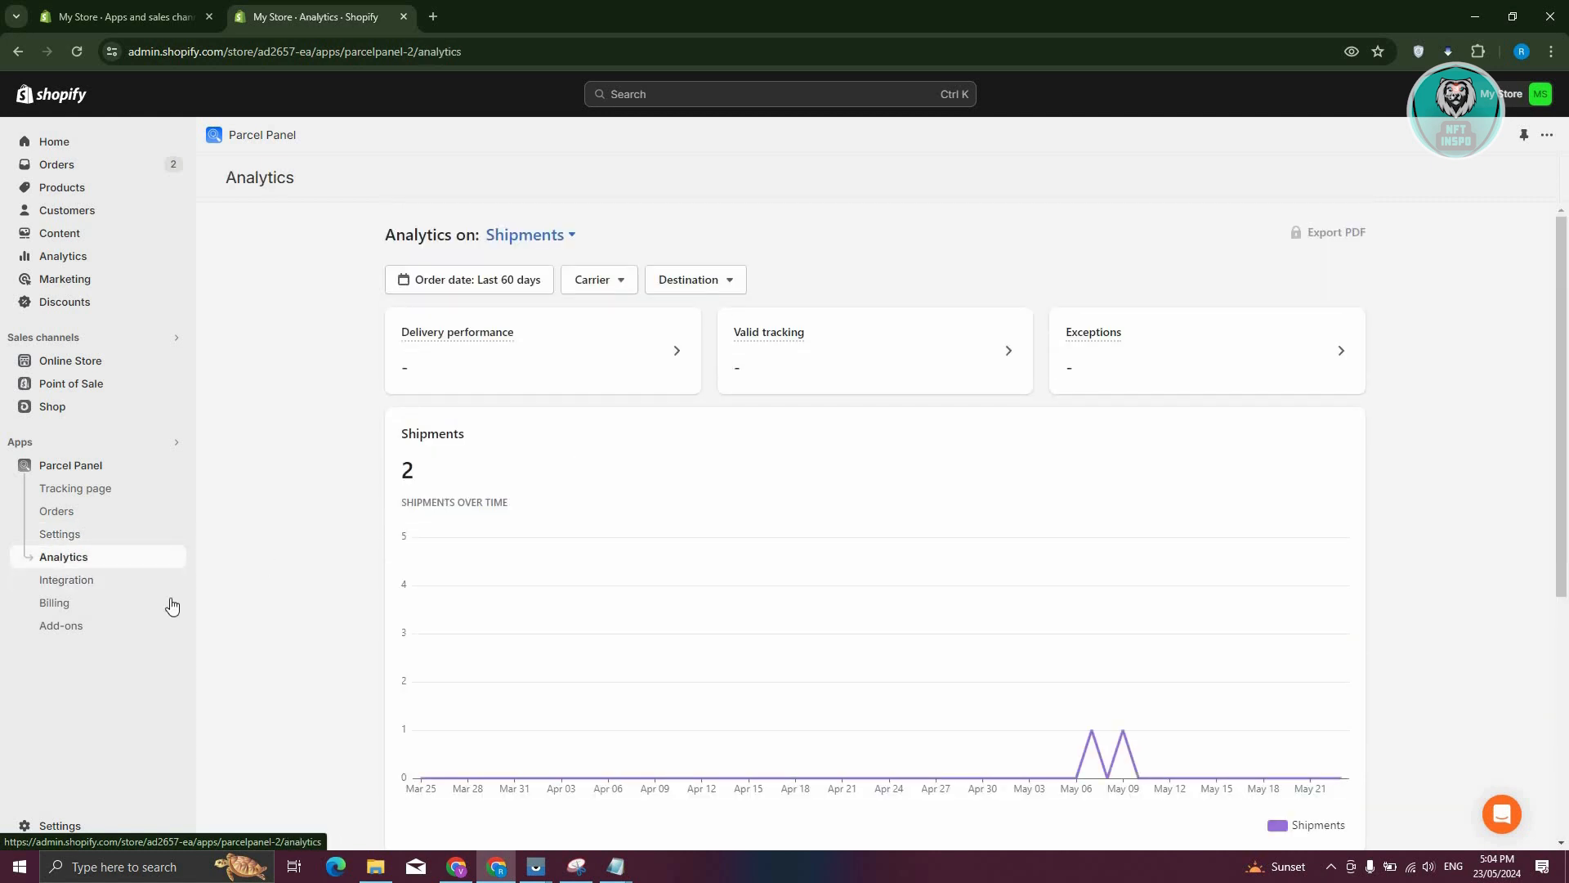
# Step: Show the Integration page's connectable apps, webhooks and API key options
pyautogui.click(65, 579)
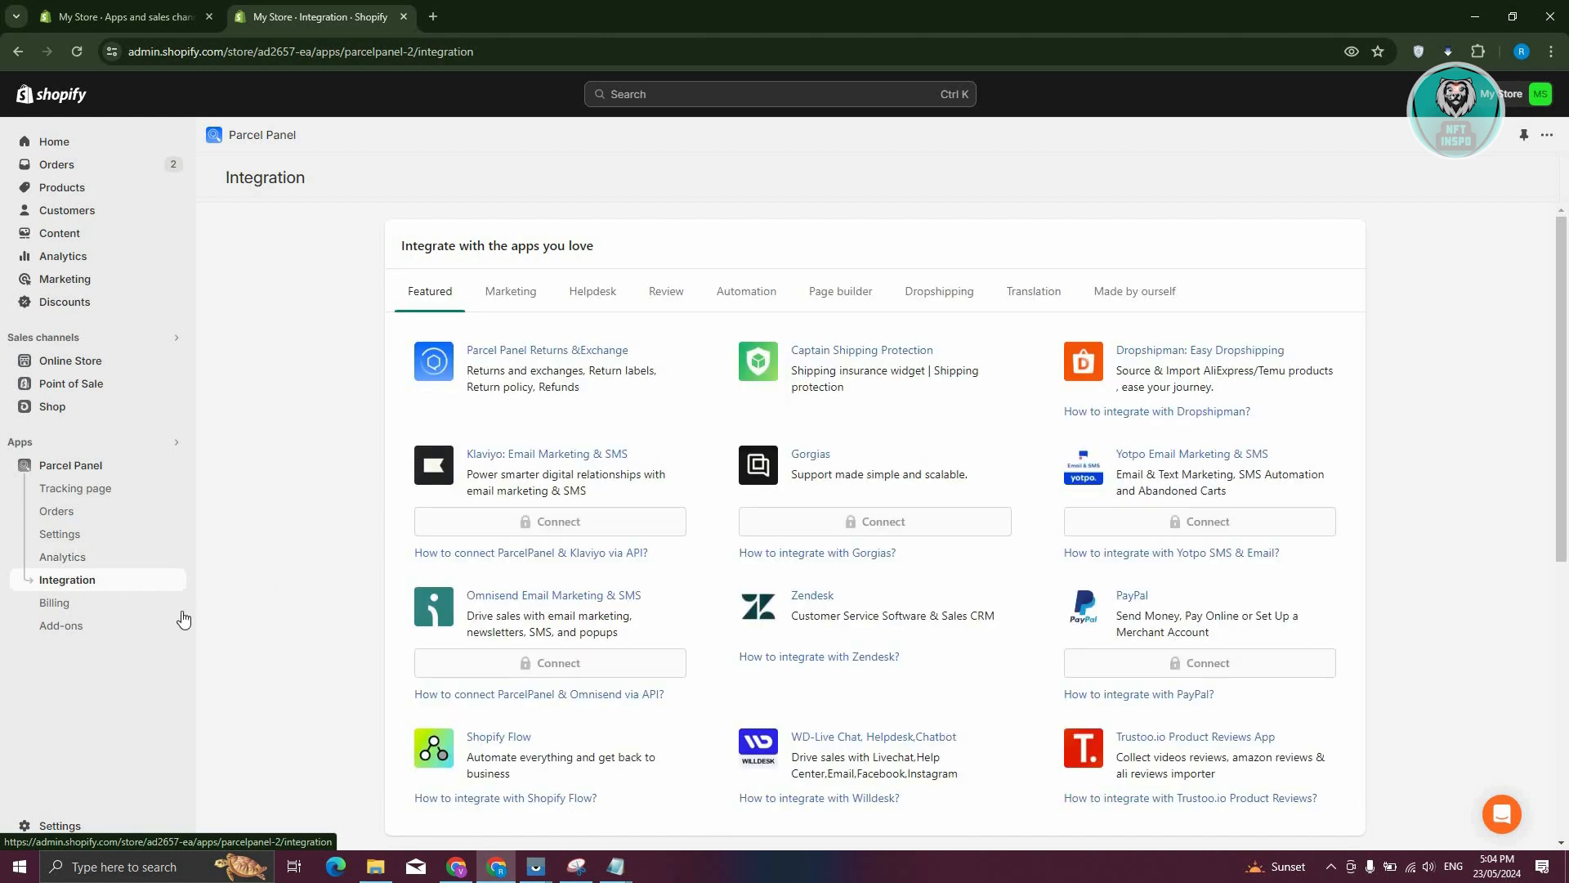
pyautogui.moveTo(552, 595)
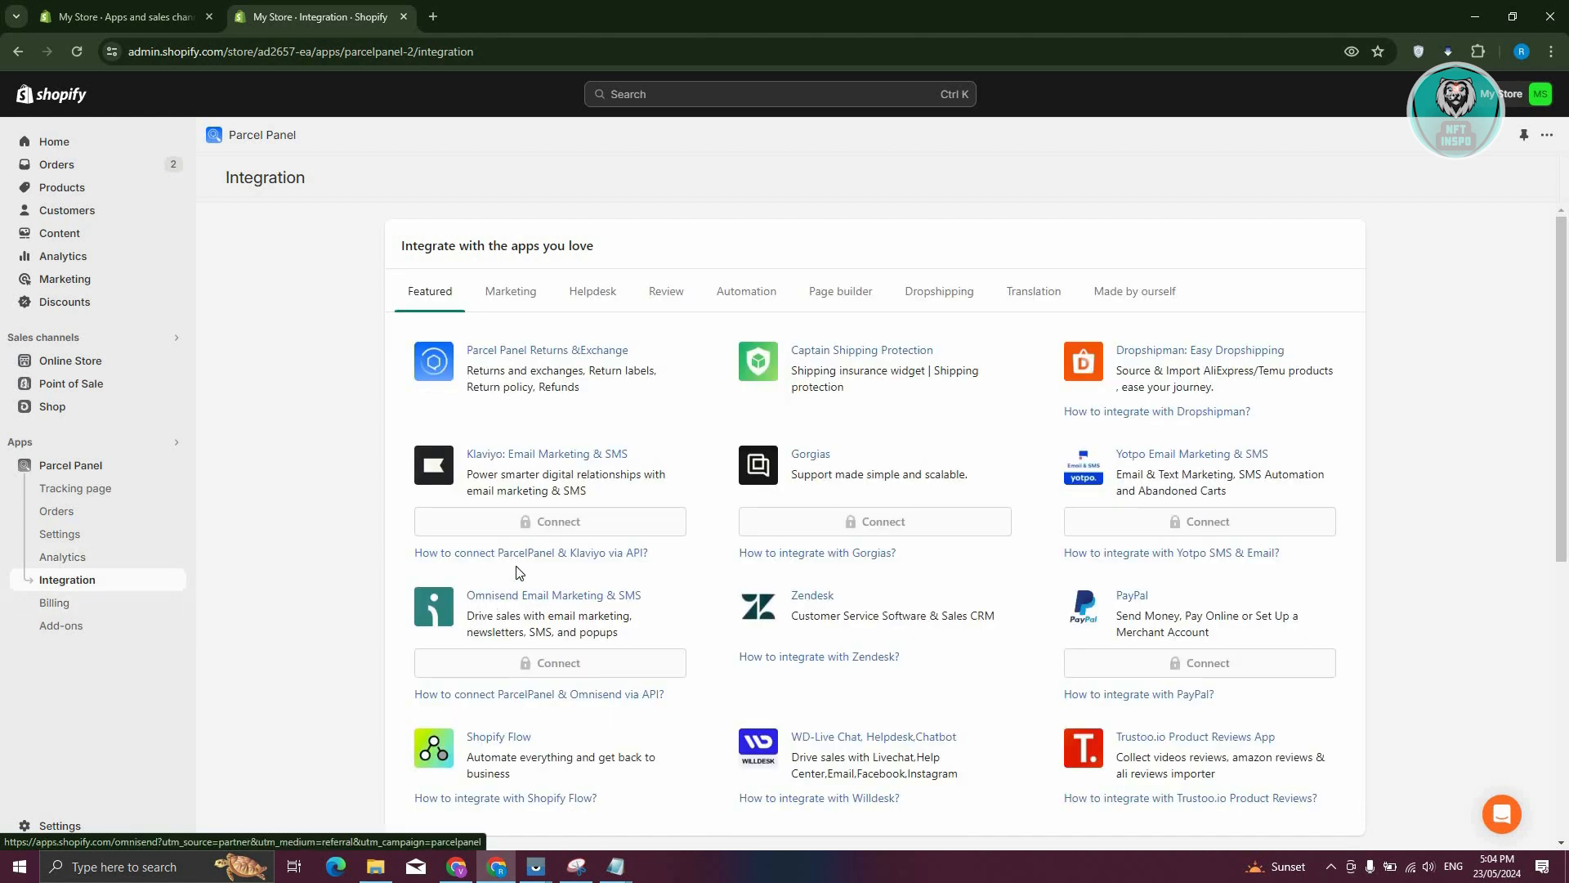
pyautogui.moveTo(868, 458)
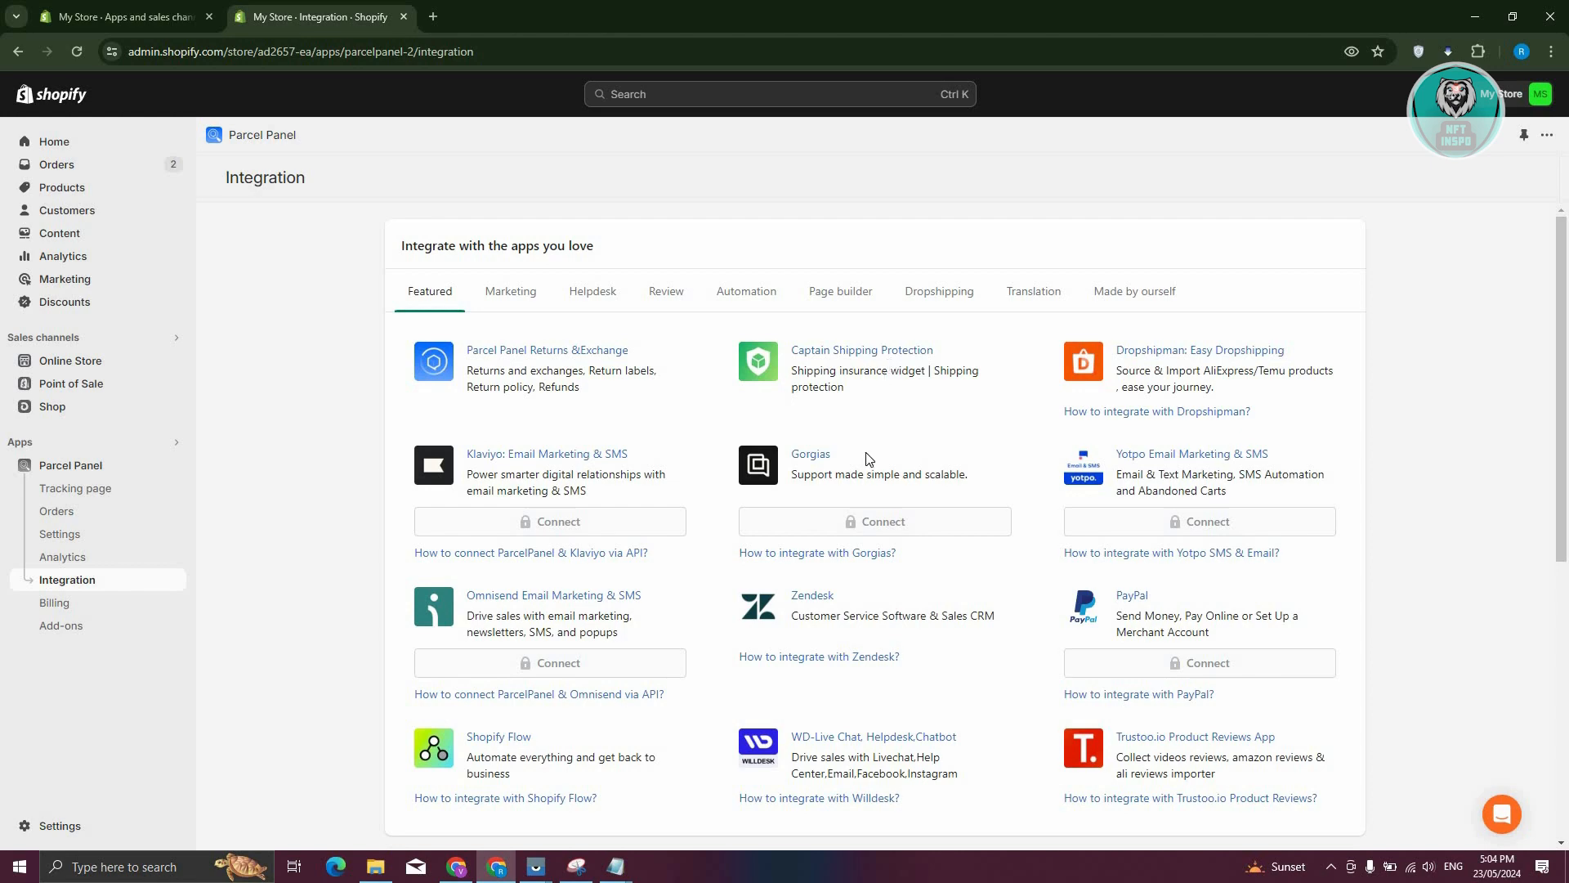
pyautogui.scroll(-3)
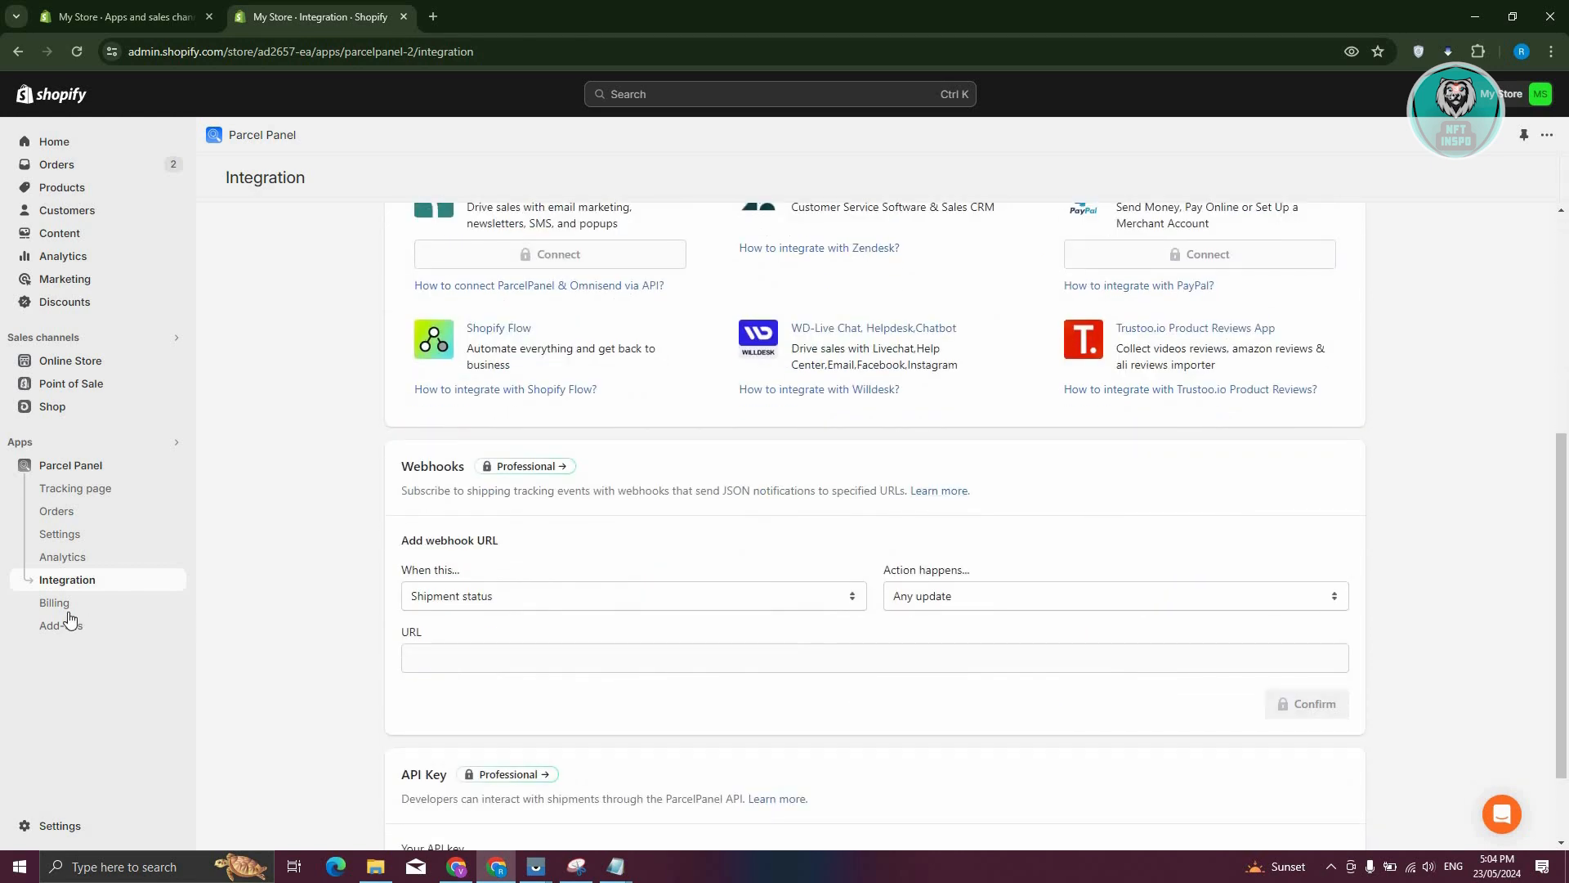
# Step: Review the free plan's billing details, then move on to the Add-ons page
pyautogui.click(54, 602)
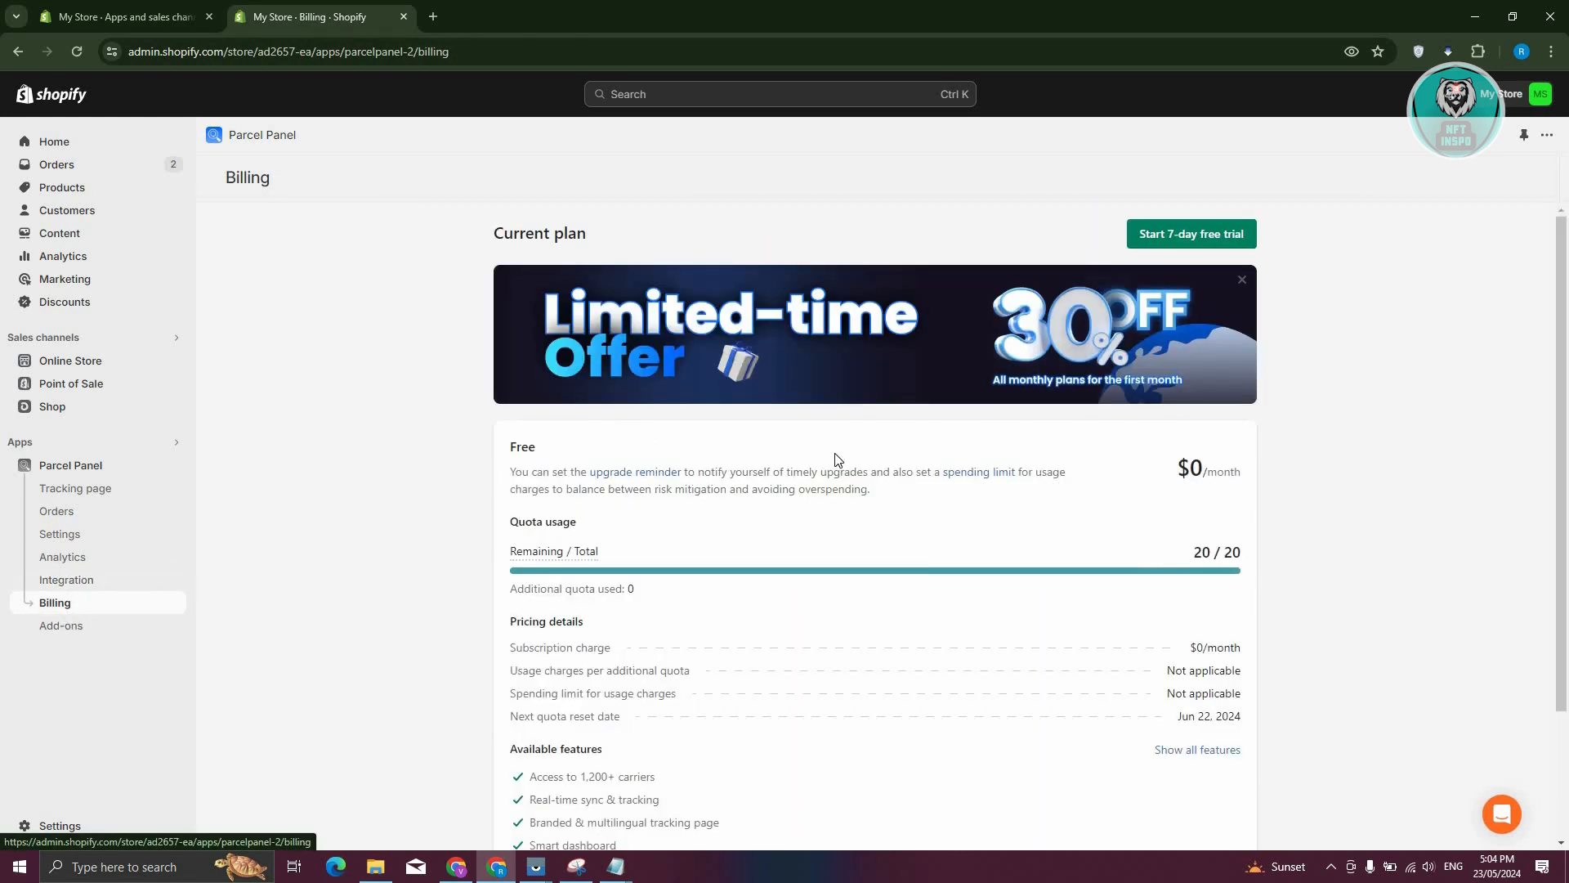
pyautogui.moveTo(445, 451)
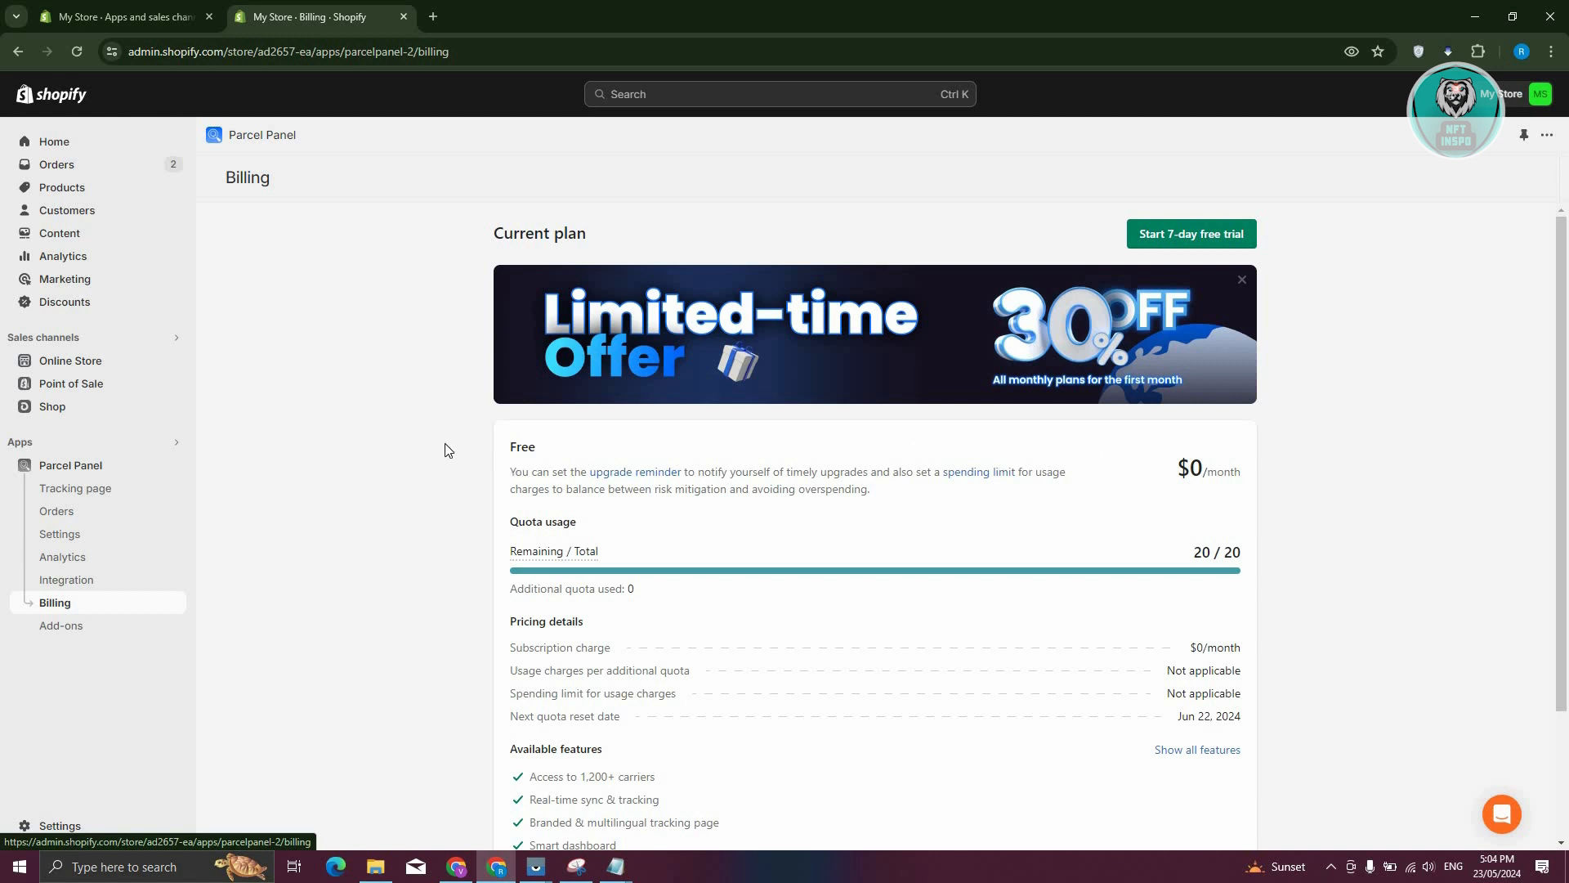
pyautogui.moveTo(845, 348)
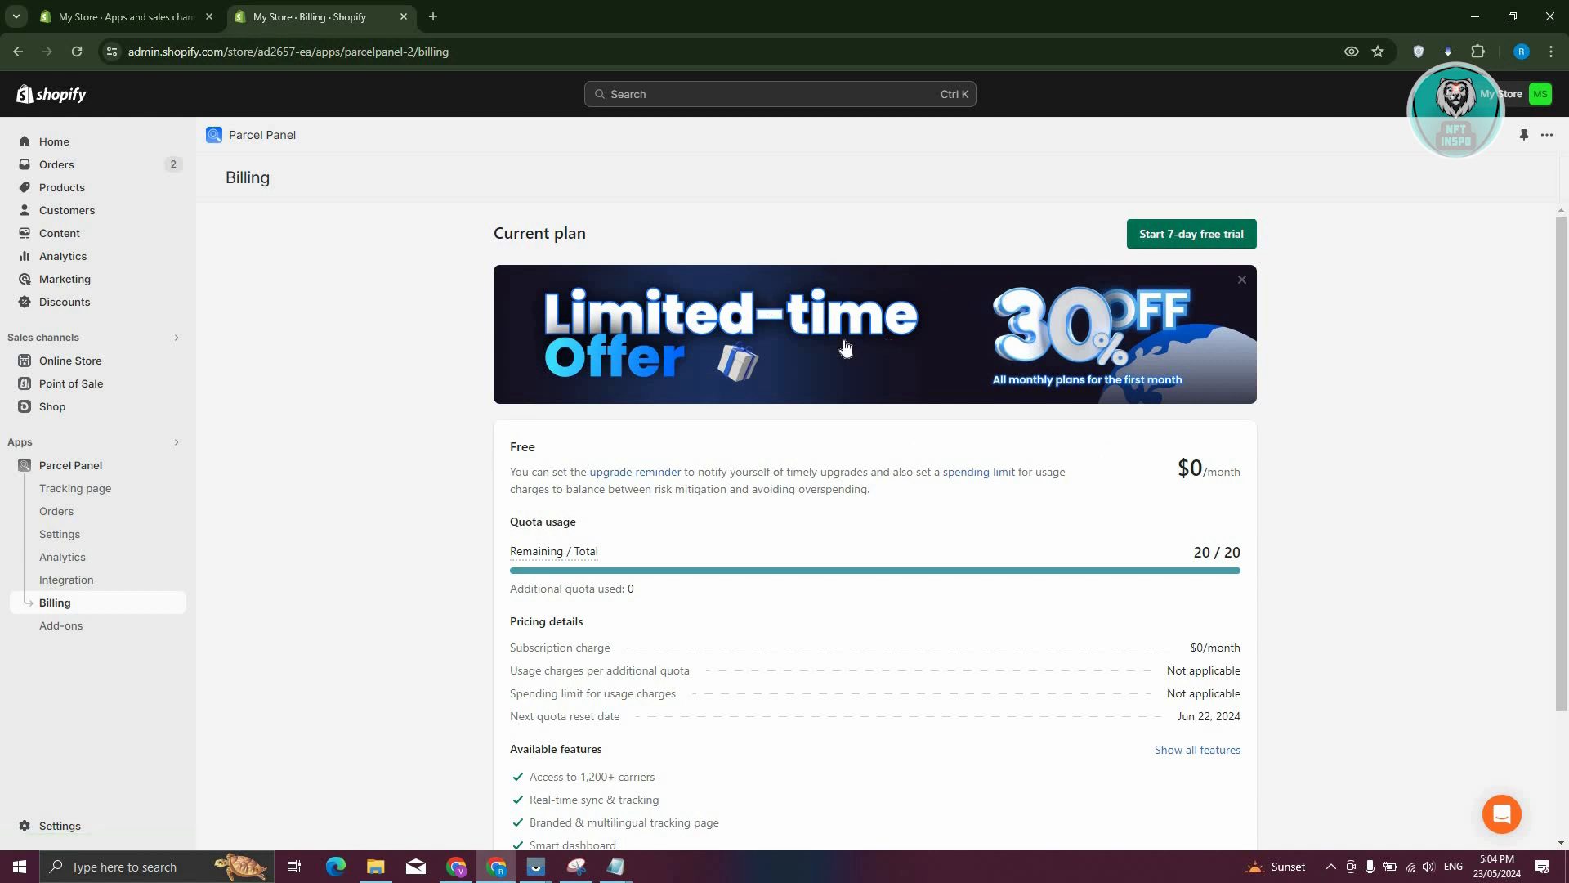
pyautogui.moveTo(1150, 361)
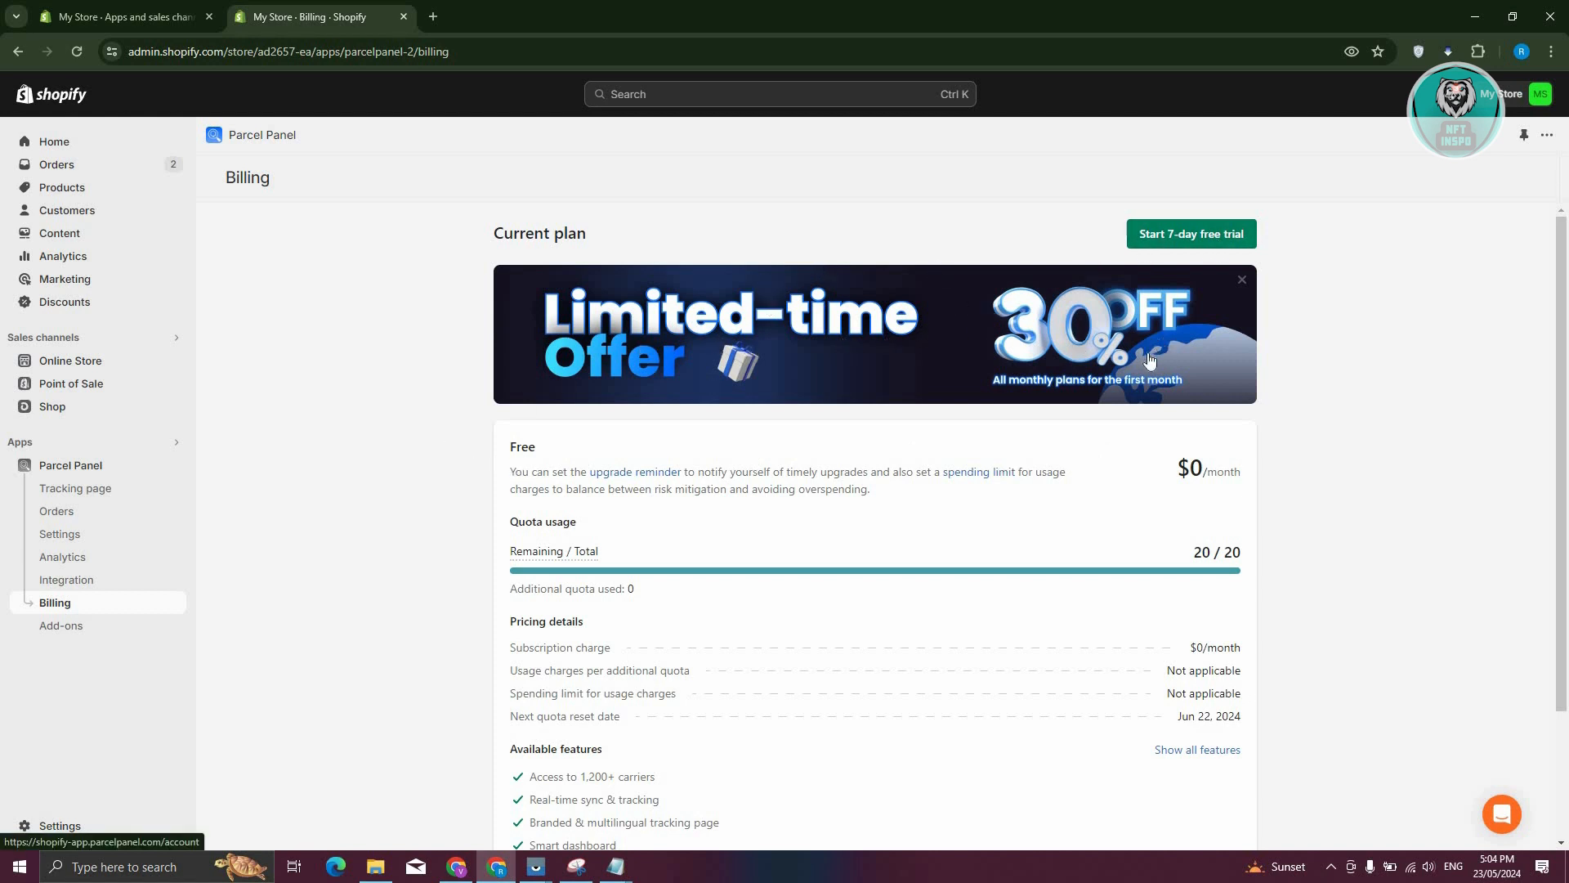
pyautogui.scroll(-3)
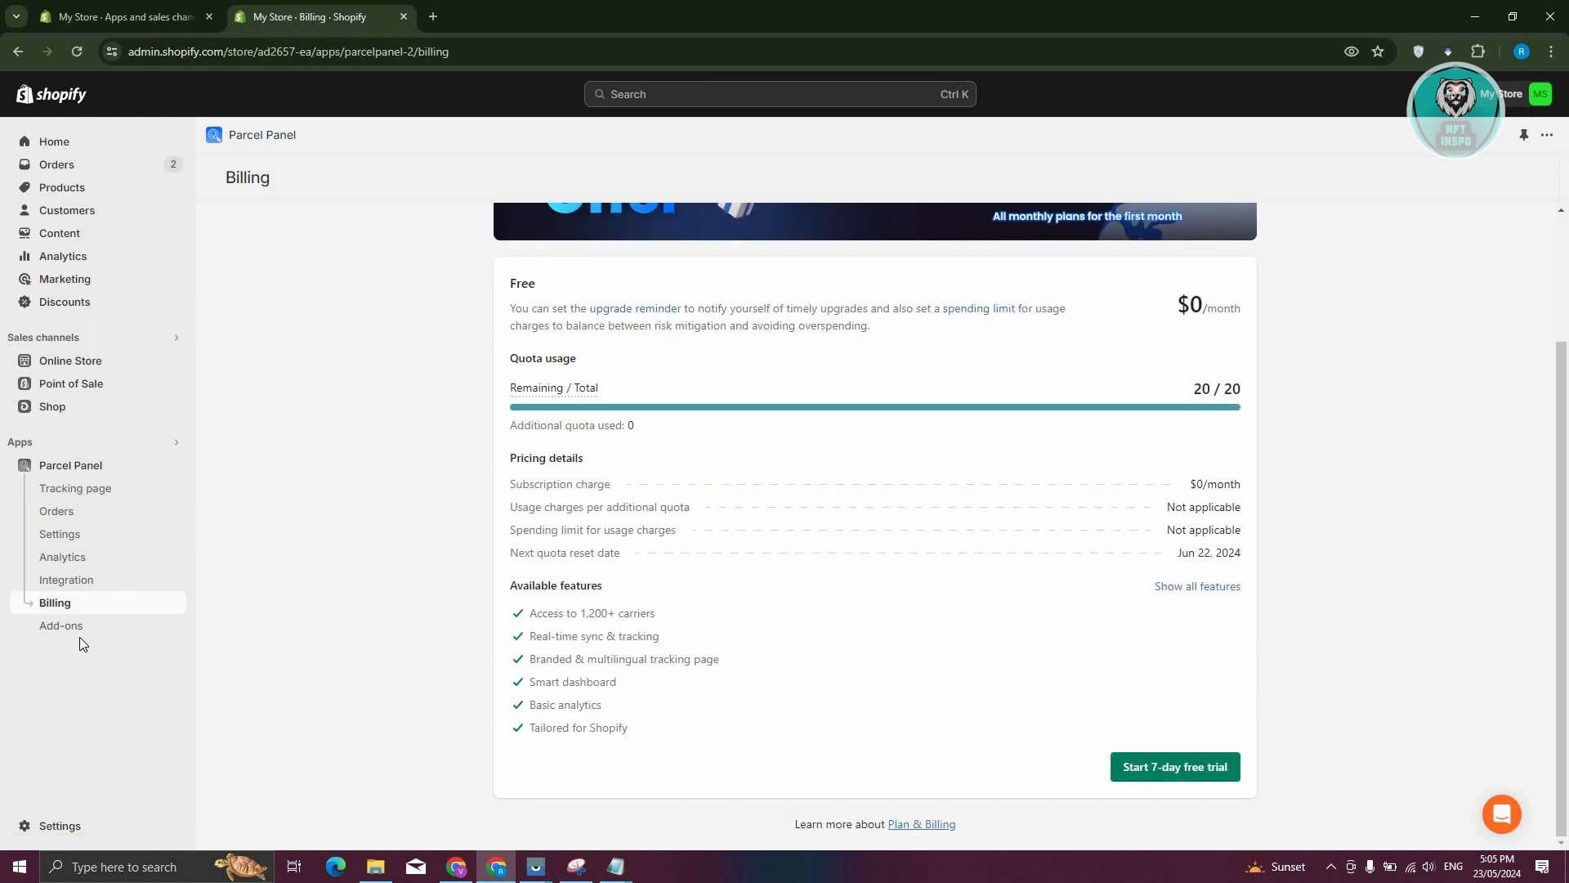
pyautogui.click(61, 625)
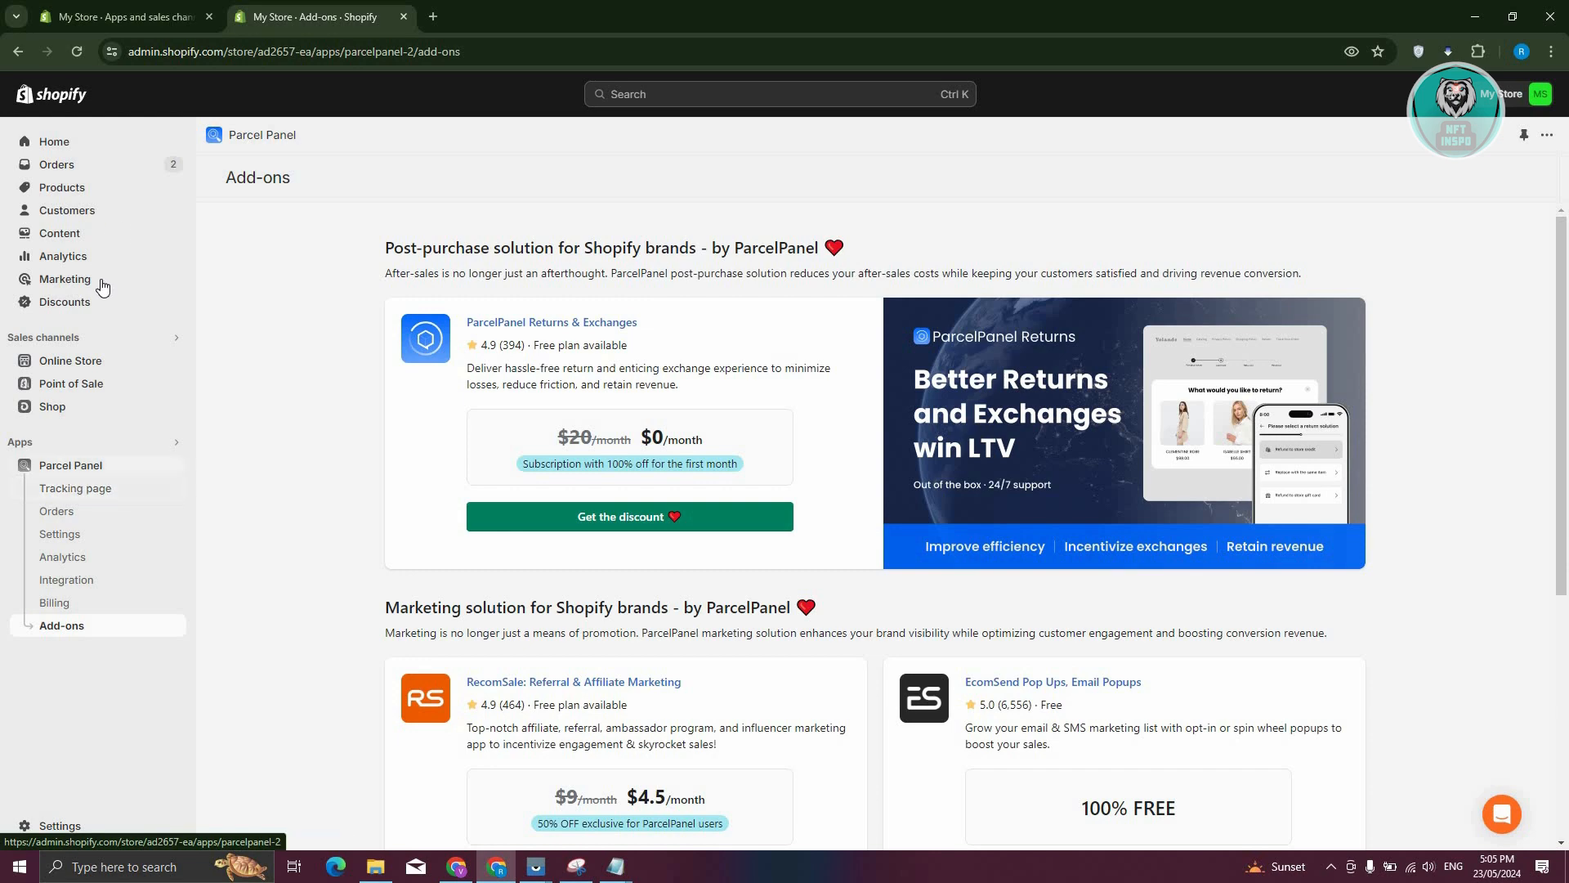
# Step: View the live My Store storefront from Online Store > Themes in a new tab
pyautogui.click(70, 360)
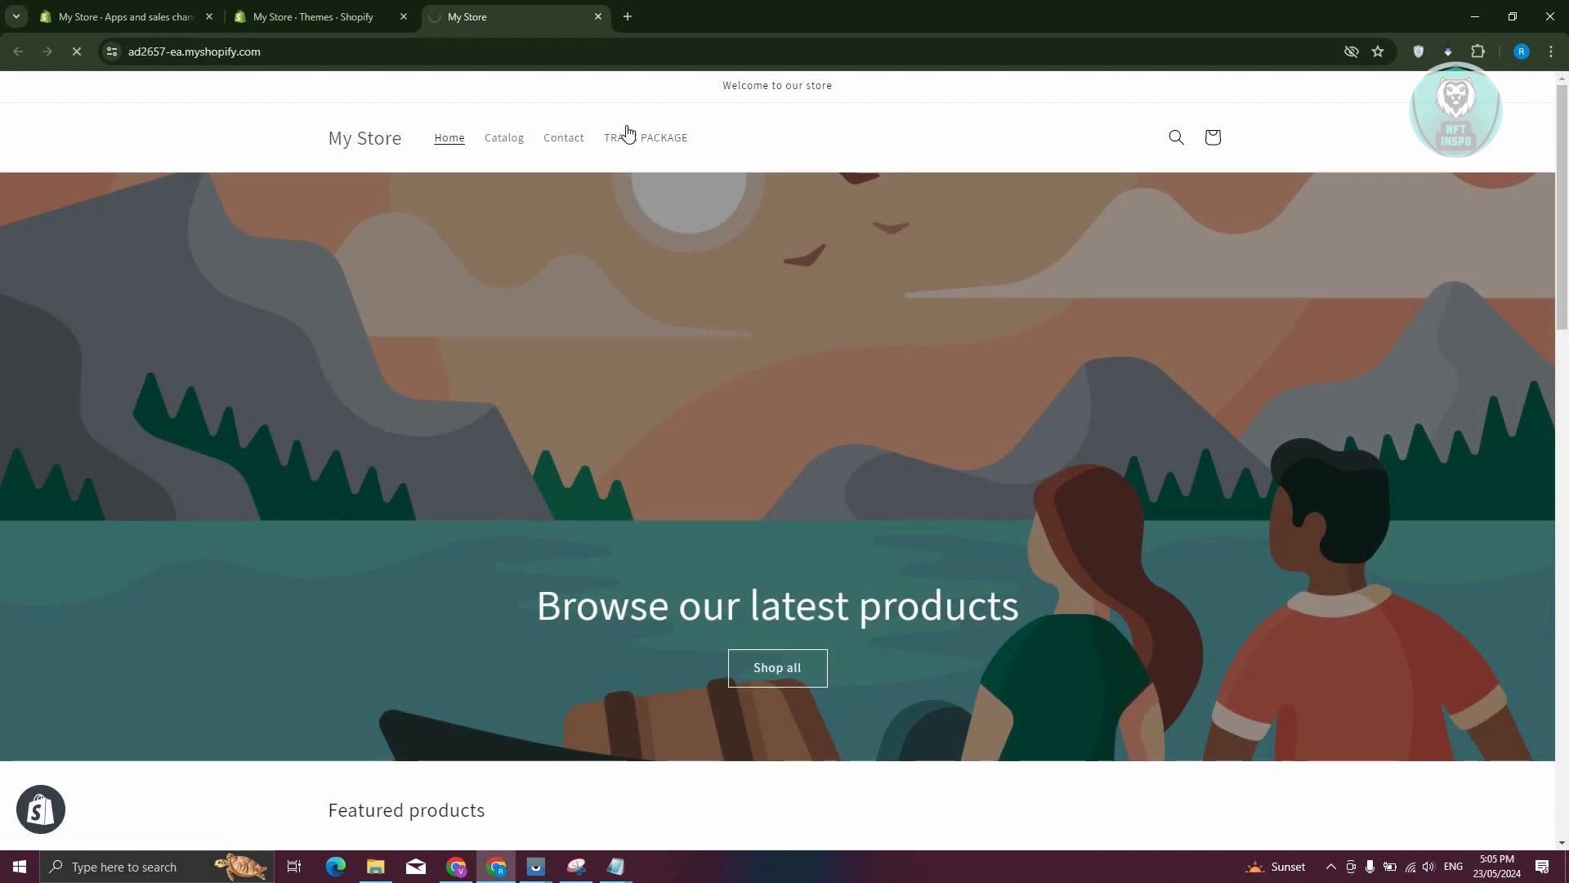
# Step: Show the TRACK PACKAGE page's Track Your Order form and try its Email or Phone Number field
pyautogui.click(645, 137)
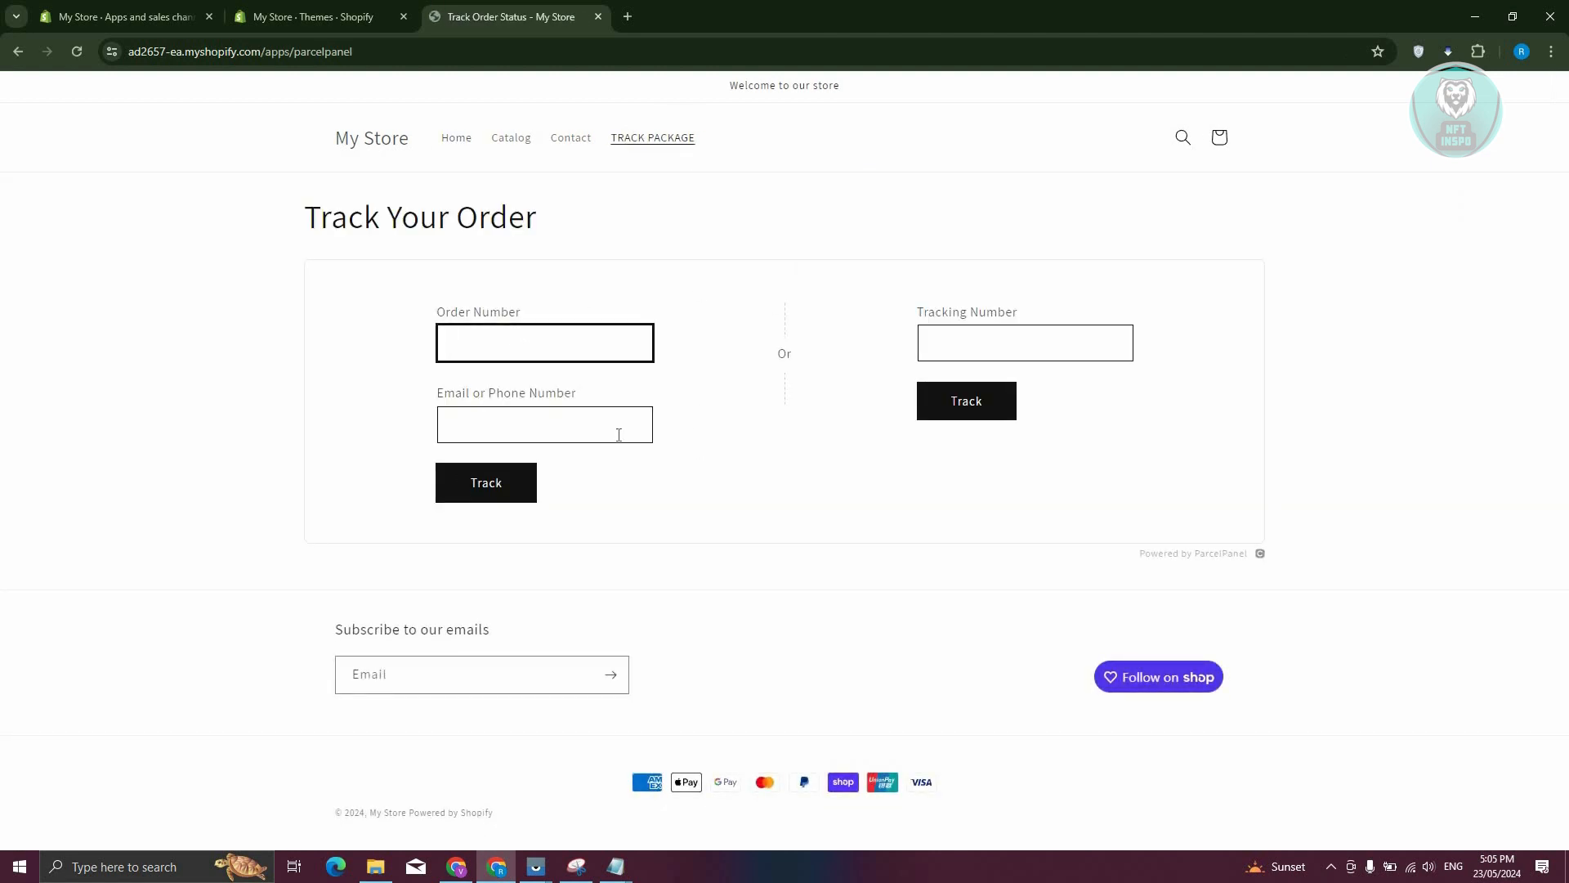
pyautogui.click(544, 423)
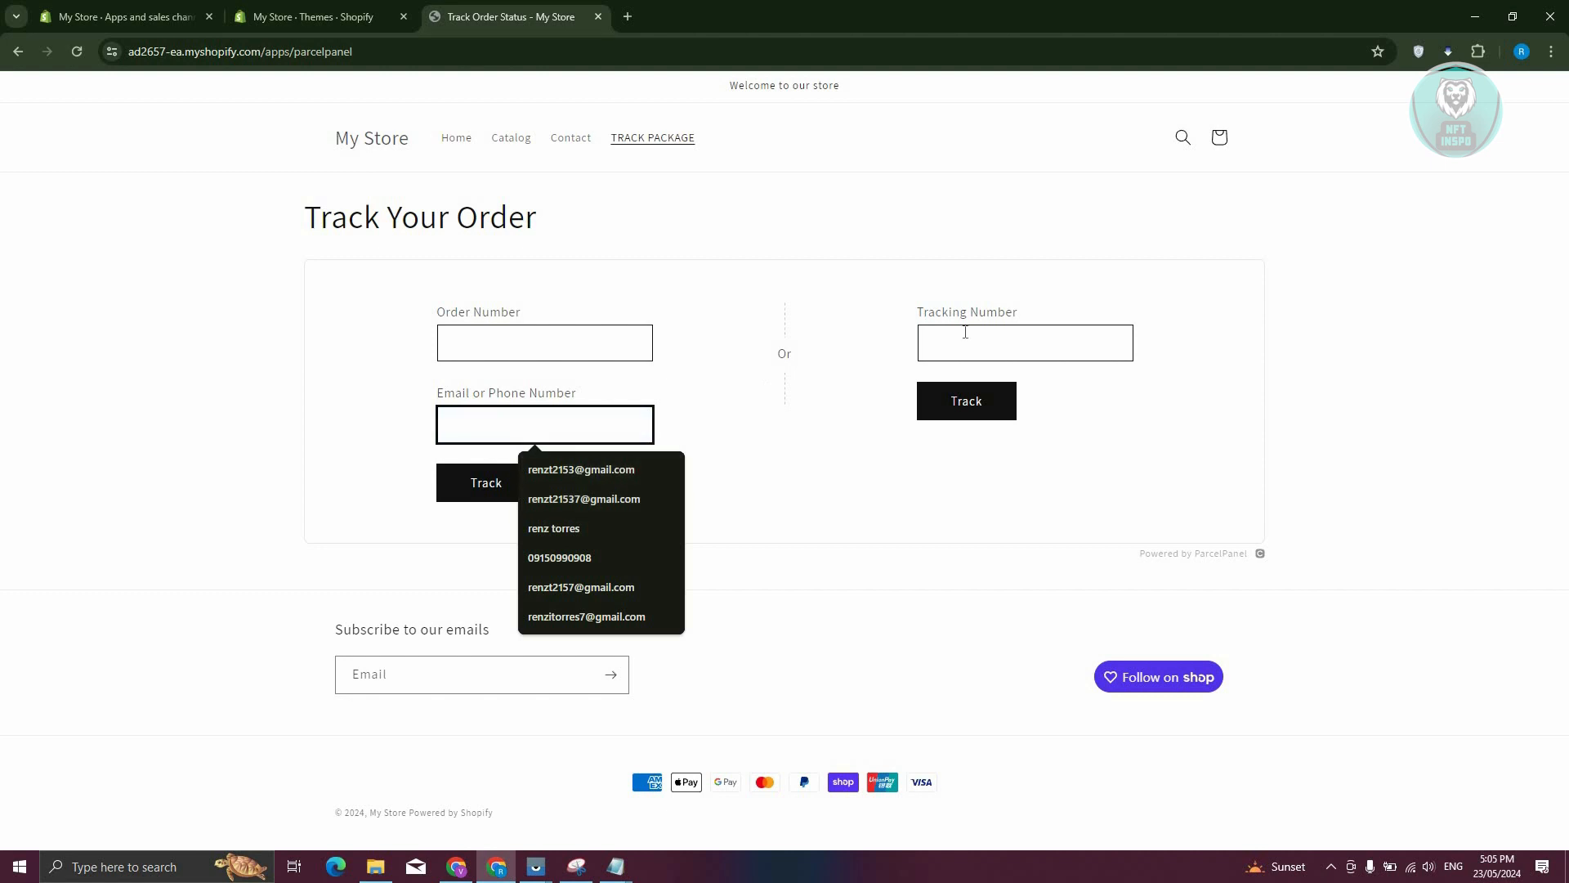
pyautogui.click(475, 551)
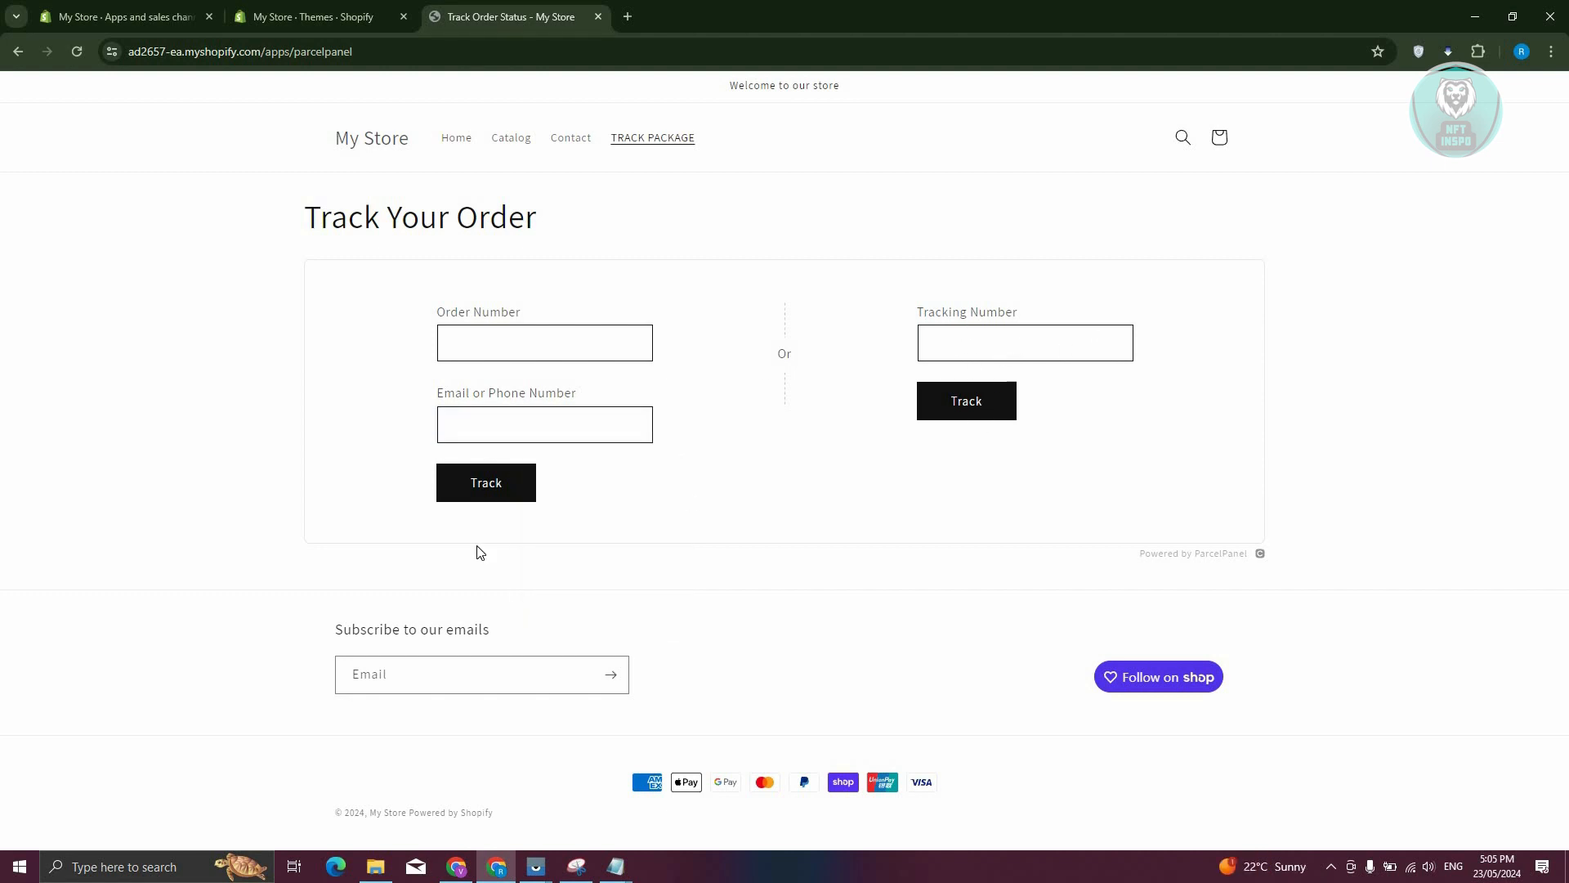
pyautogui.moveTo(374, 96)
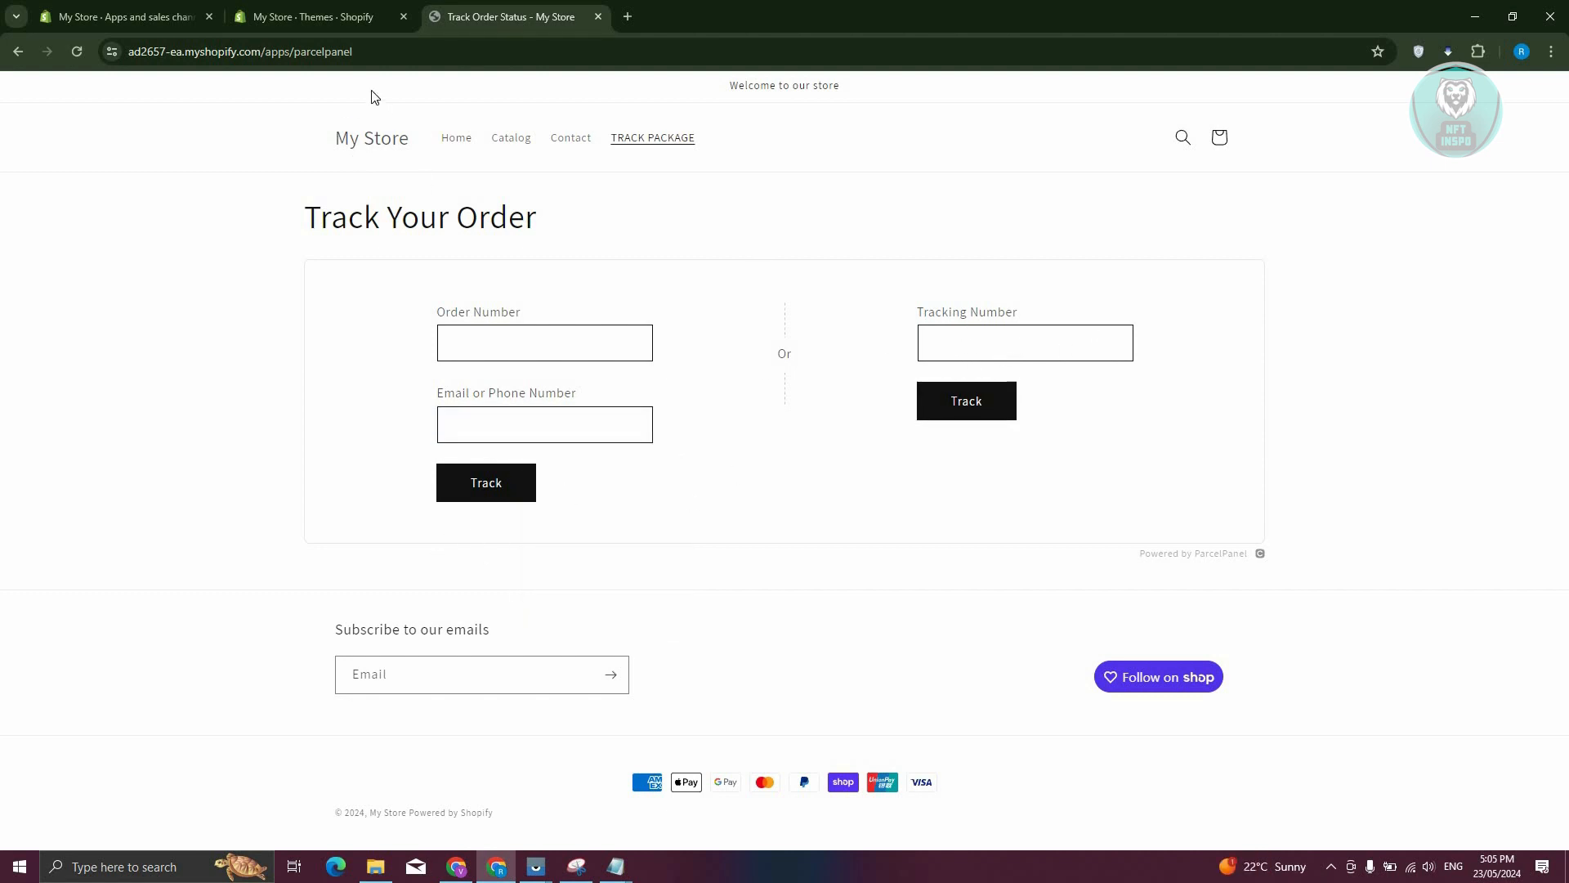